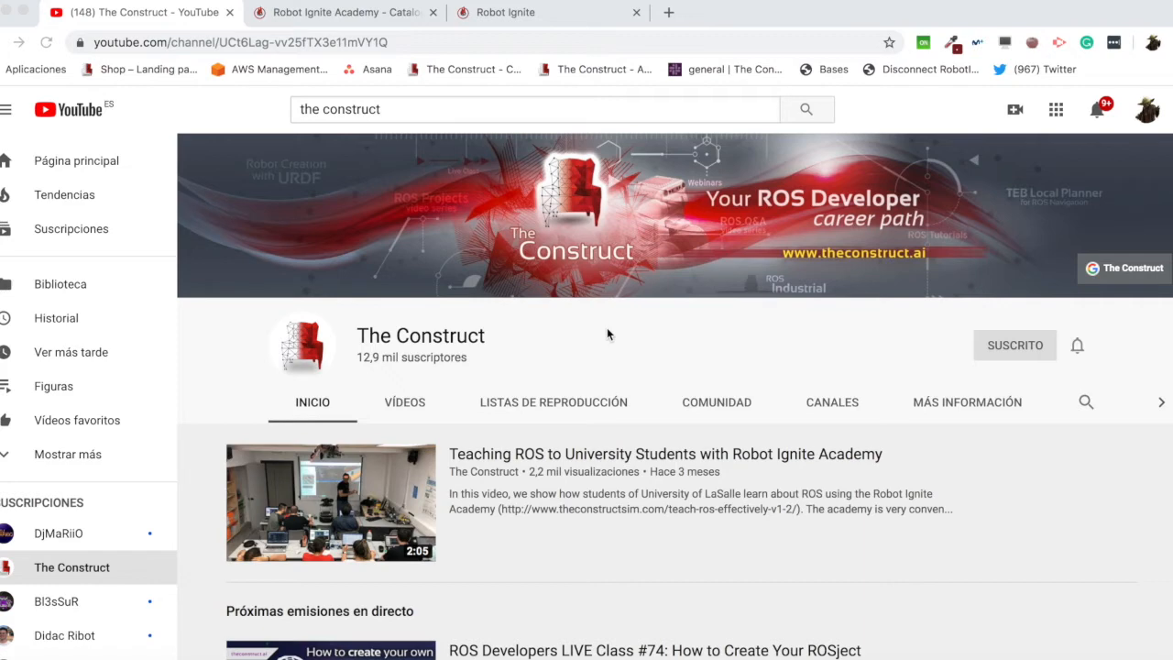
Switch to the Robot Ignite Academy site and scroll down to the Featured Courses section.
scroll("down", 3)
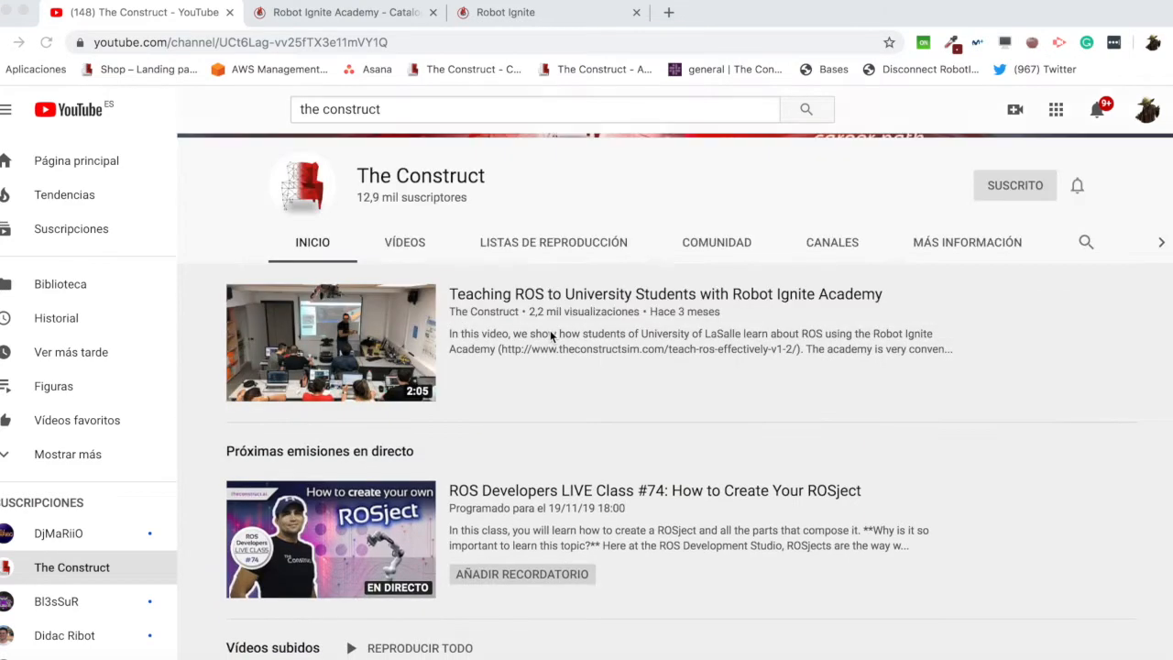
scroll("down", 3)
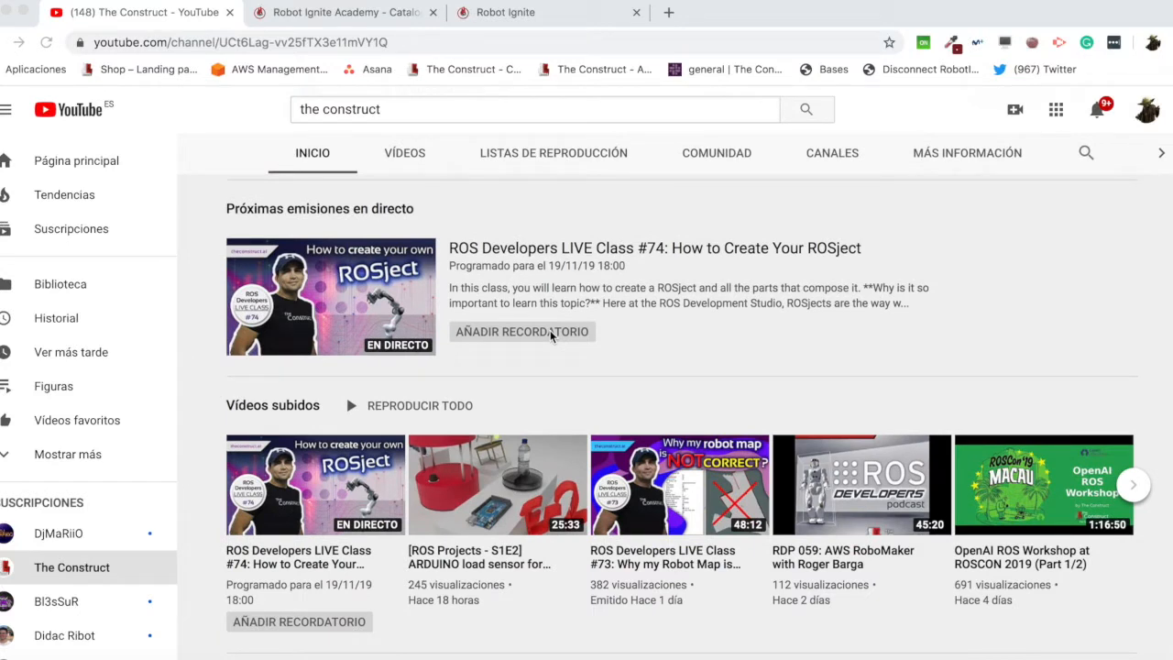
scroll("down", 3)
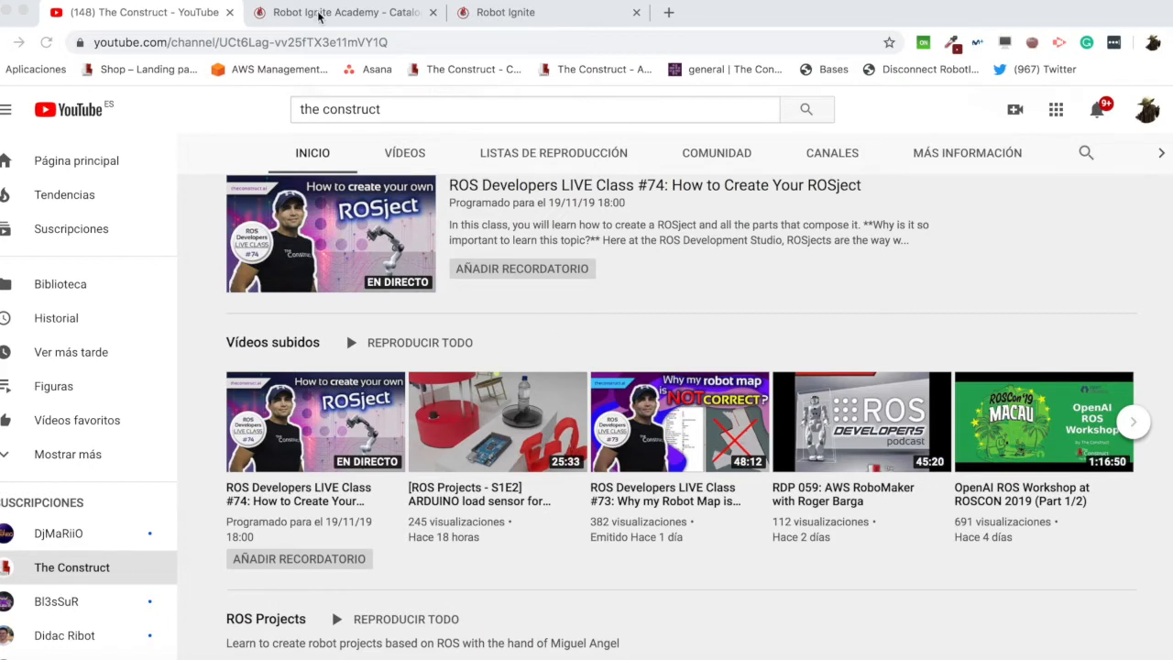
left_click(344, 11)
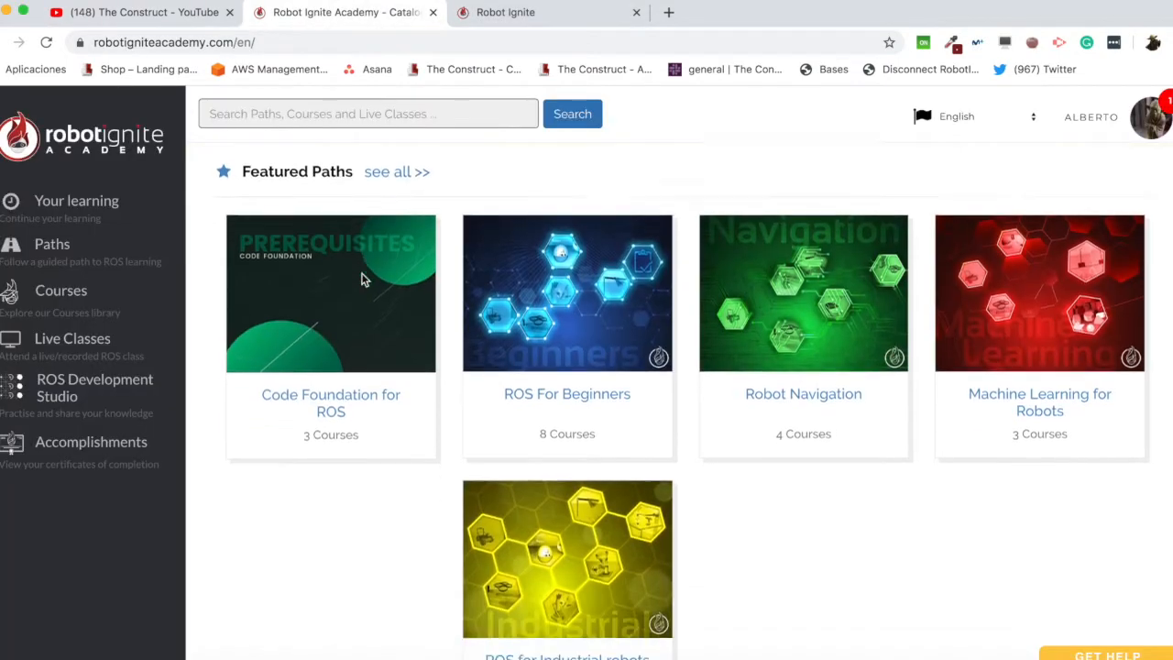
scroll("down", 3)
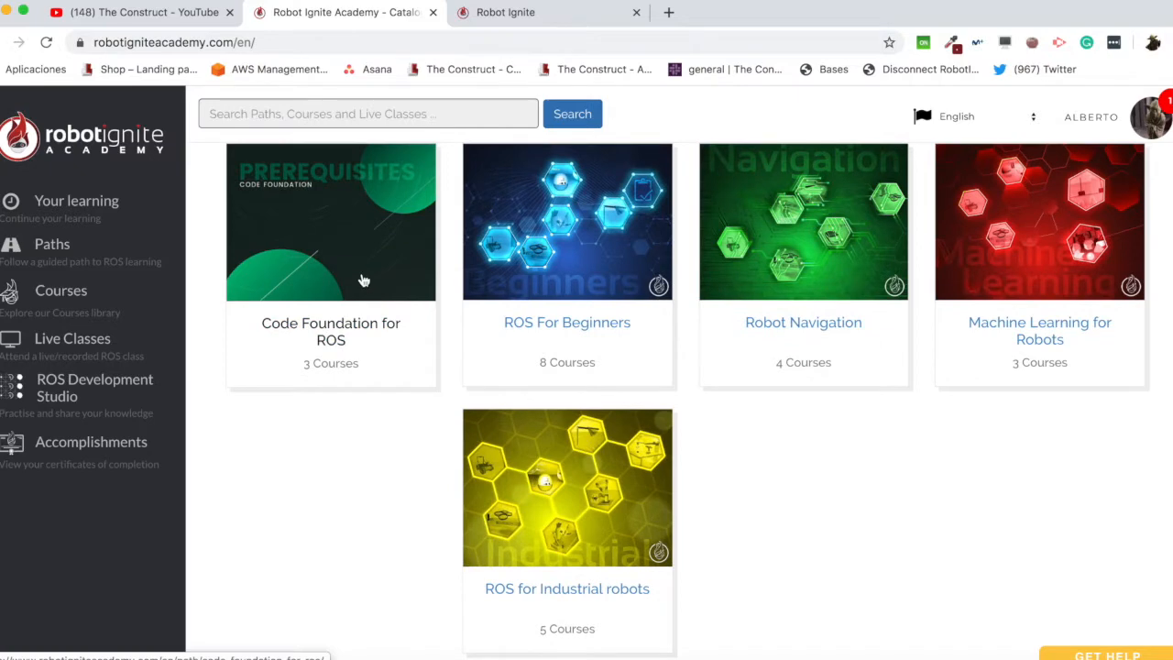
scroll("down", 3)
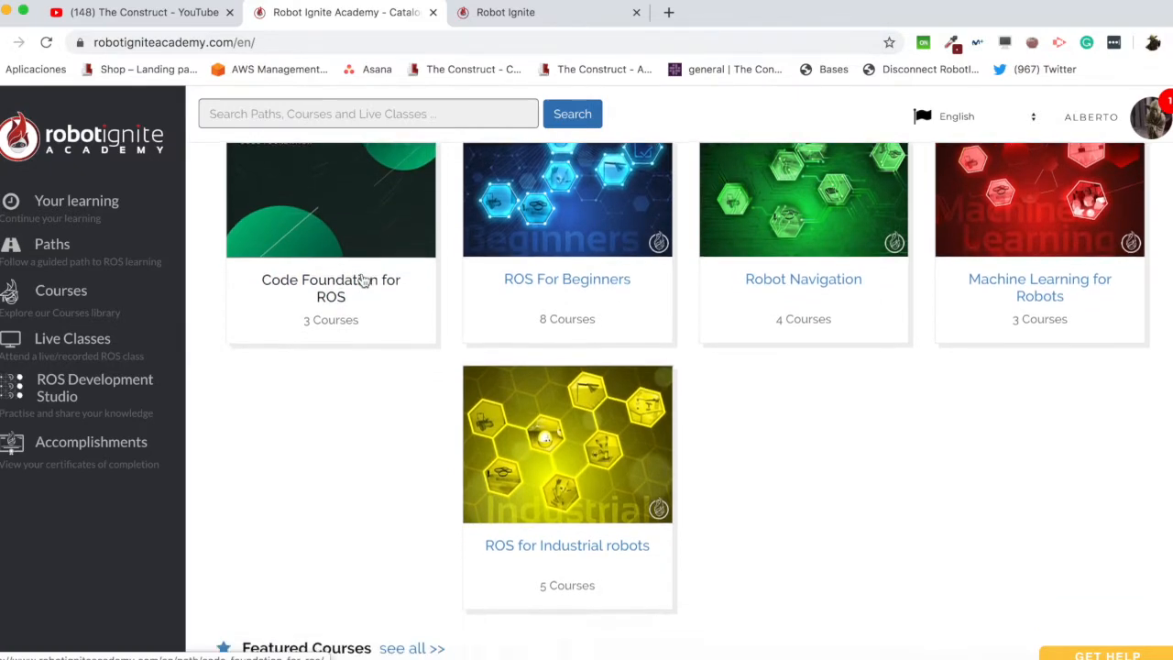
scroll("down", 3)
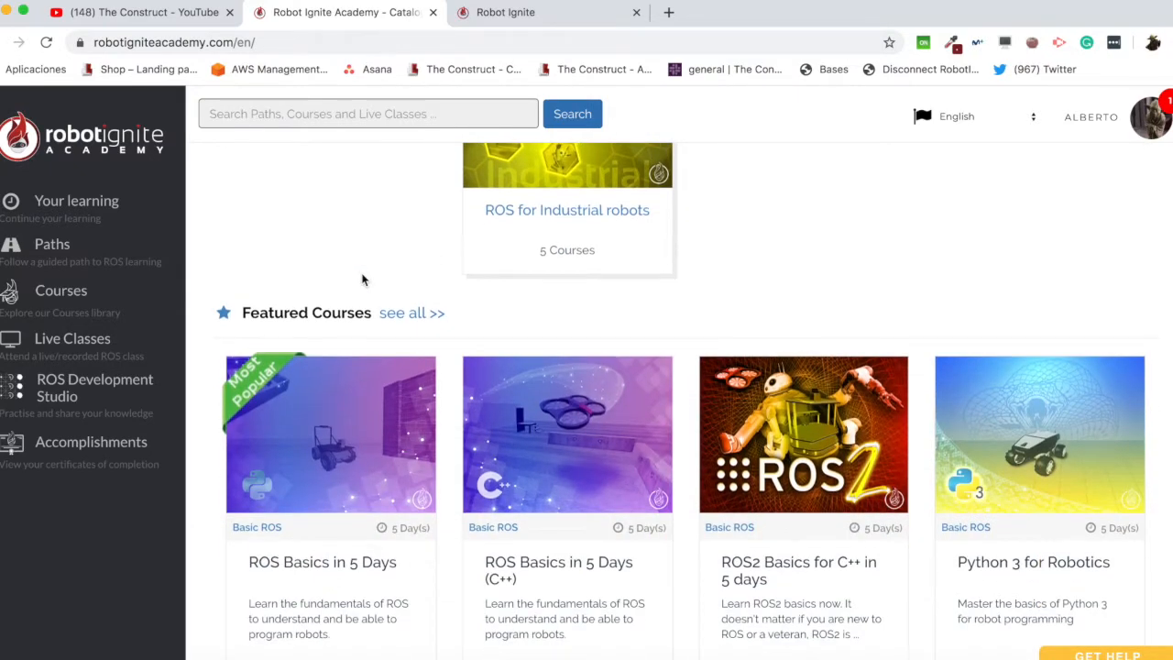
scroll("down", 3)
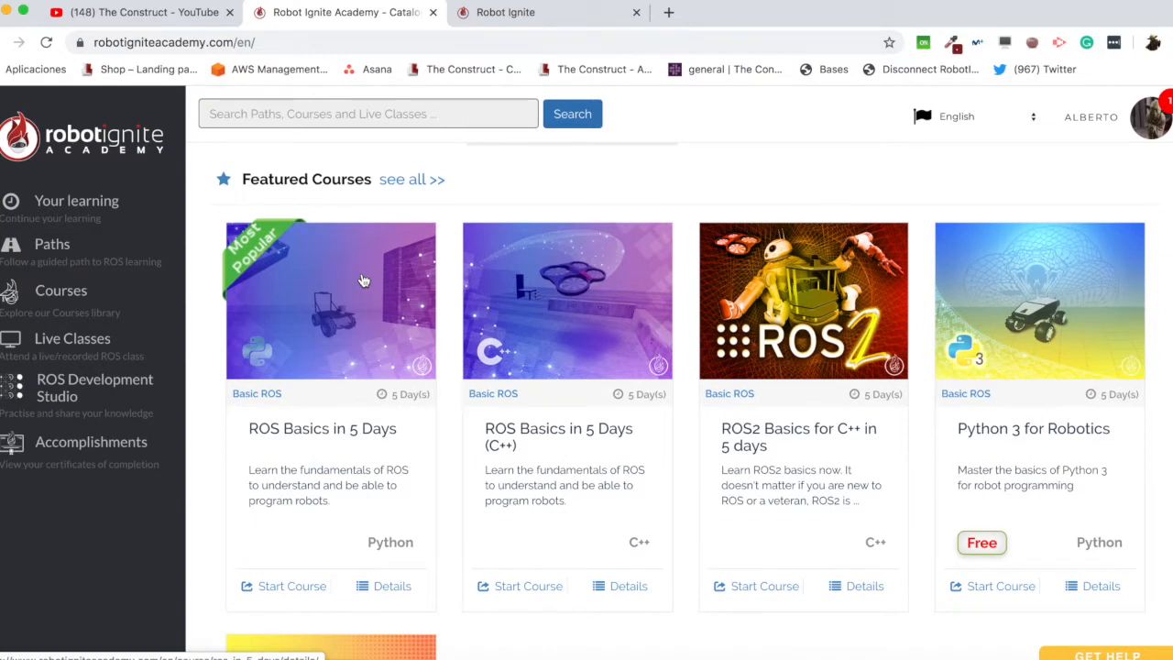
mouse_move(91, 387)
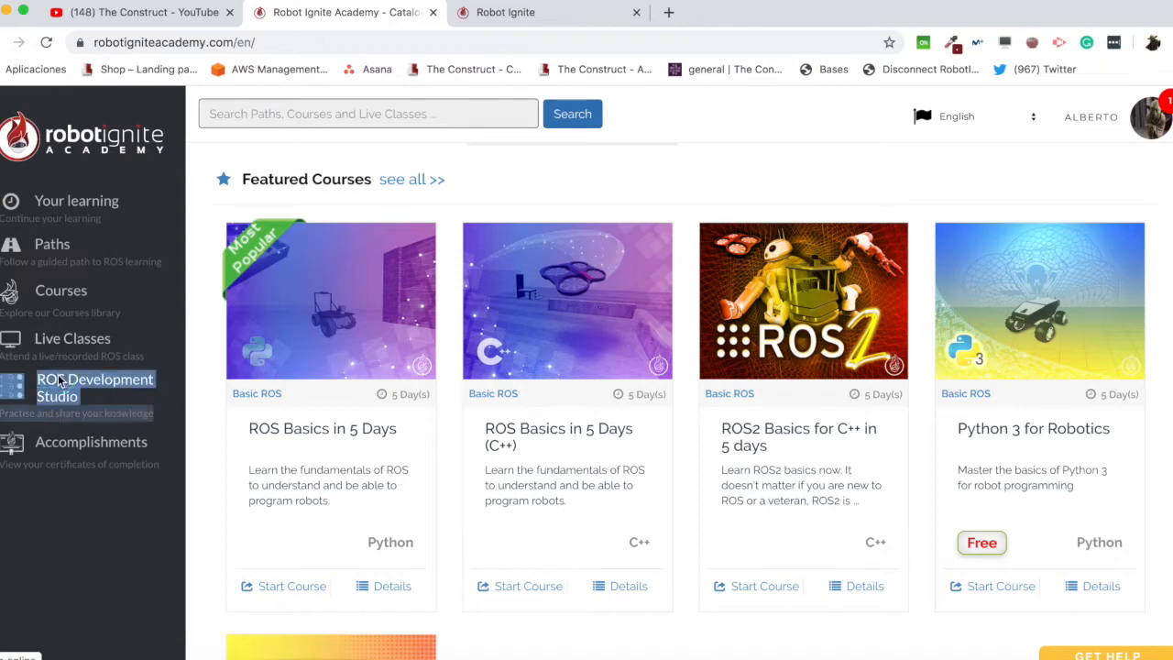
Open the ROS2_Publisher project in ROS Development Studio and close the auto-opened Jupyter notebook.
left_click(95, 386)
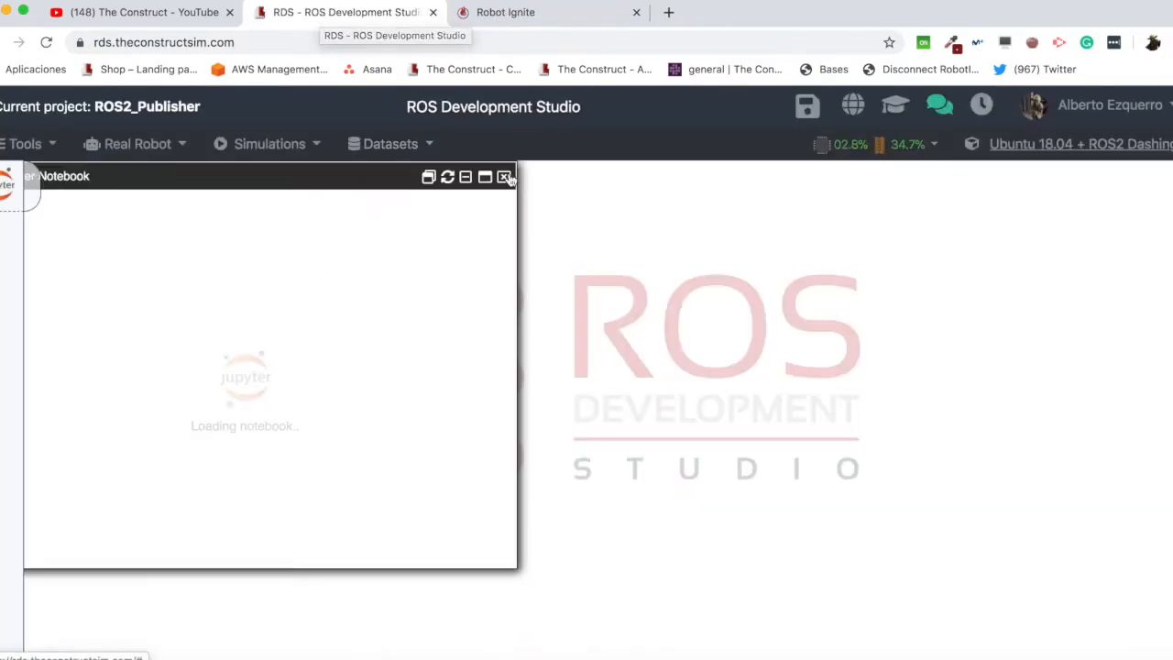
left_click(504, 176)
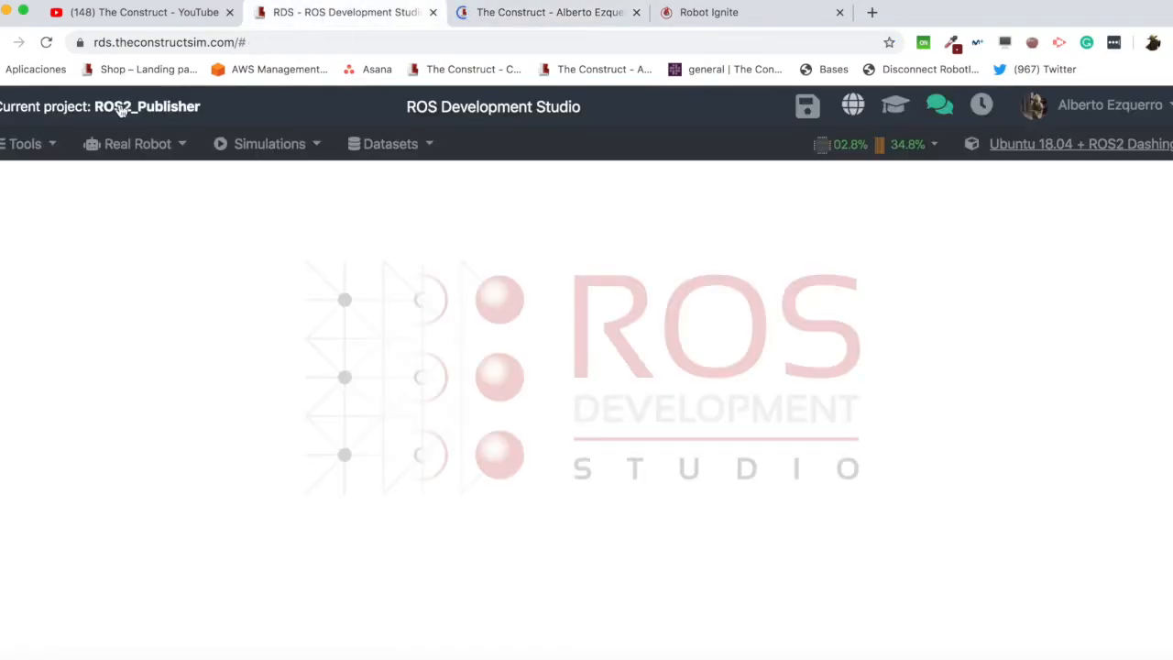
Launch a Shell and the IDE from the Tools menu.
left_click(25, 143)
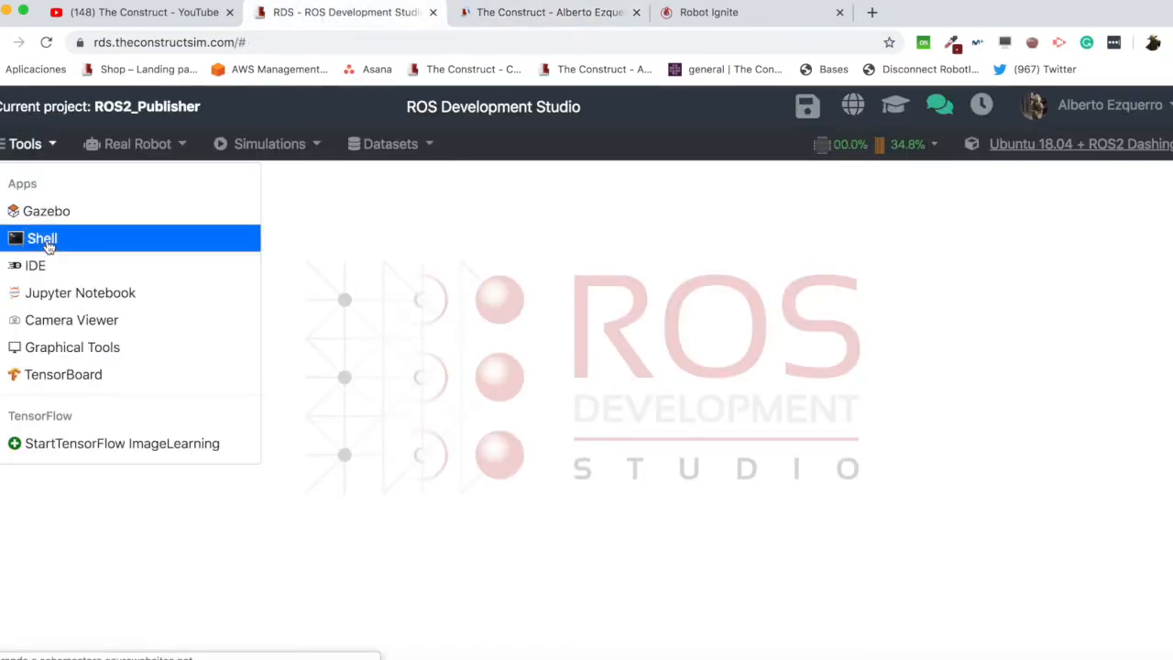
left_click(42, 238)
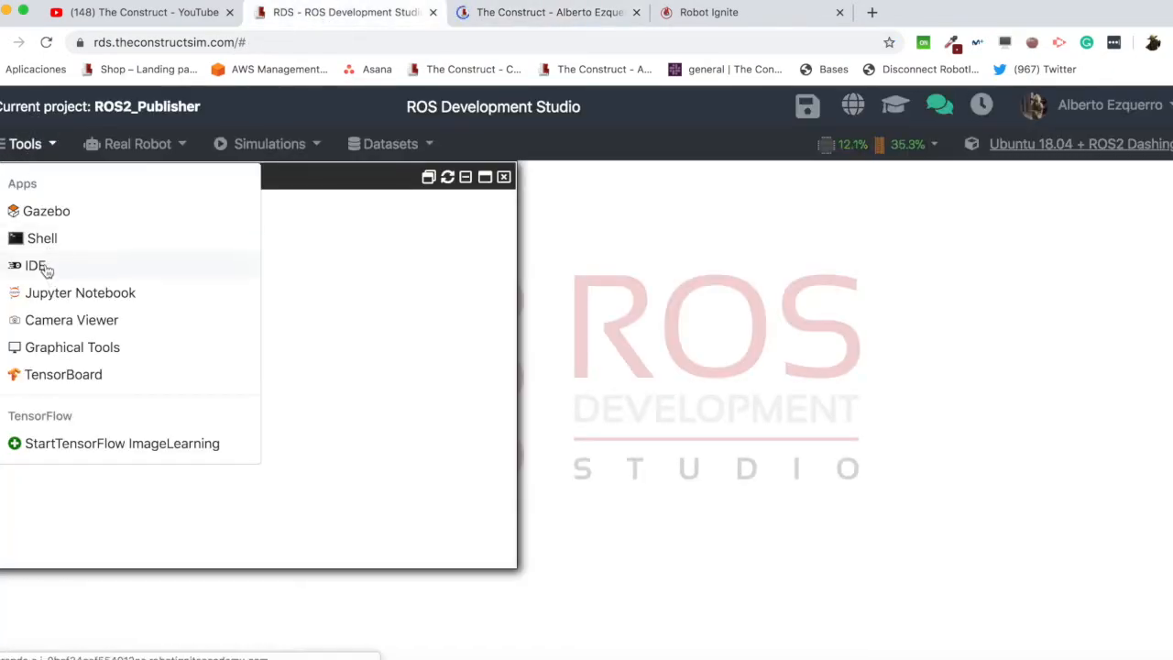
left_click(37, 263)
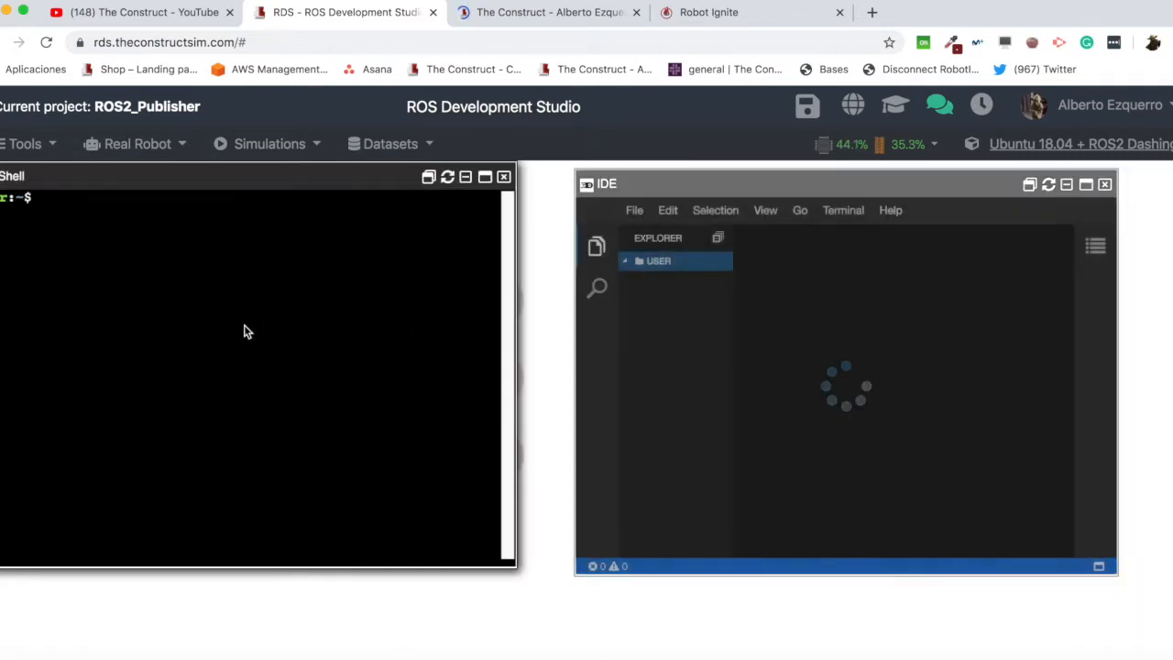
Expand USER > simulation_ws > src in the explorer down to the turtlebot package.
left_click(658, 260)
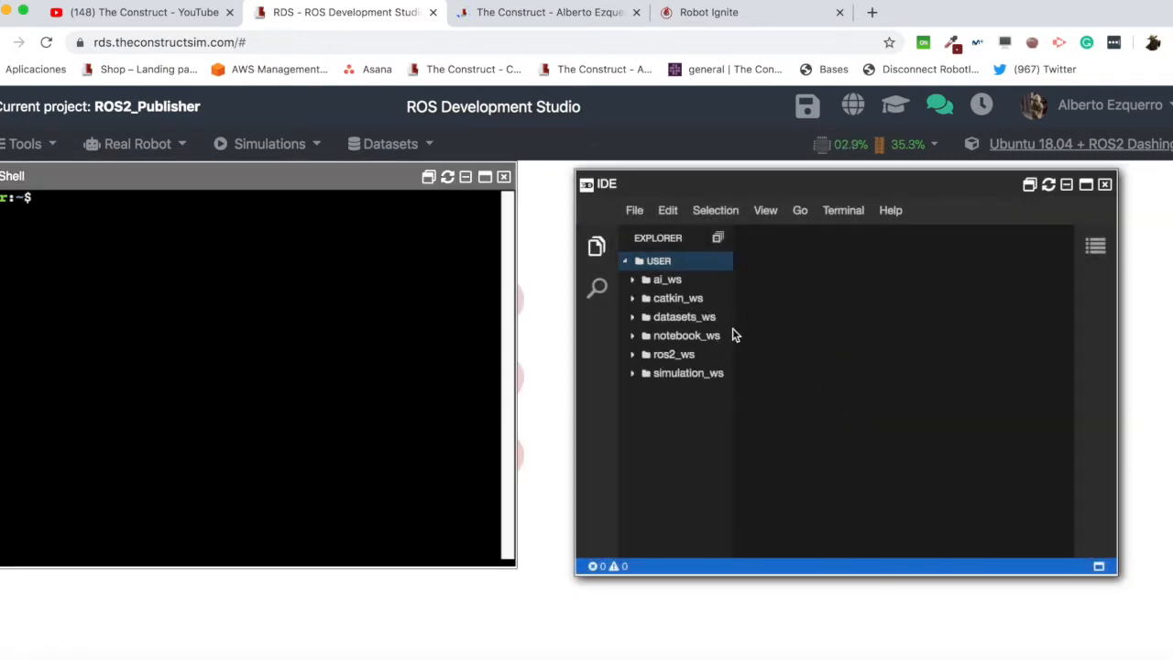
left_click(687, 372)
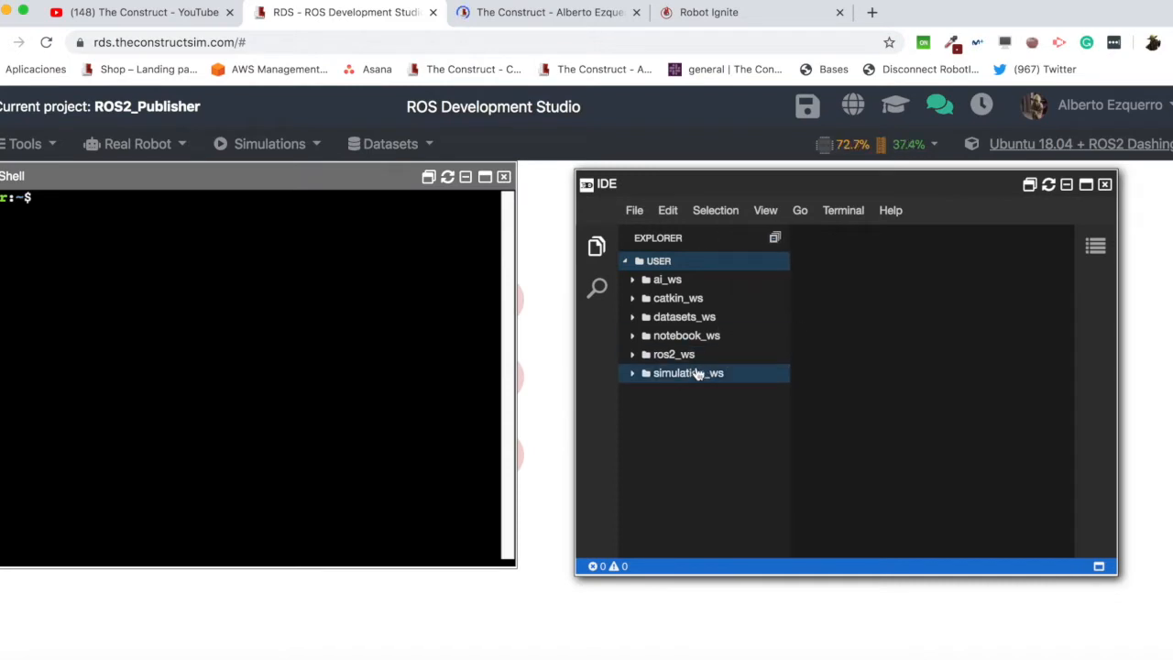
left_click(687, 372)
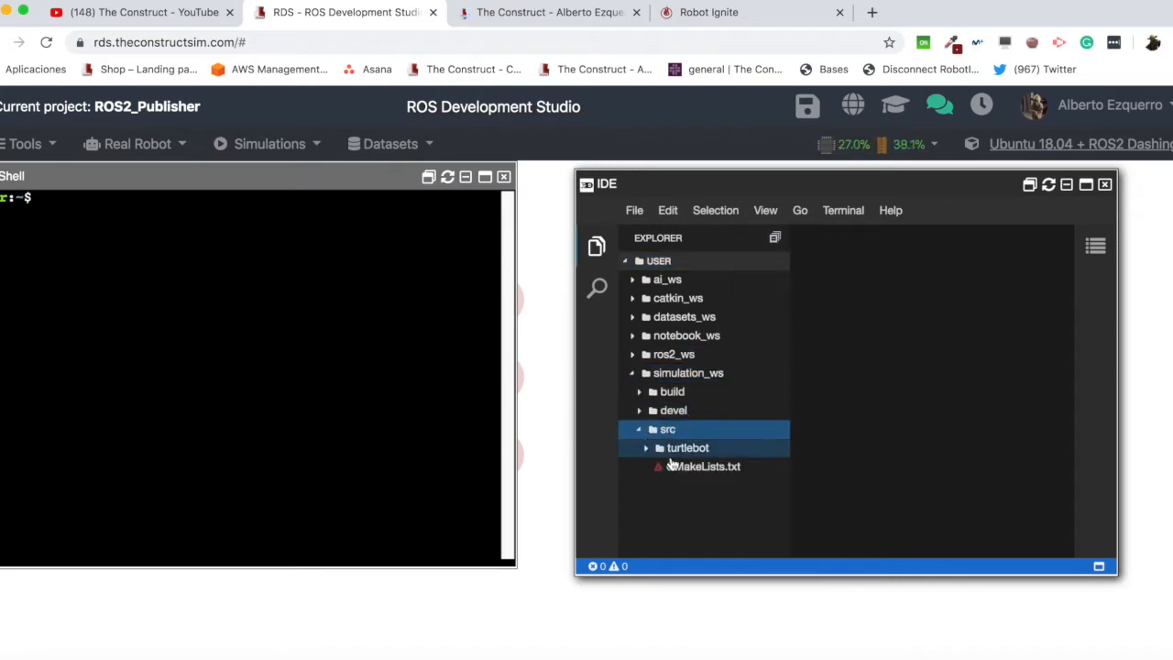
left_click(687, 447)
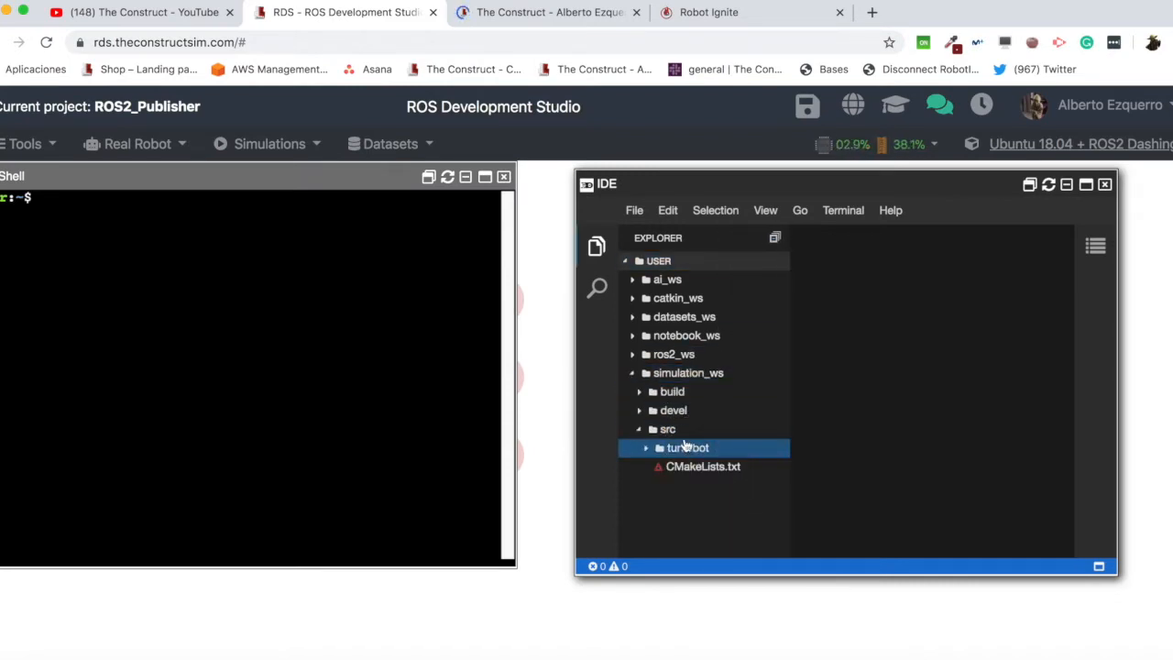
left_click(667, 429)
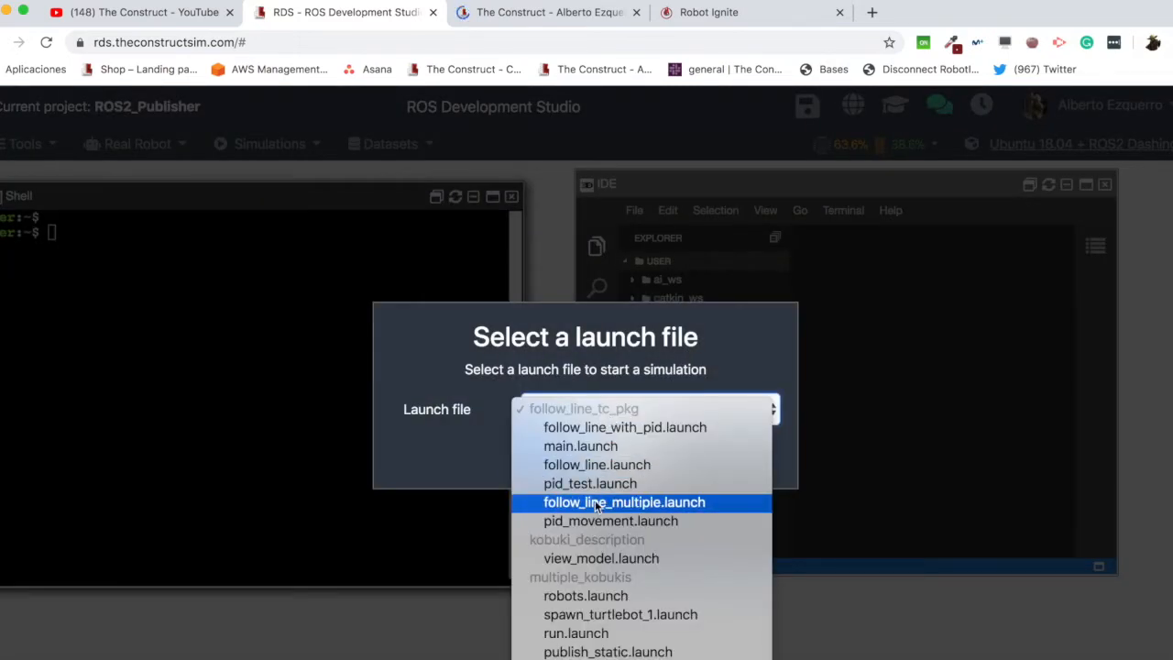
Launch the simulation using the main.launch launch file.
scroll("down", 3)
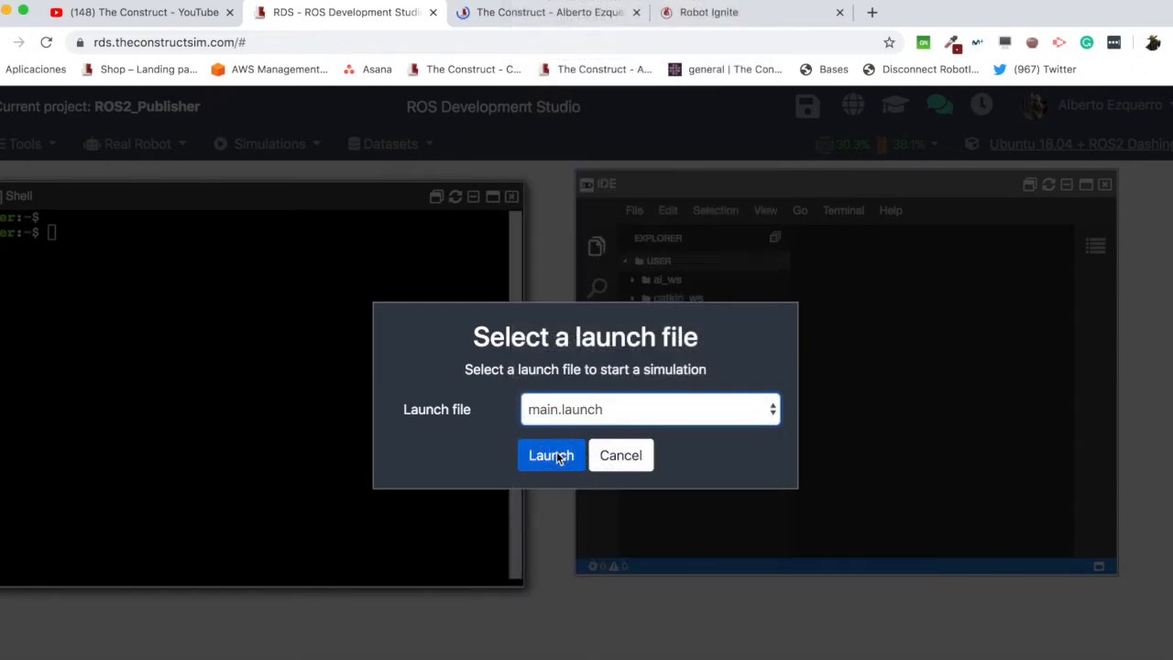
left_click(549, 455)
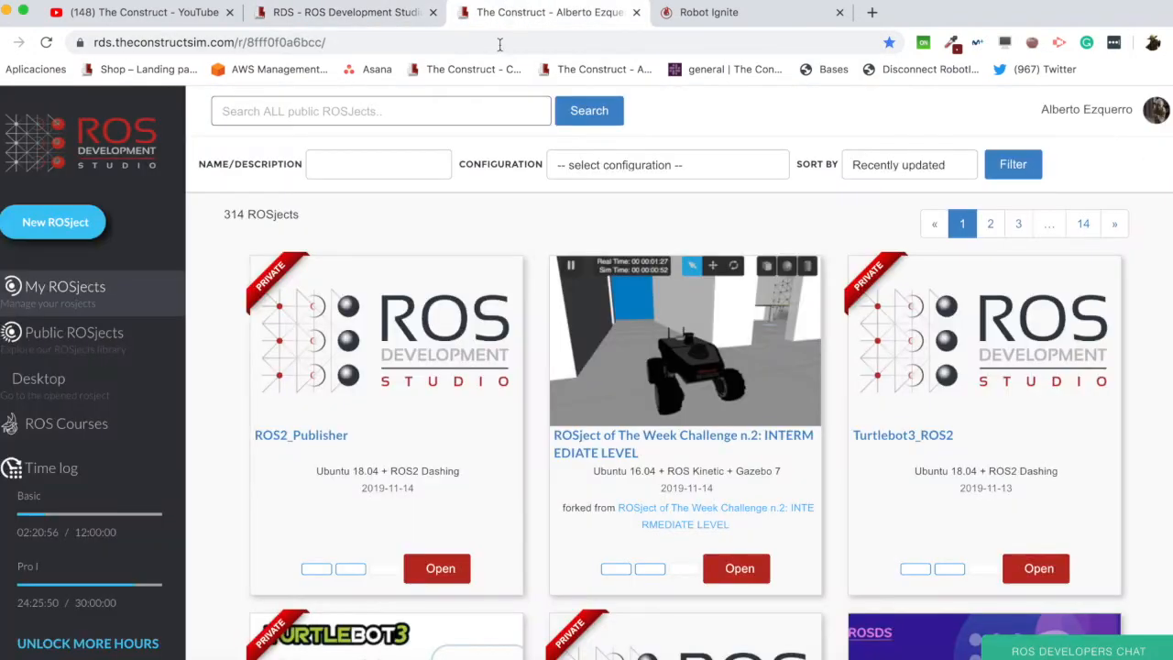
Scroll the My ROSjects list to find the ROS2_Publisher project.
scroll("down", 3)
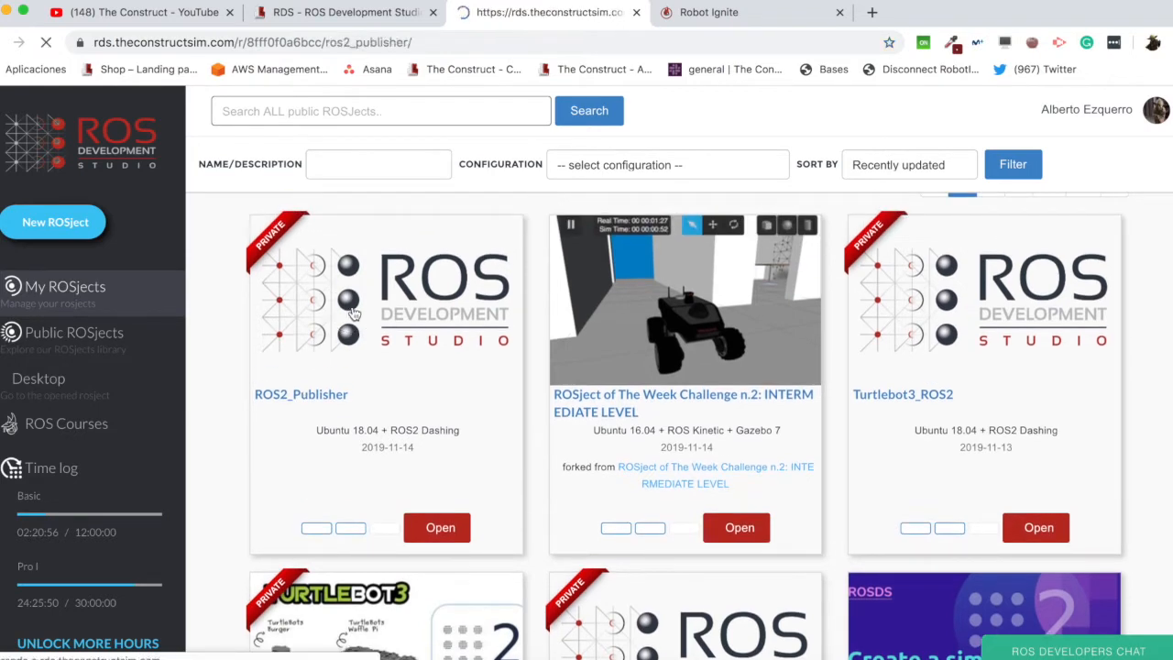
mouse_move(430, 328)
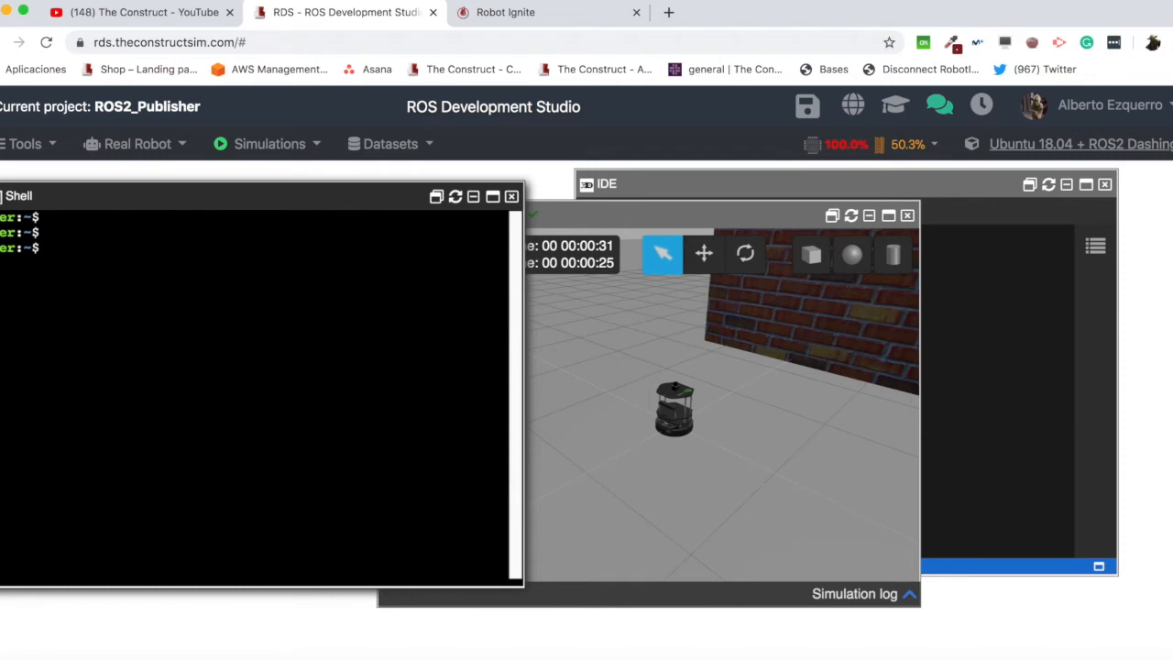
List the home directory contents with ls and ll, including hidden files.
type("ls")
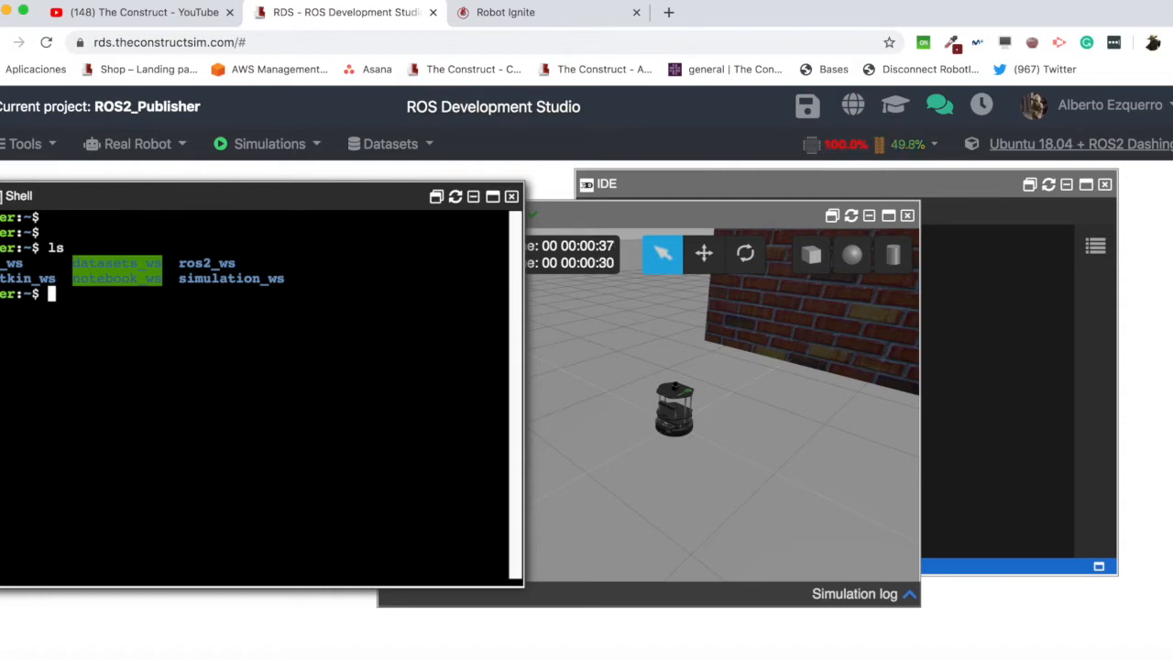
type("ll")
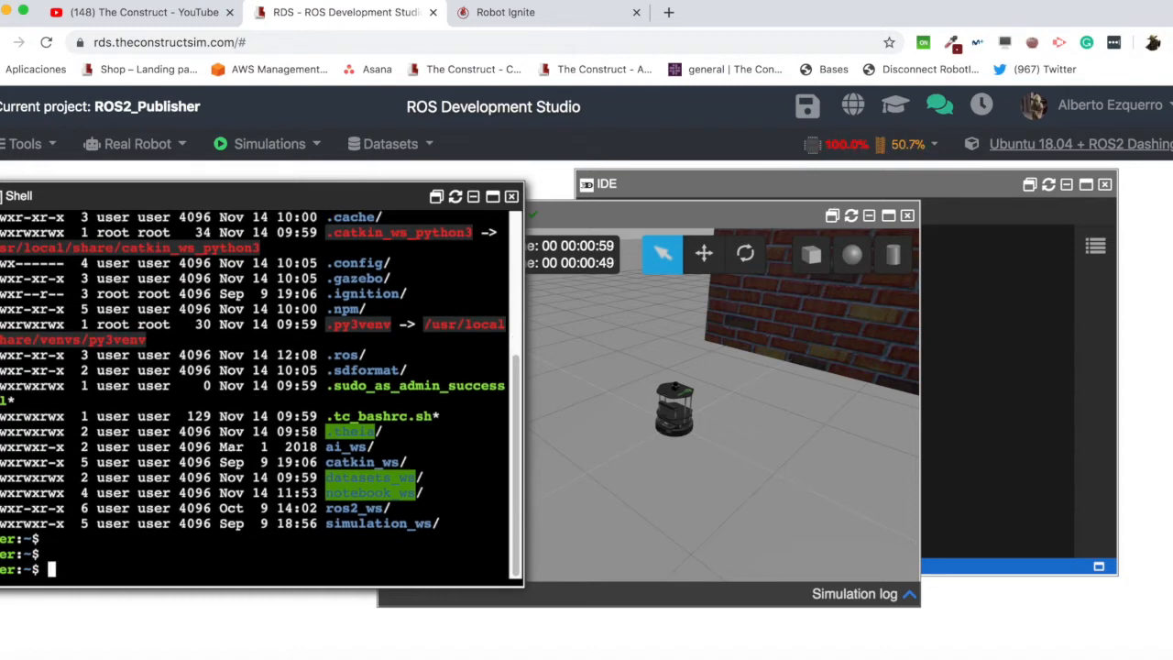
Source .bashrc and begin sourcing the ROS setup from /opt in the shell.
type("sou")
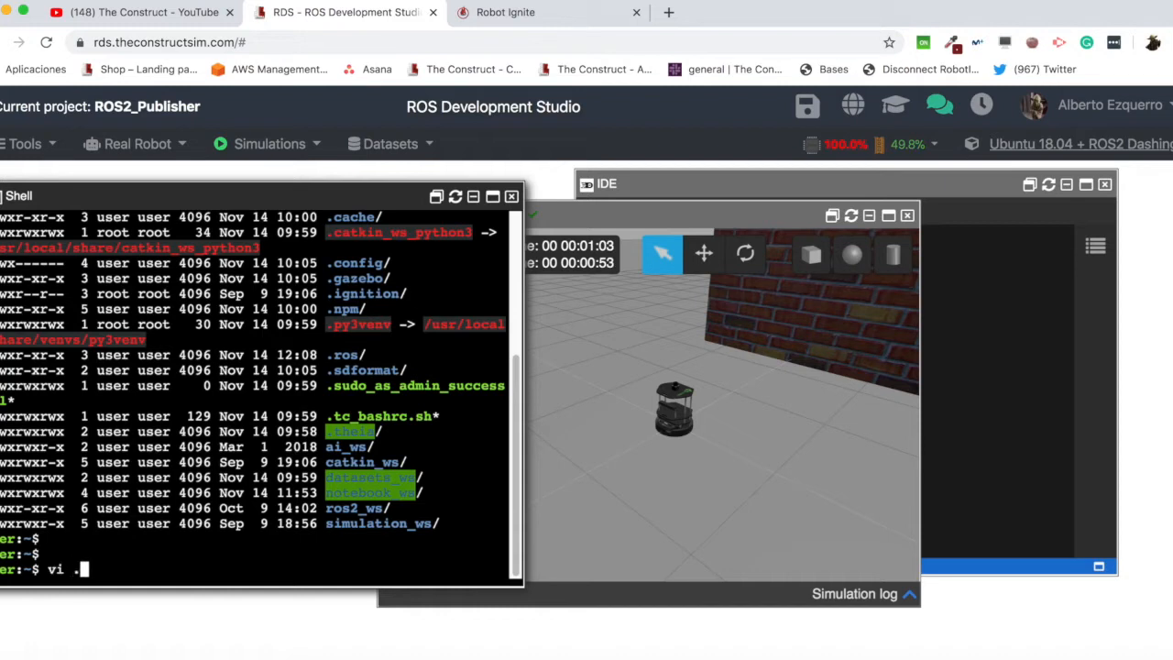
type(".bashrc")
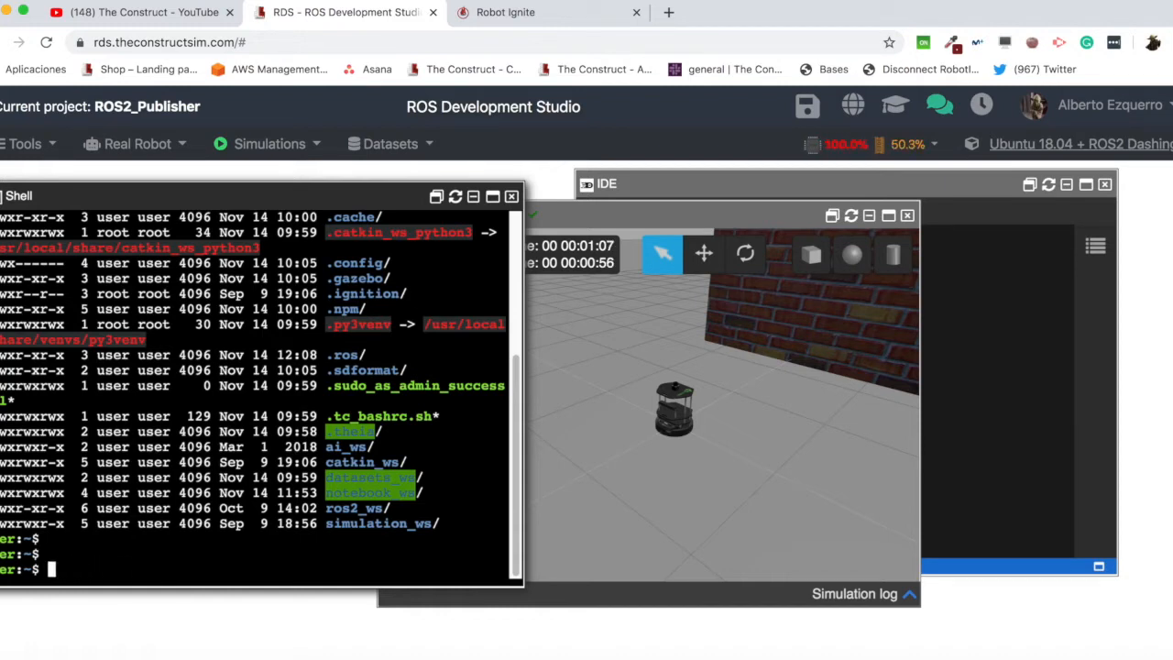
type("source /opt/ros/melodic/setup.bash")
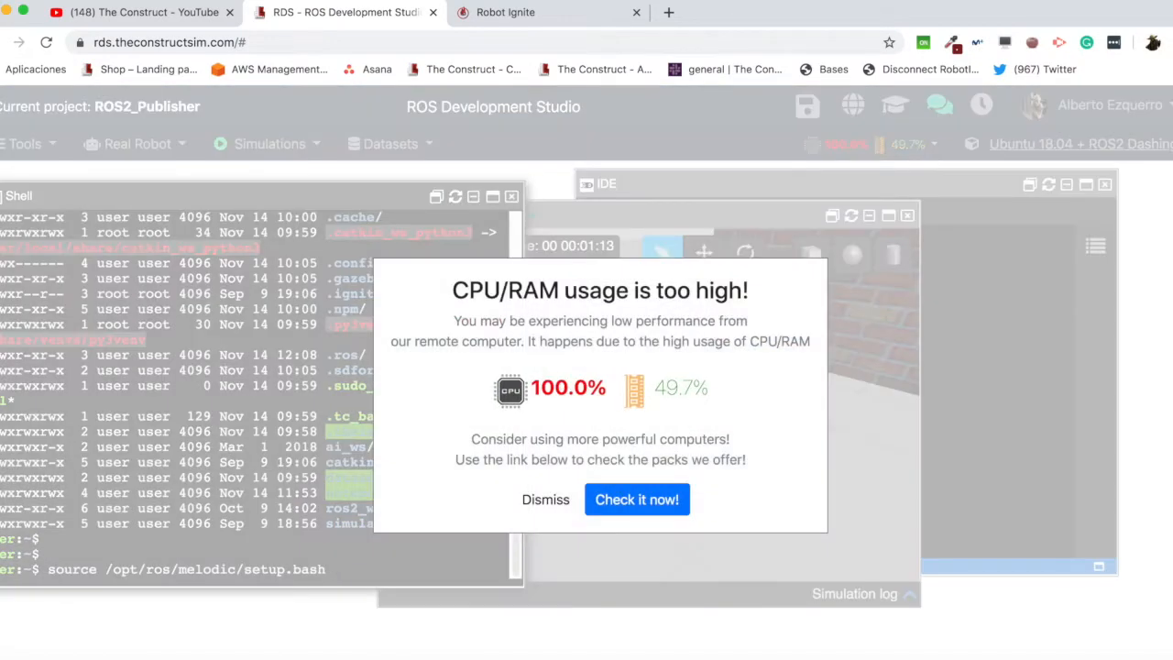
Dismiss the CPU warning and source /opt/ros/dashing/setup.bash on top of Melodic.
left_click(546, 499)
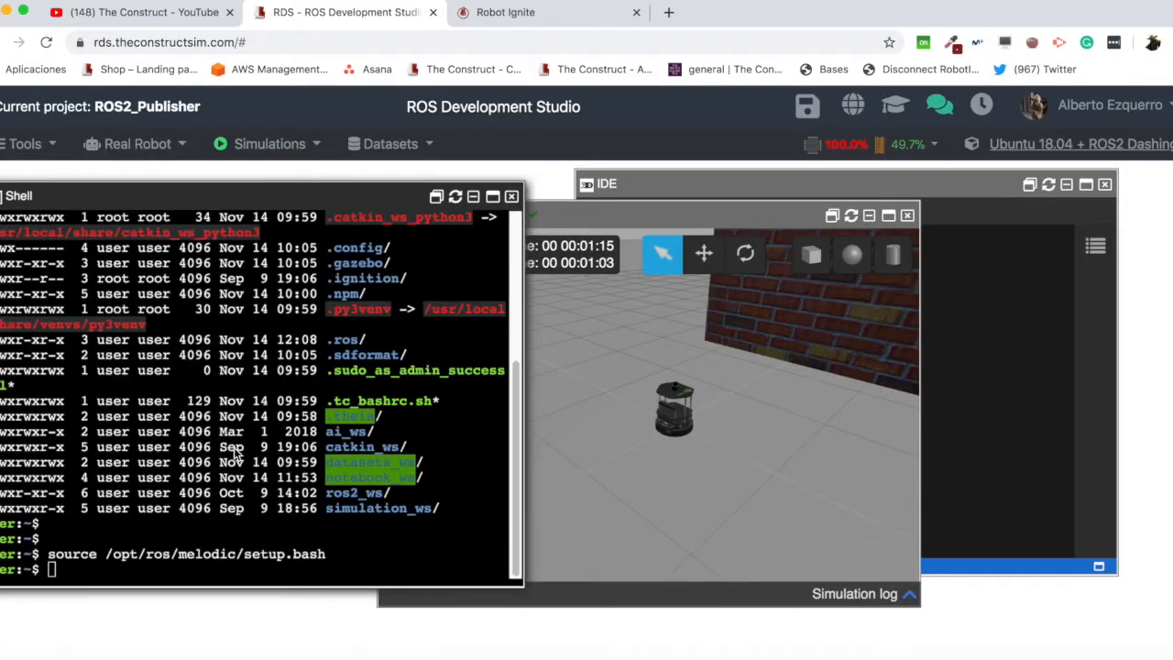
type("source")
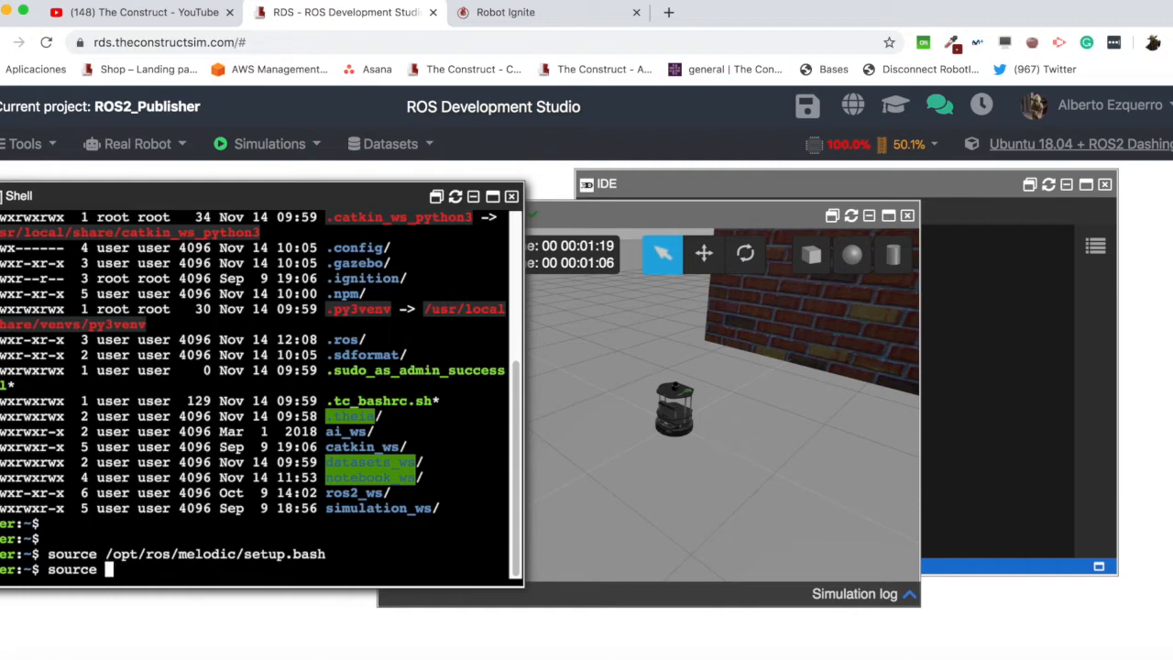
type("/opt/t")
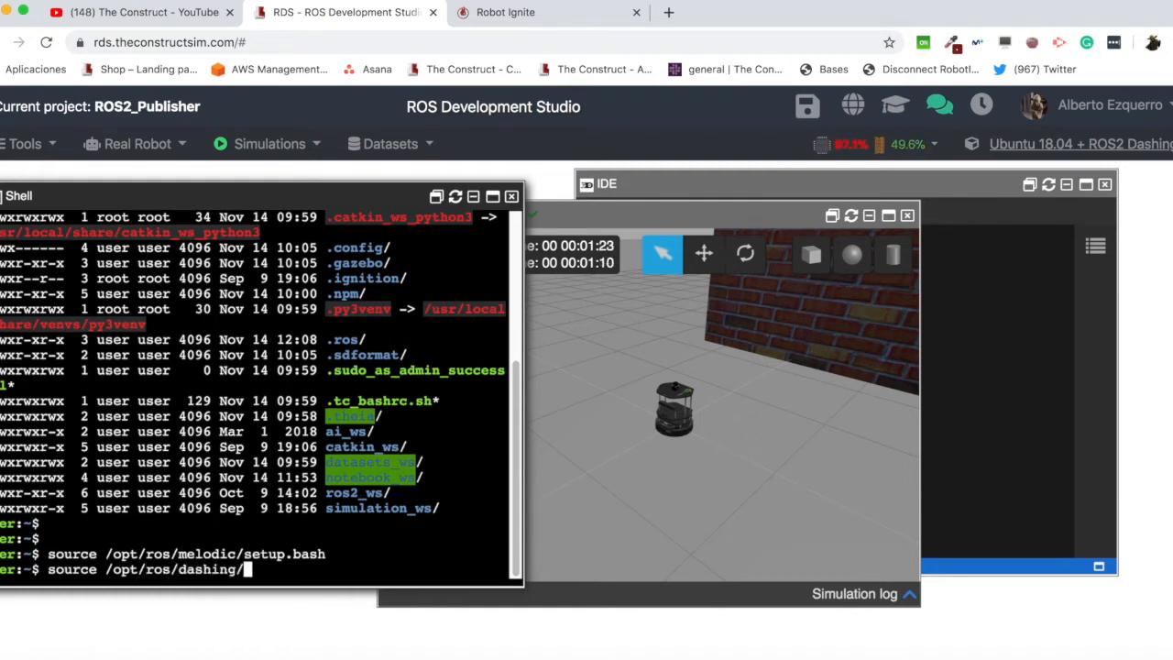
type("setup.b")
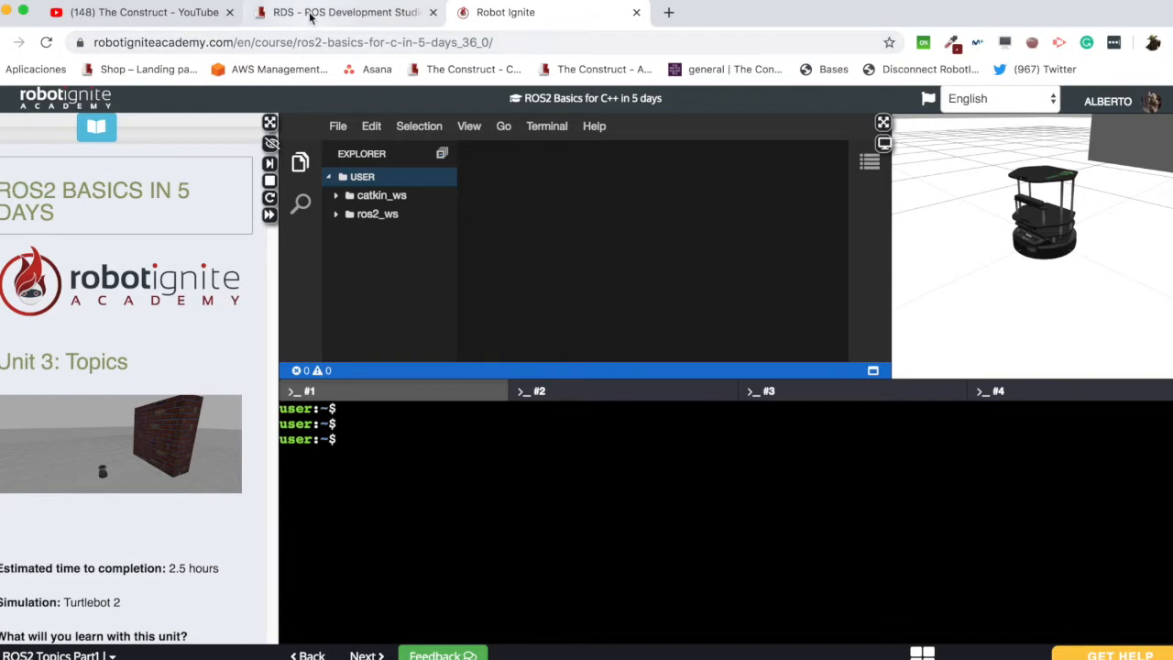
left_click(344, 11)
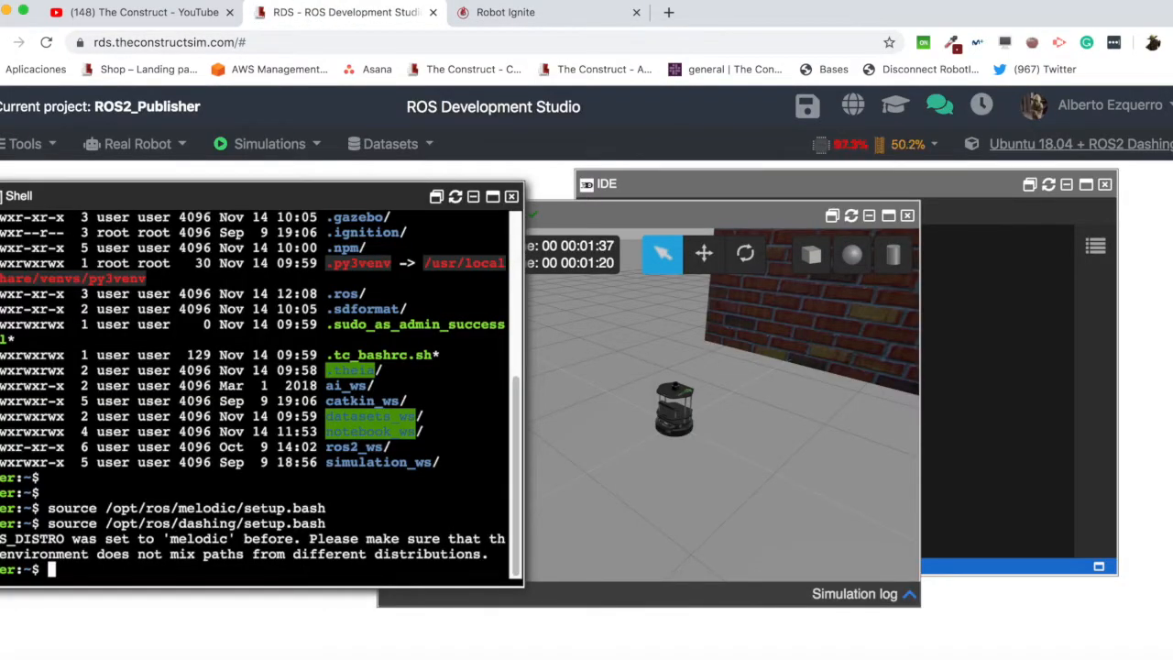
left_click(25, 143)
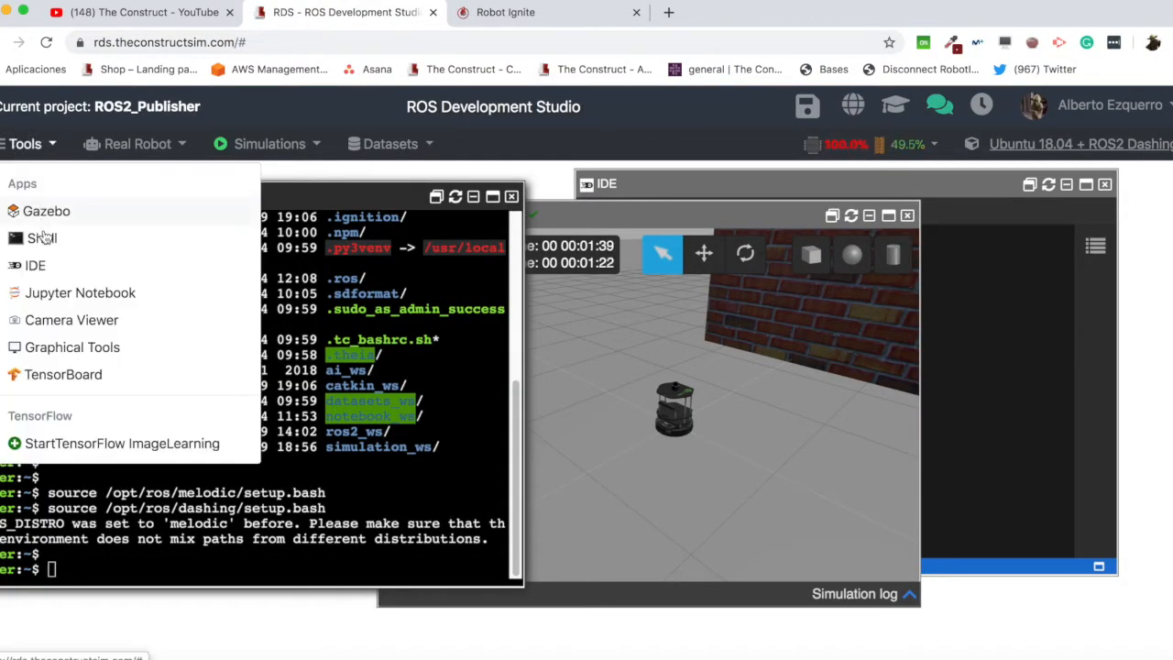
Start a second shell and echo $ROS_MASTER_URI there.
left_click(42, 238)
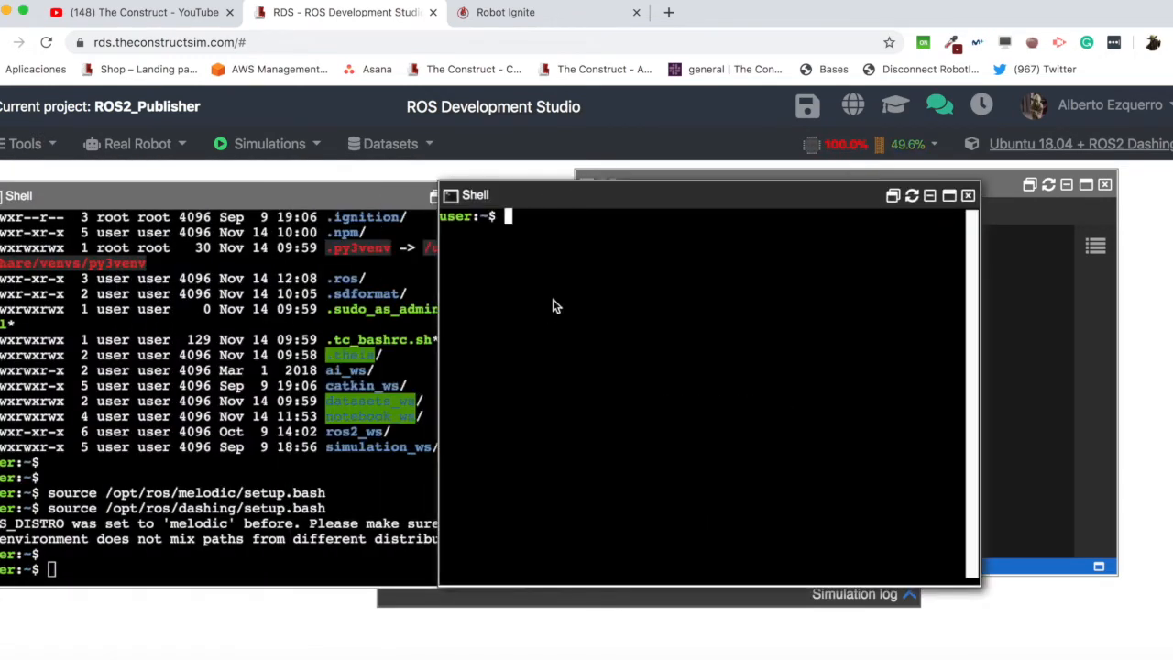
type("echo")
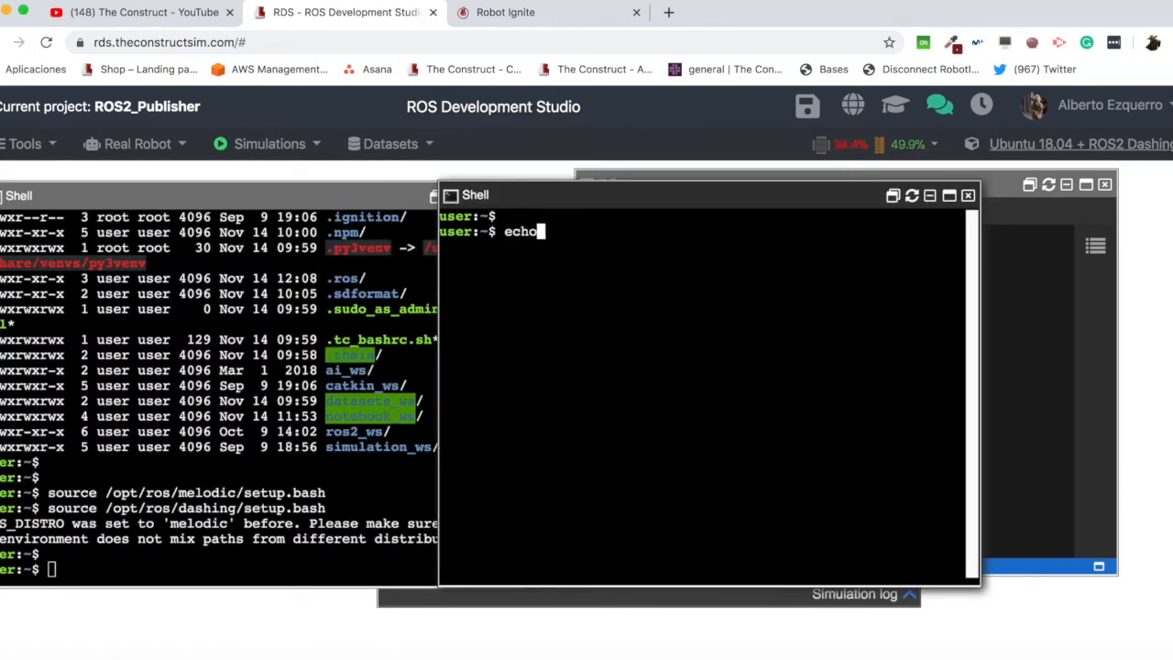
type("$ROS_MASTER_URI")
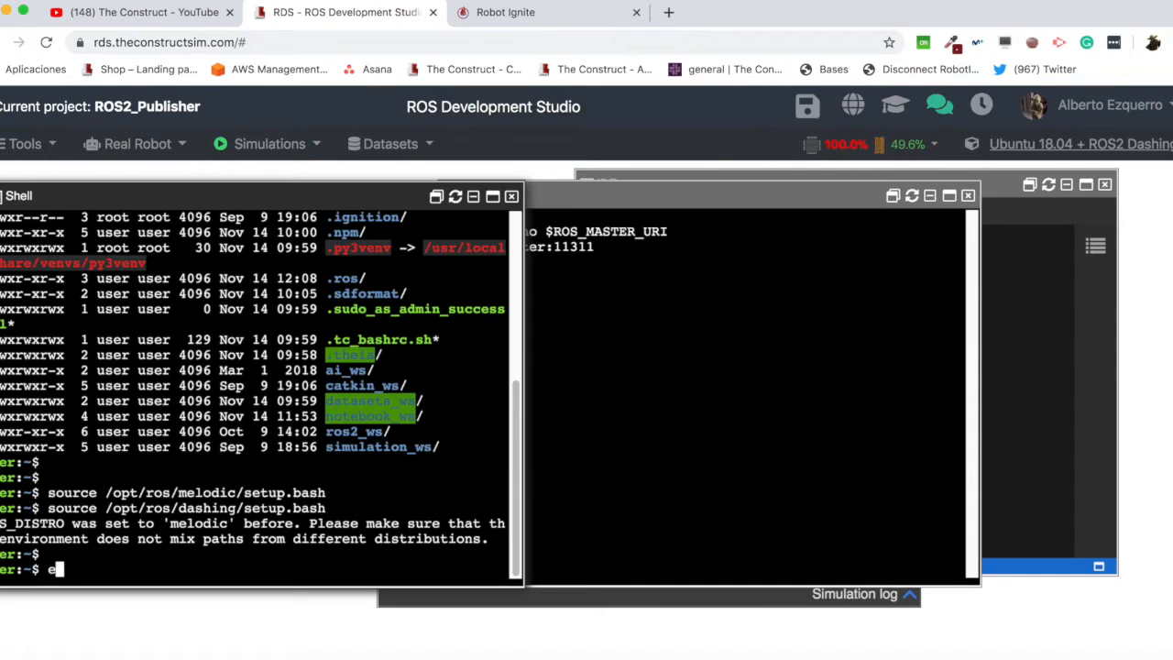
type("export ROS_")
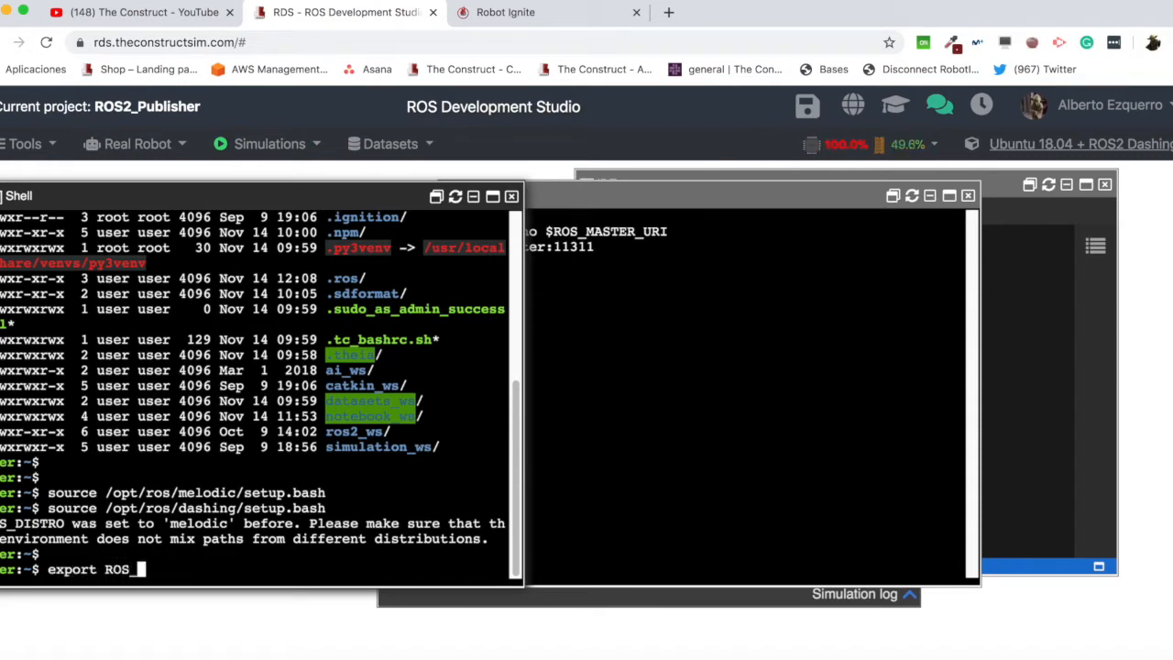
type("MASTER_URI=")
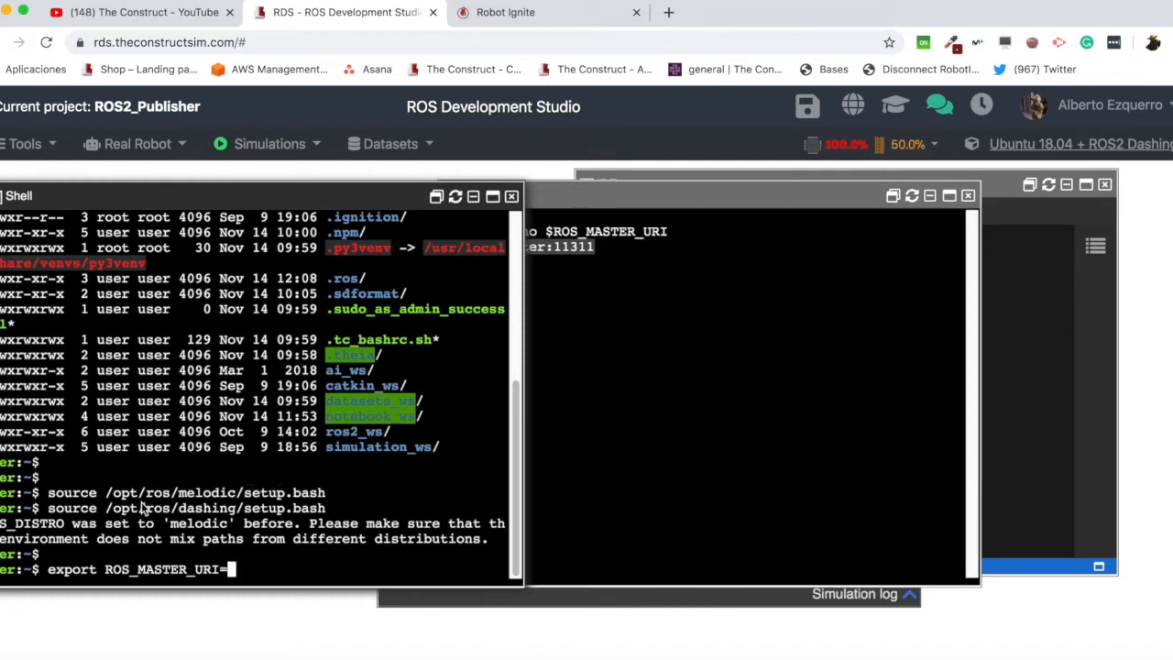
type("http://master:11311")
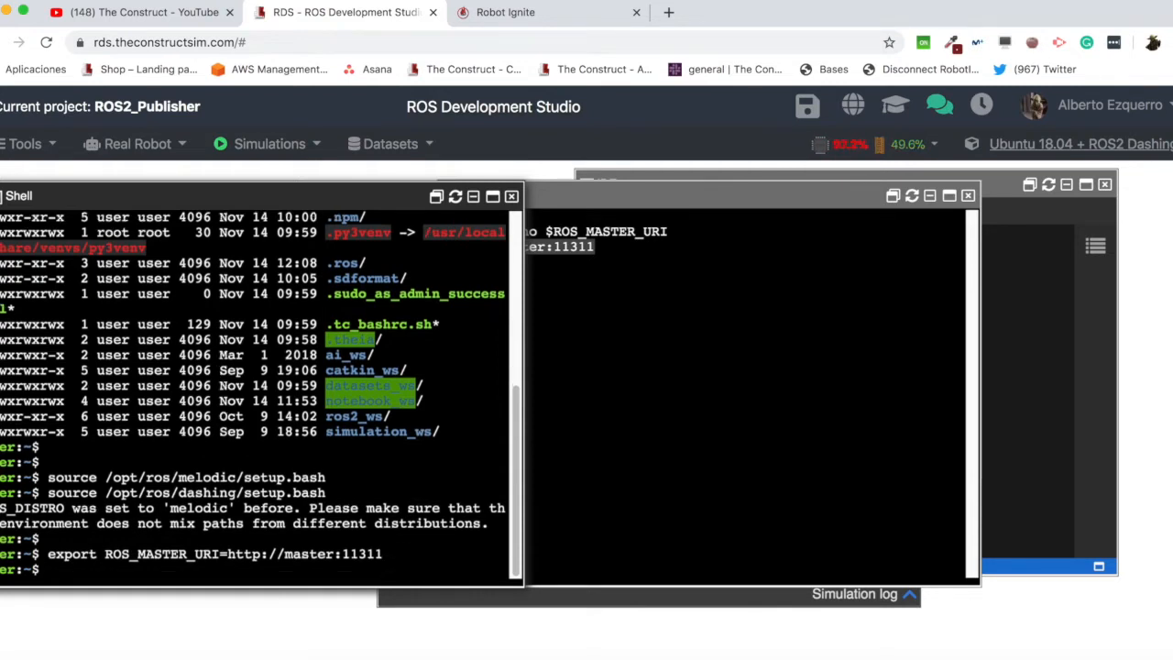
type("source /opt/ros/dashing/setup.bash")
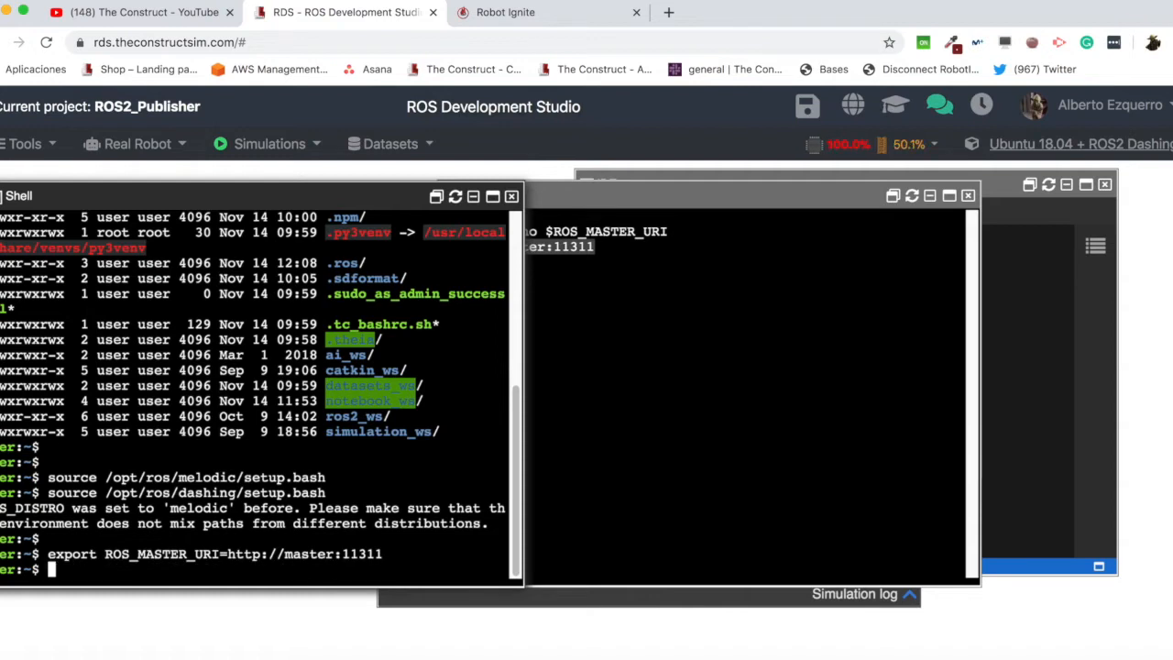
type("e")
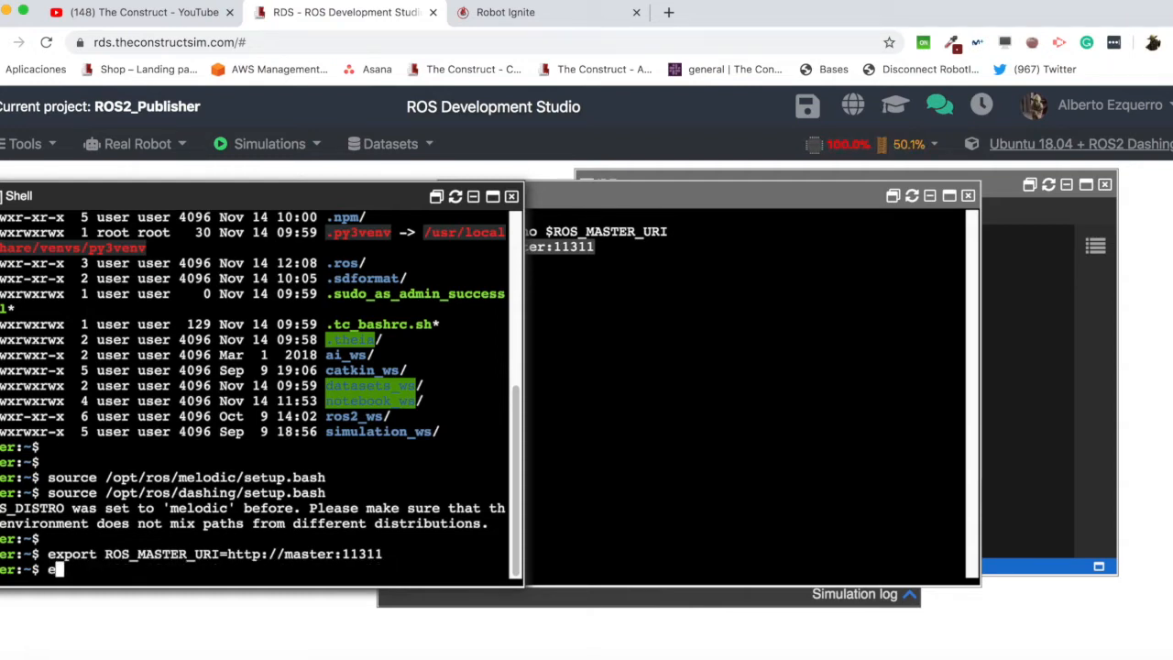
type("echo $ROS_MASTER_URI")
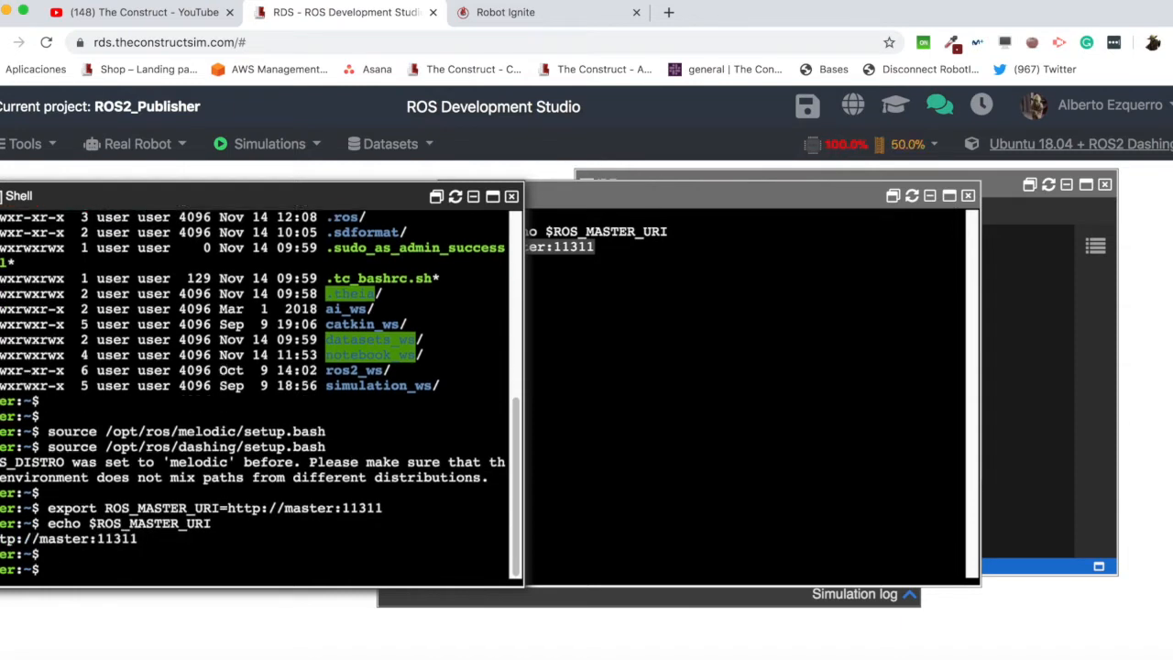
Run ros2 run ros1_bridge dynamic_bridge in the first shell.
type("ros2 run r")
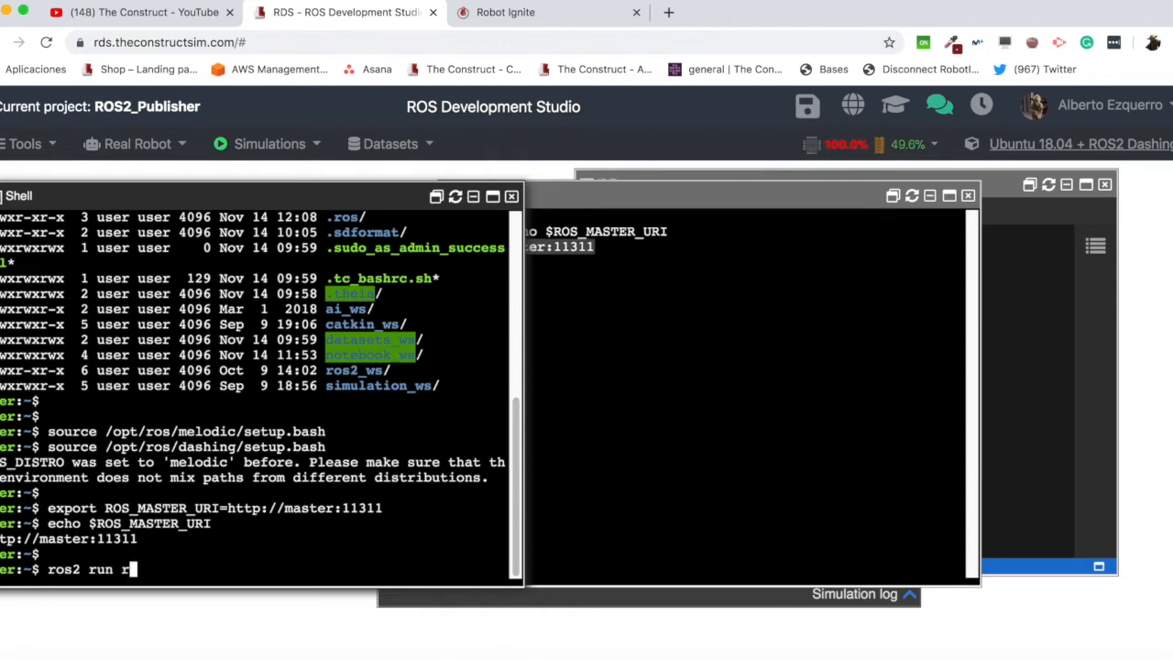
type("os1_br")
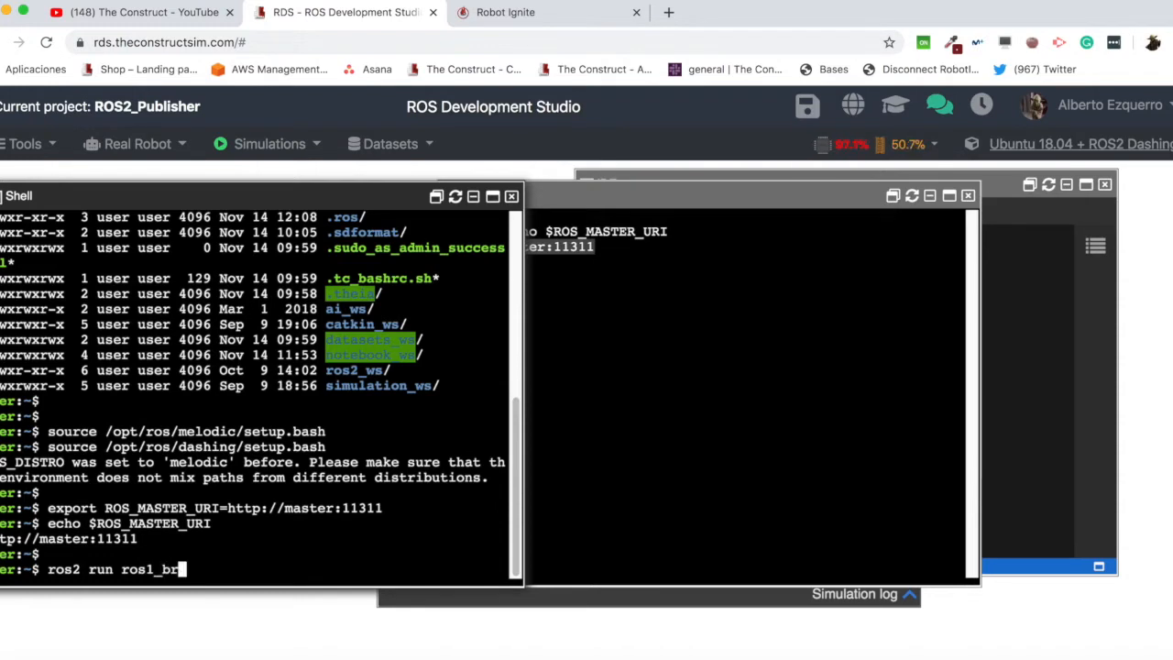
type("idge")
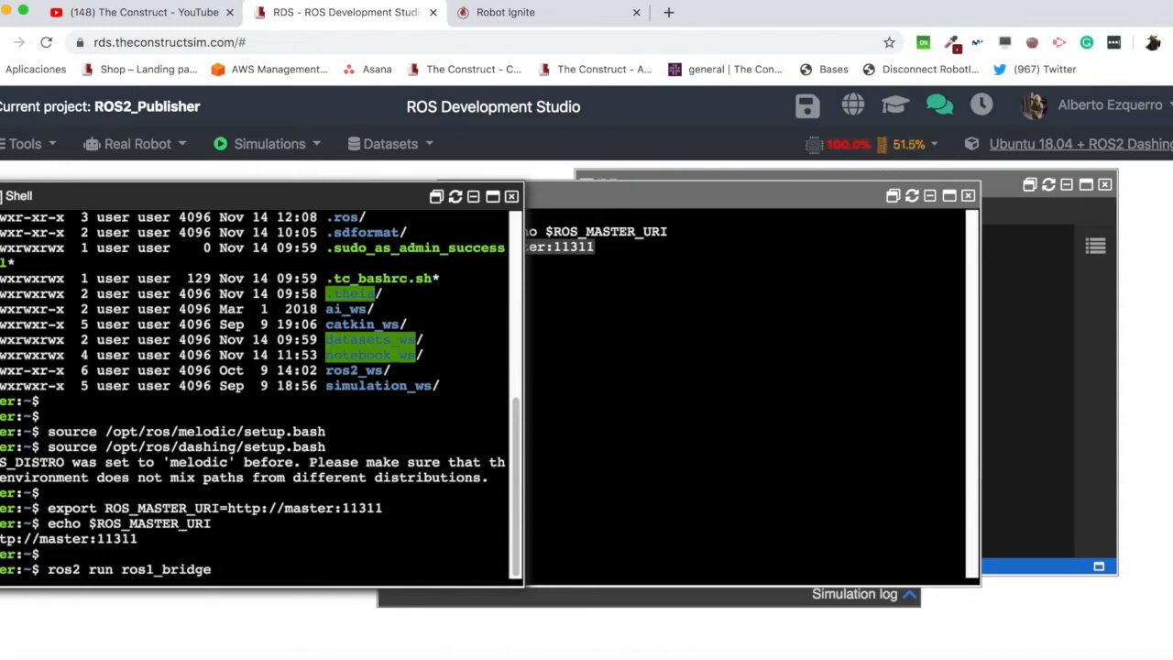
type("dy")
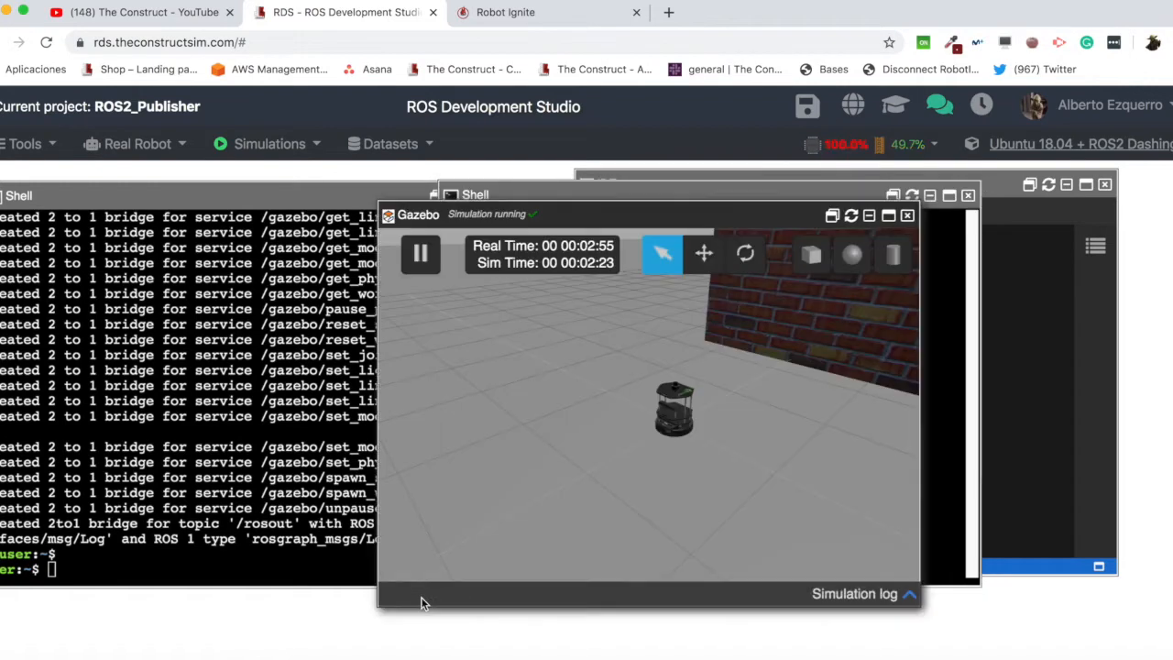
mouse_move(612, 222)
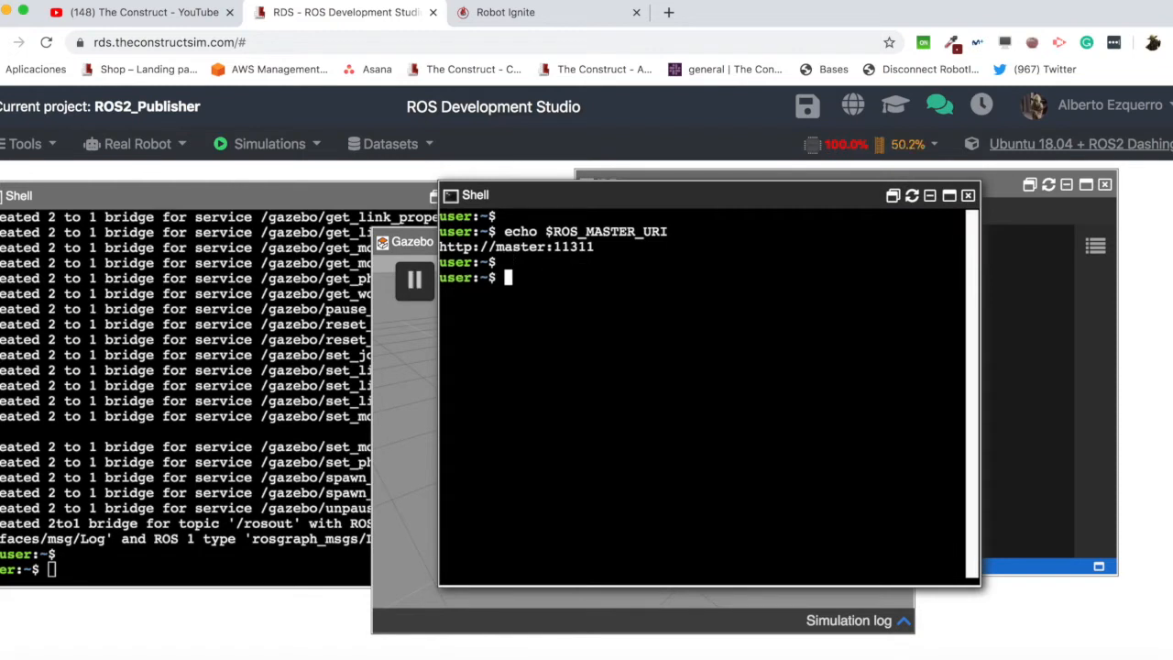
Source /opt/ros/dashing/setup.bash in the second shell and check the course page.
type("source /opt/ros/dashing/")
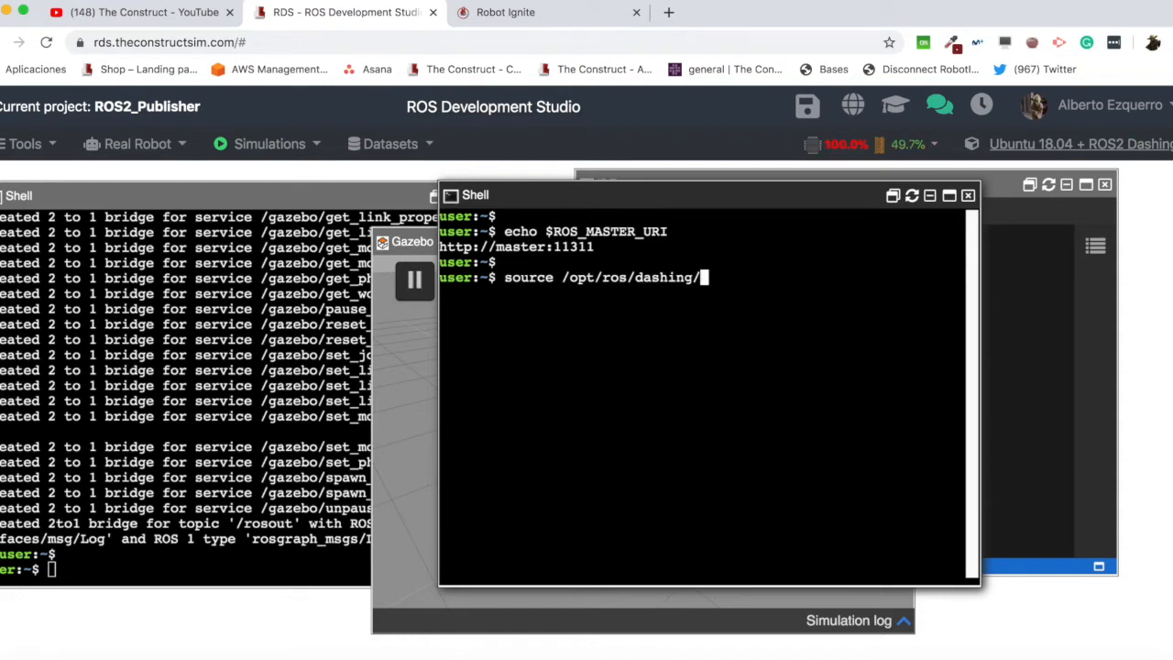
type("setup.bash")
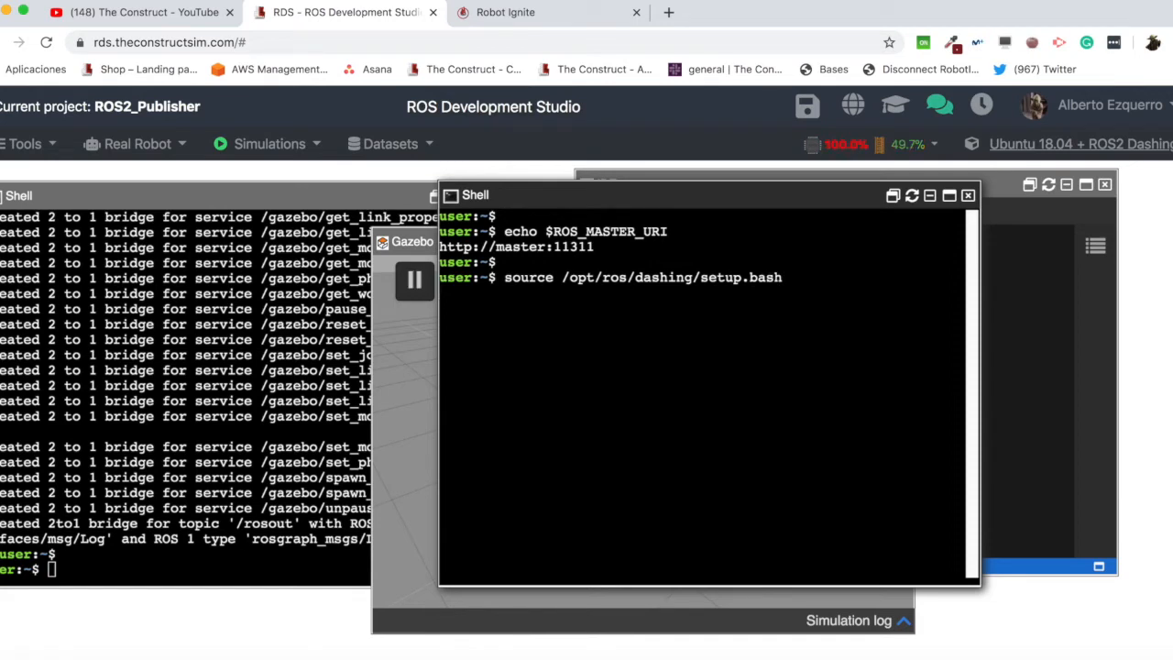
left_click(506, 11)
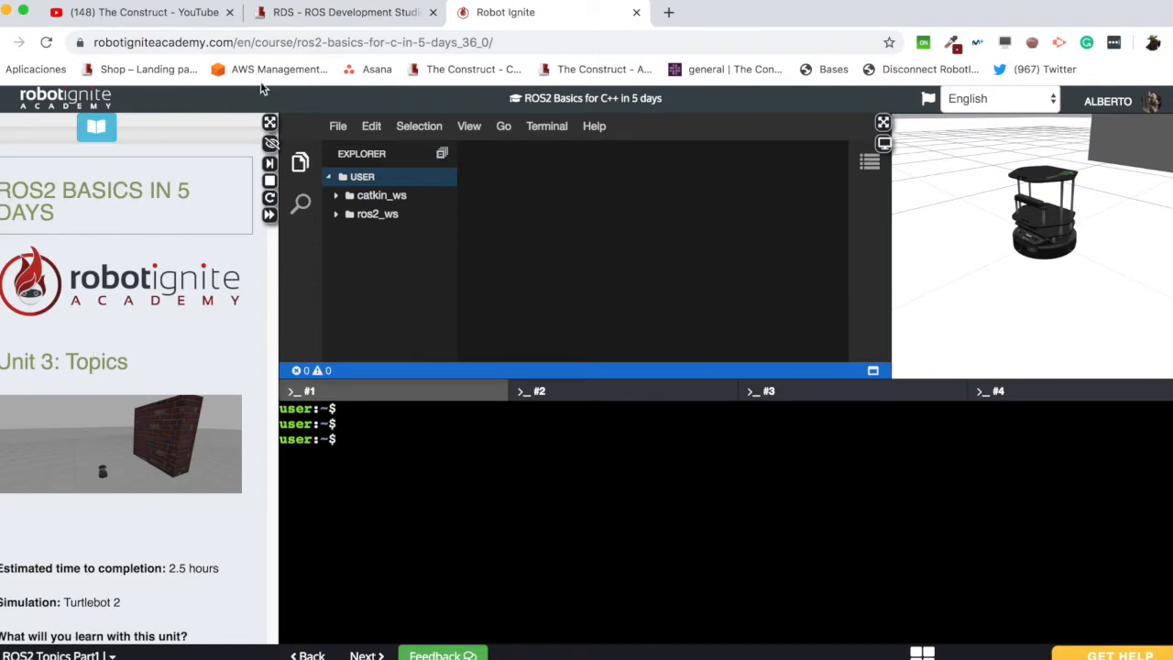
mouse_move(59, 654)
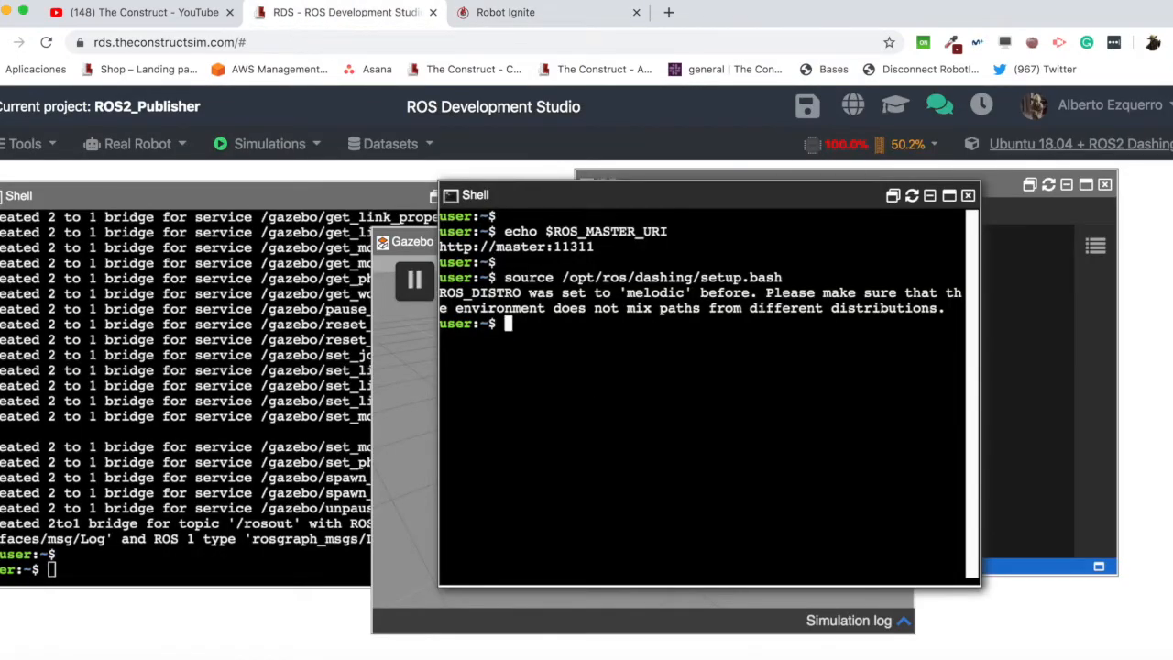
In ros2_ws/src, create topic_publisher with ament_cmake build type and rclcpp, geometry_msgs dependencies.
type("cd ros2_ws/s")
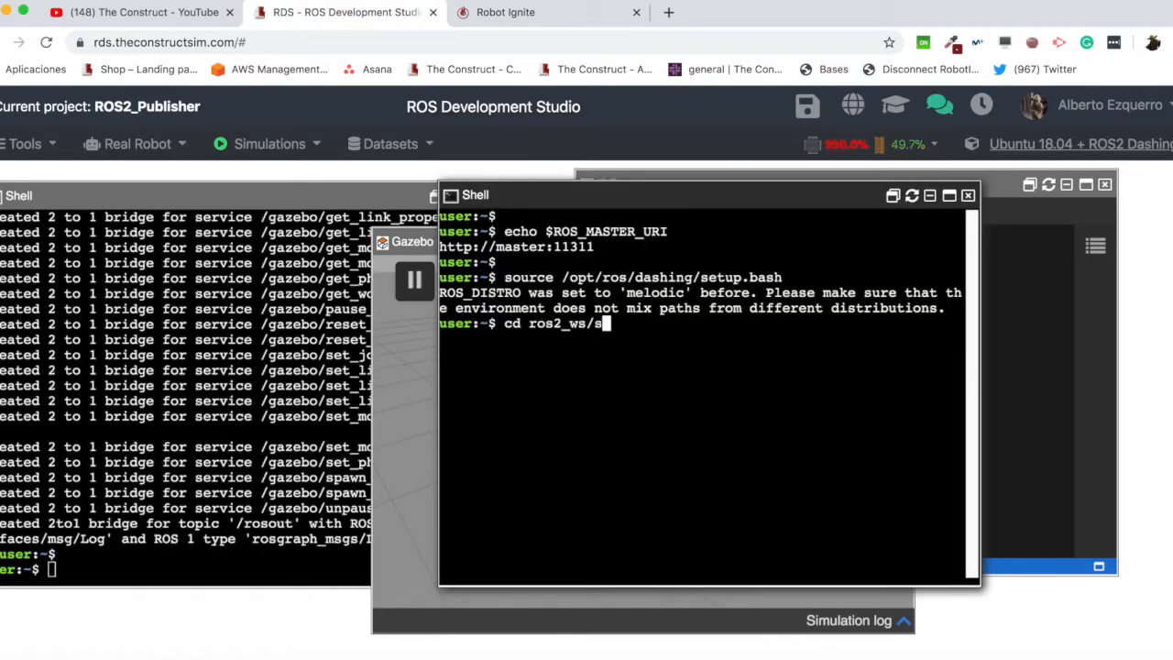
type("ros2 pkg create topic_publisher_pkg --build-type ament_cmake --dependencies rclcpp std_msgs")
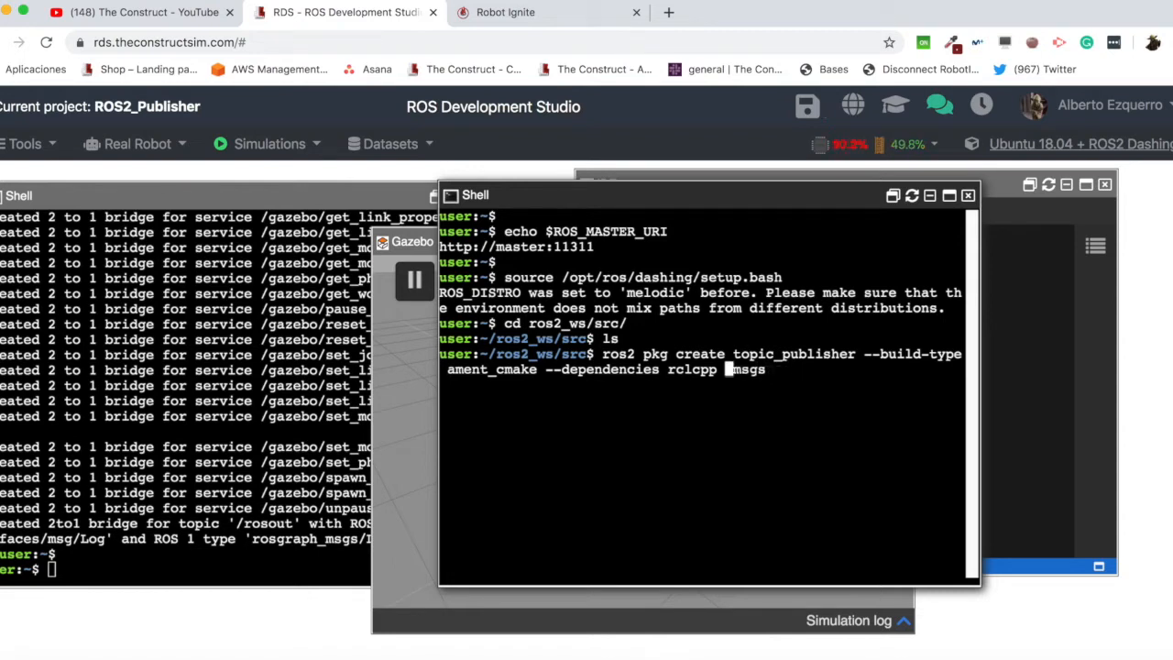
type("geometry")
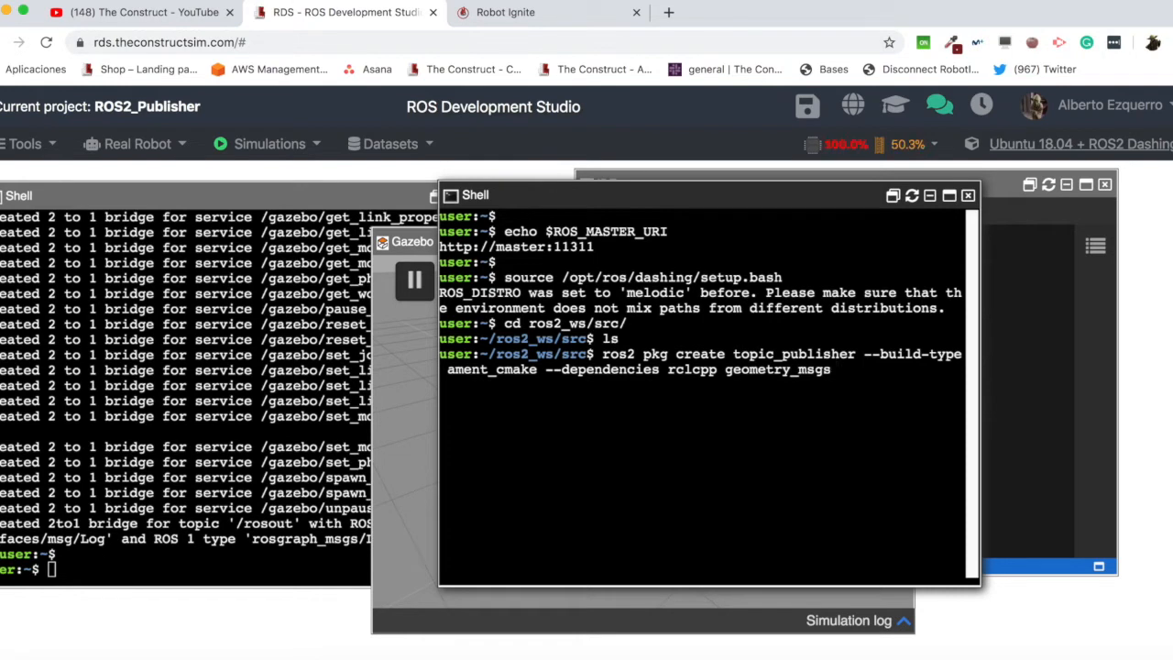
mouse_move(997, 342)
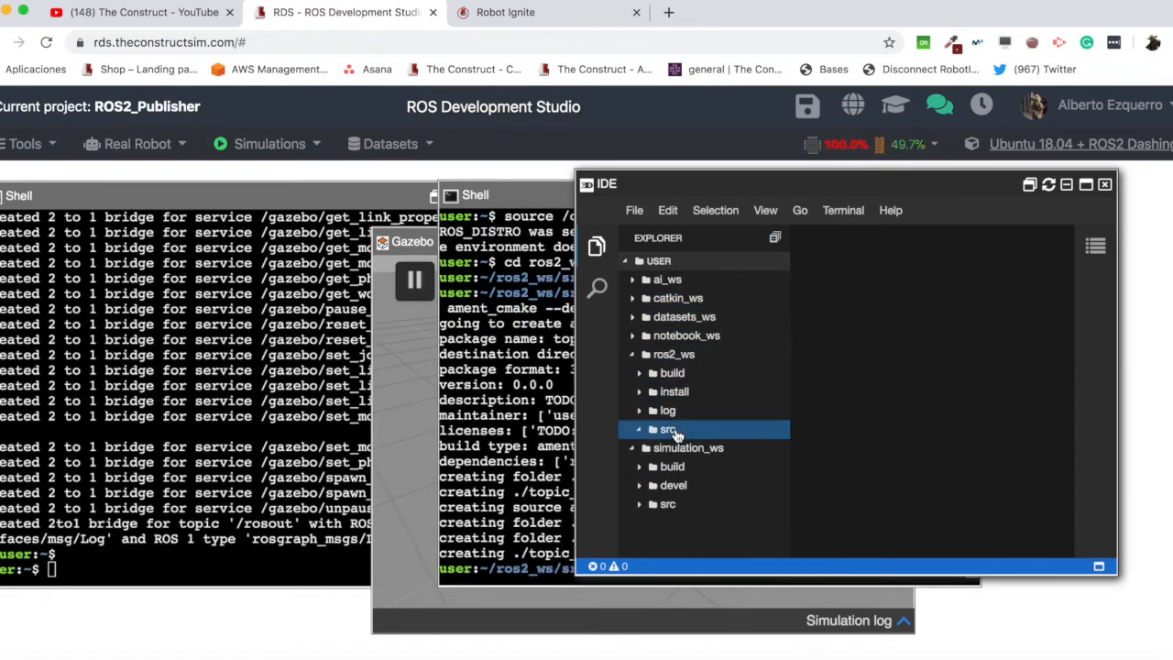
Create a new vel_pub.cpp source file in the topic_publisher package's src folder.
left_click(667, 429)
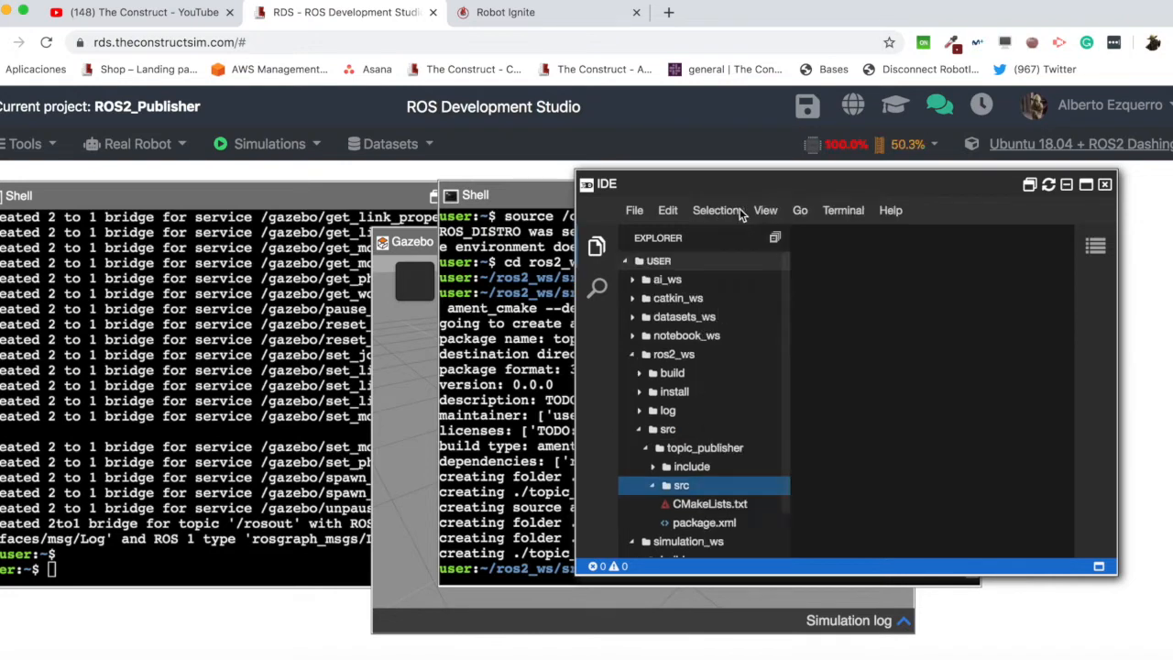
type("vel_pub")
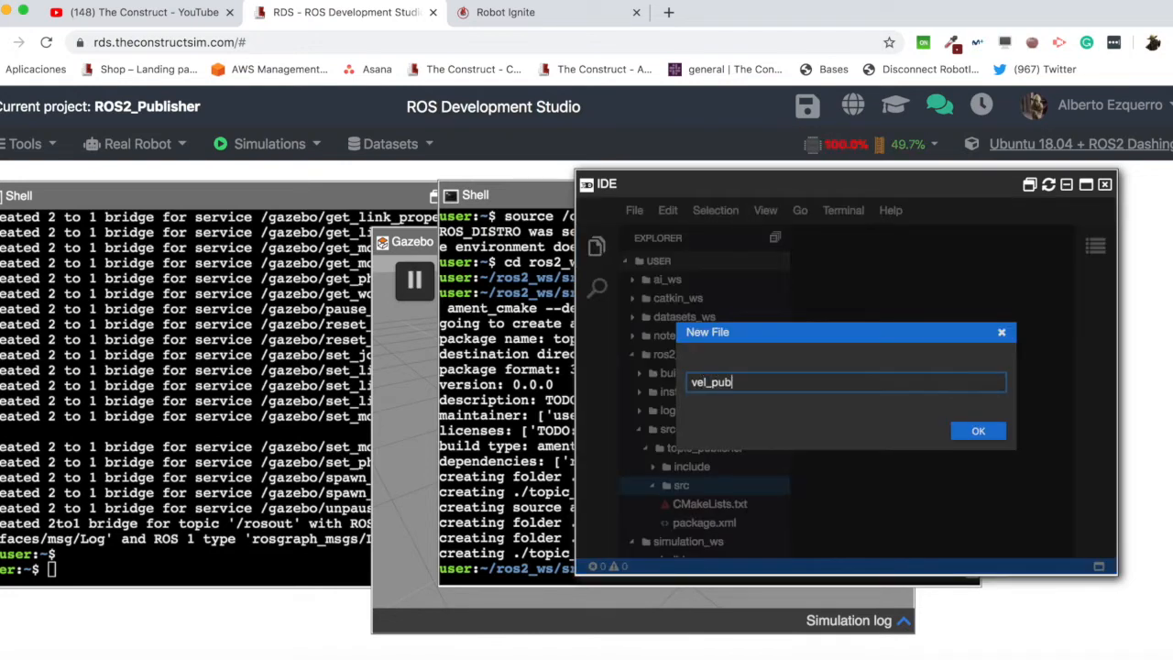
type(".c")
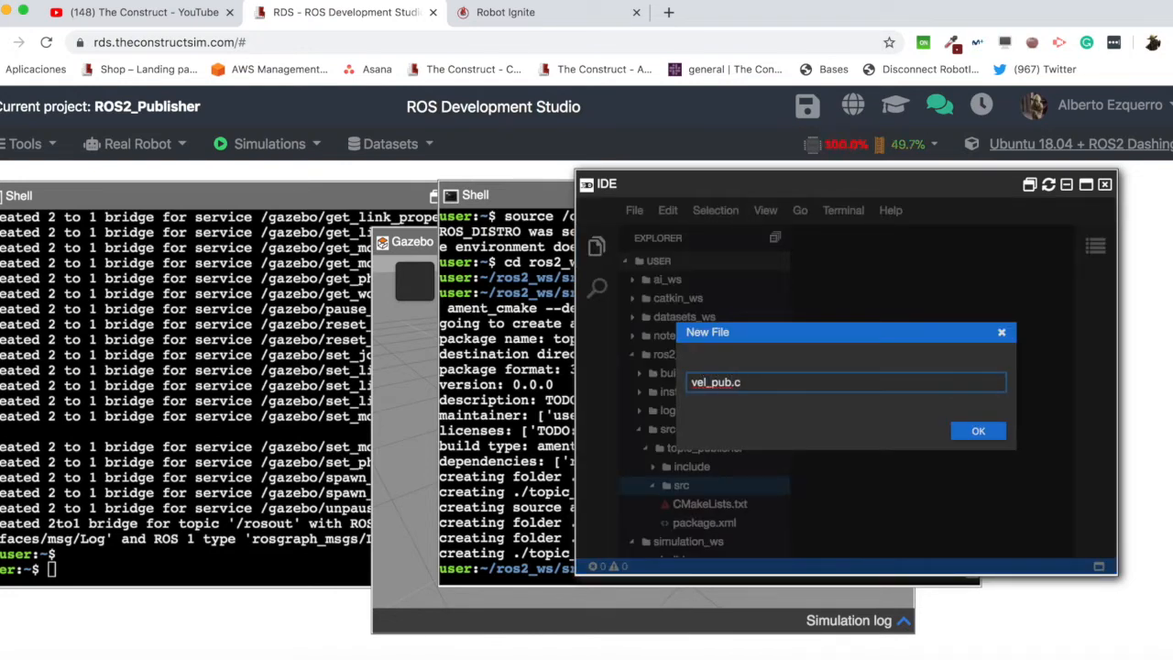
left_click(978, 431)
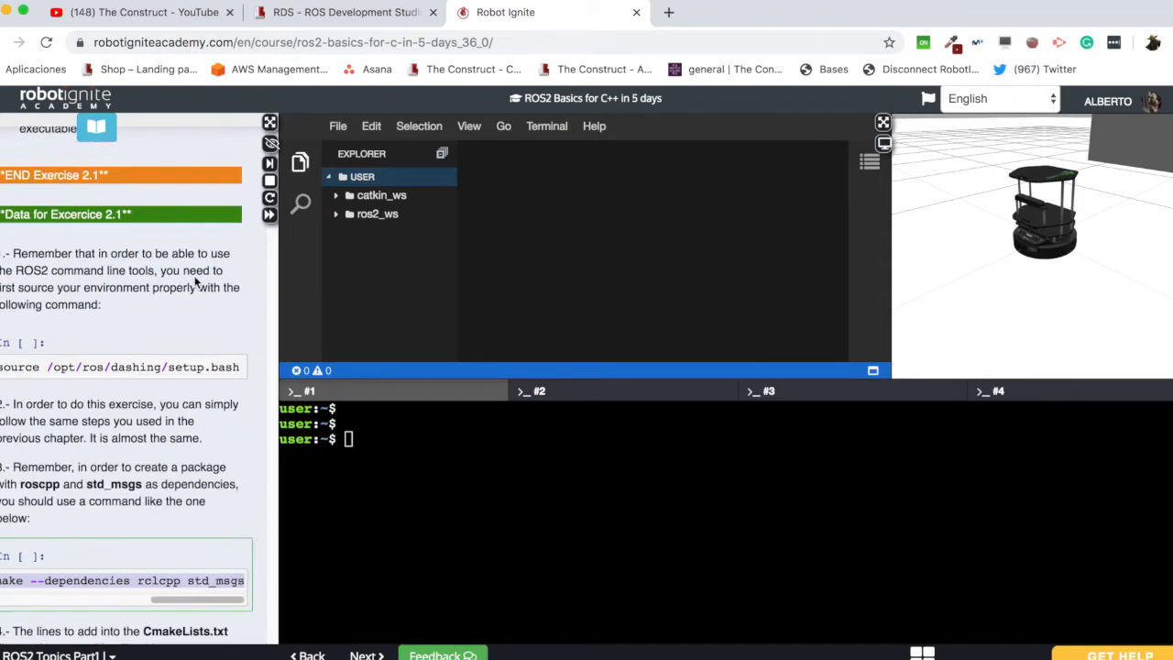
Read down the topics lesson past the topic commands toward Node Composition.
scroll("down", 3)
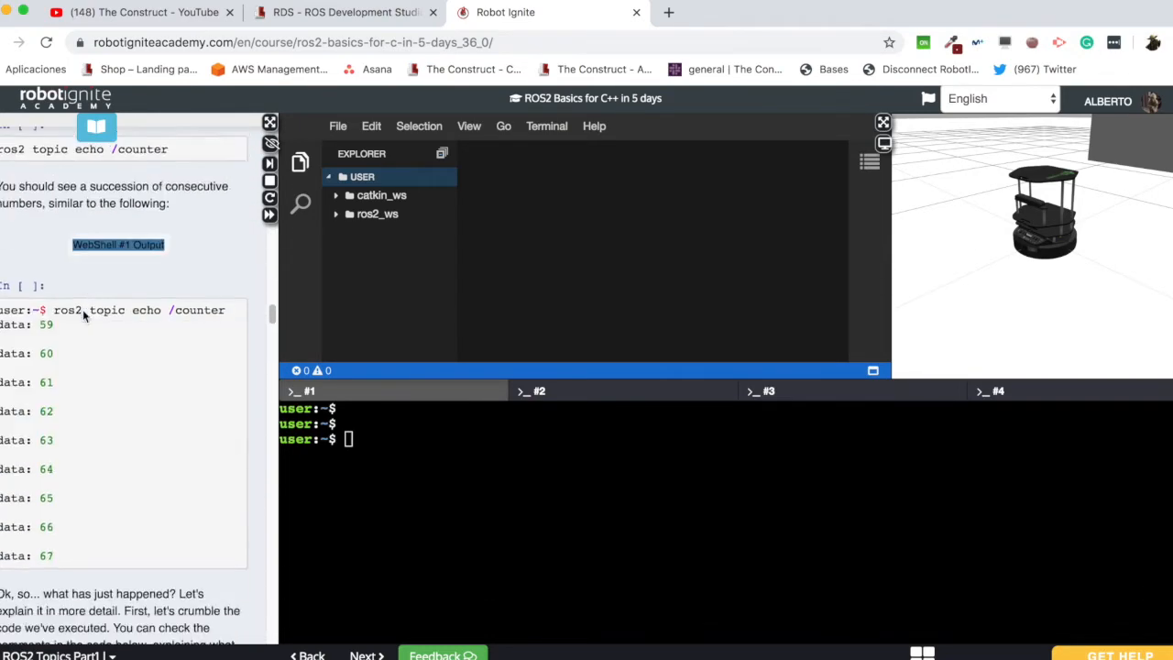
scroll("down", 3)
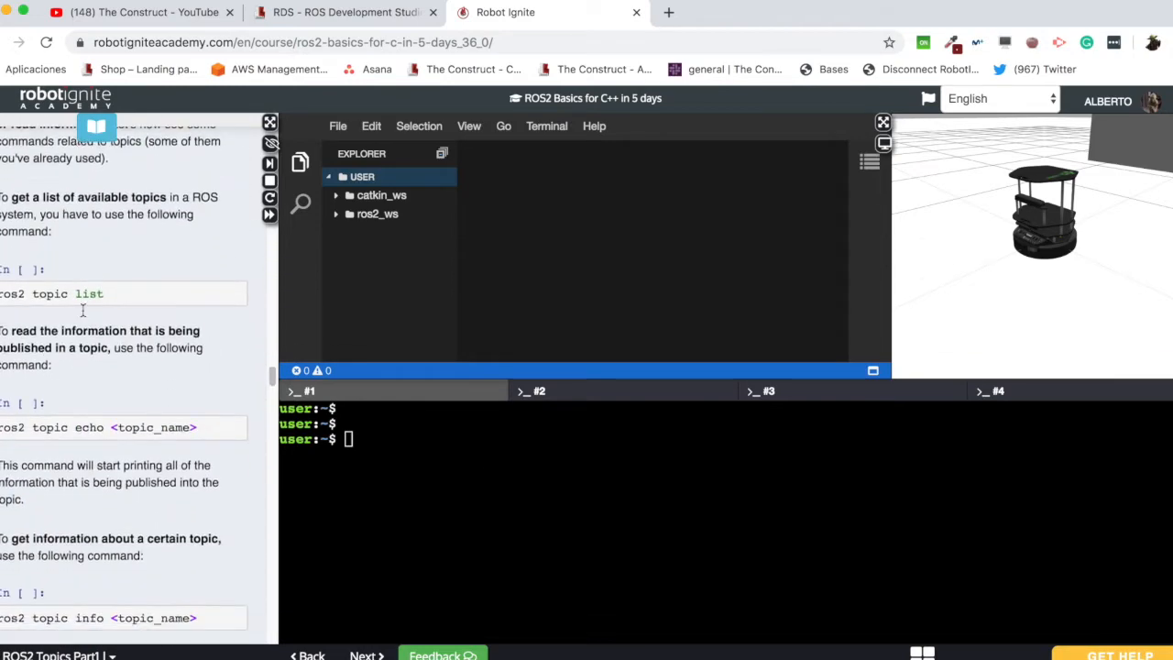
scroll("down", 3)
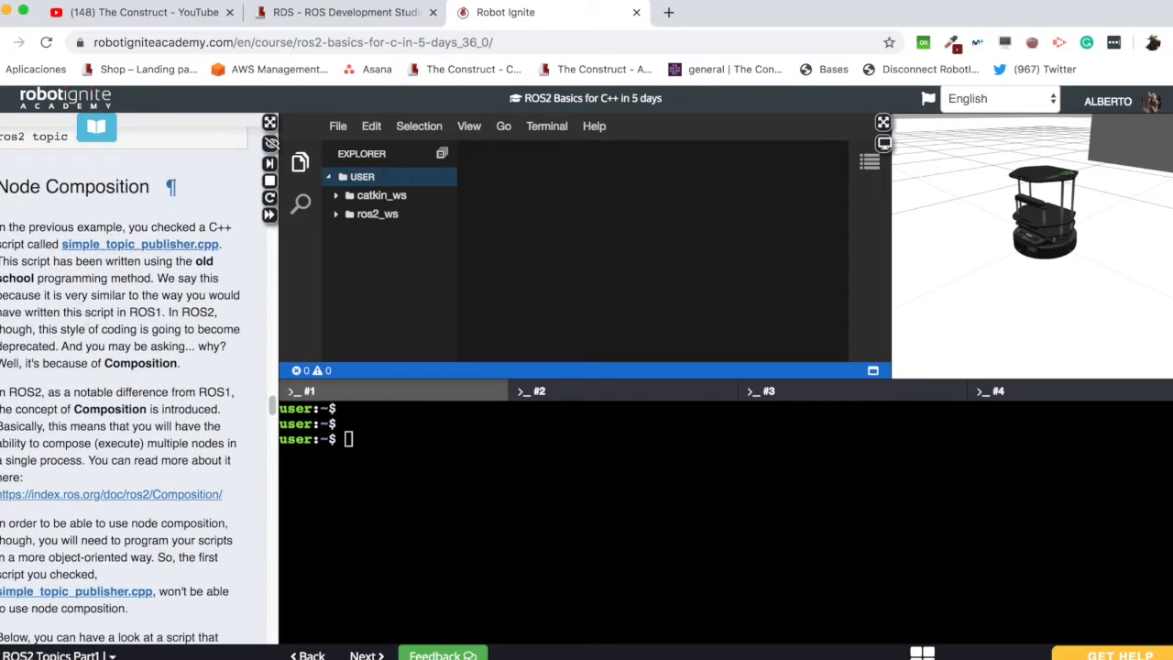
double_click(74, 187)
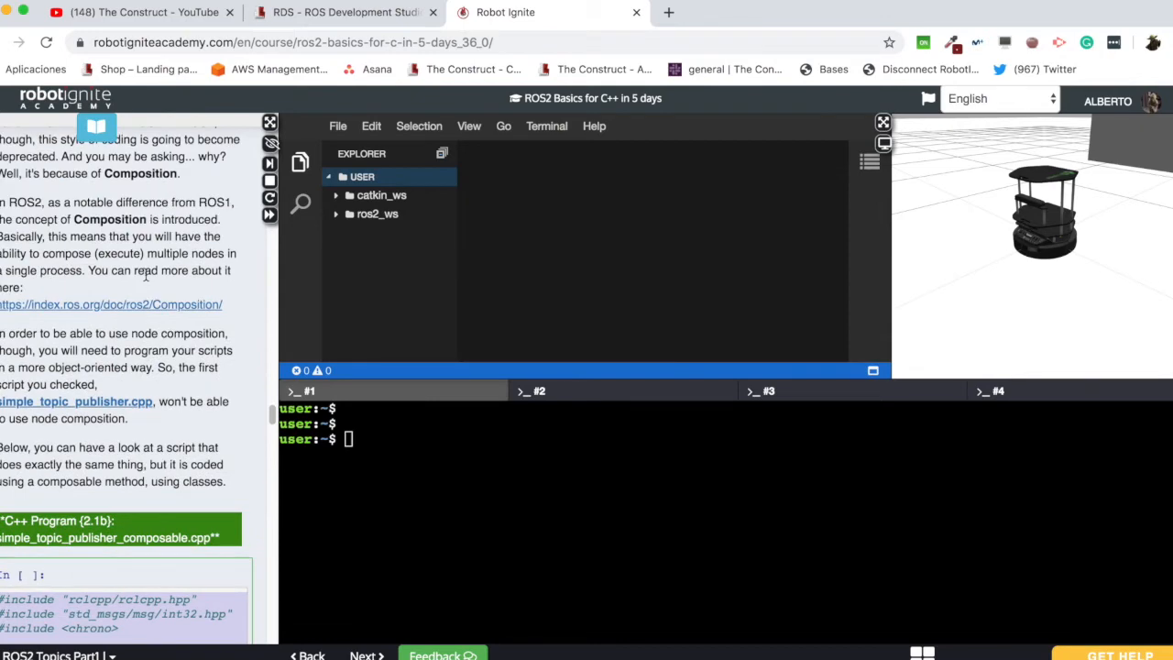
Review the simple_topic_publisher_composable.cpp example and return to ROS Development Studio.
scroll("down", 3)
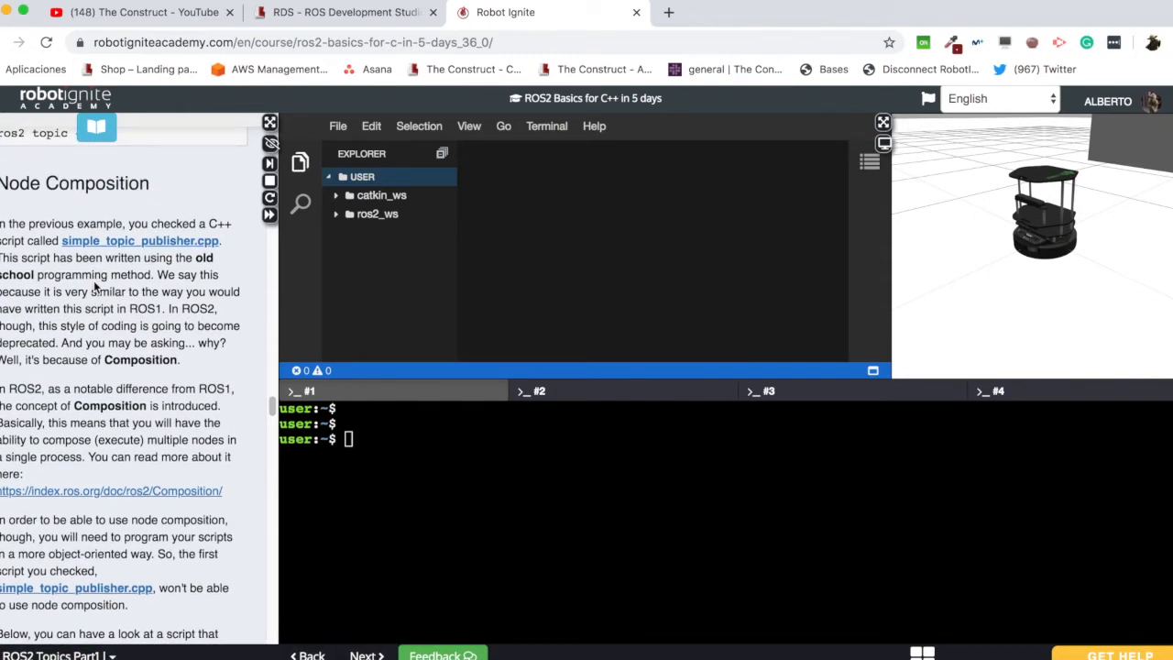
scroll("down", 3)
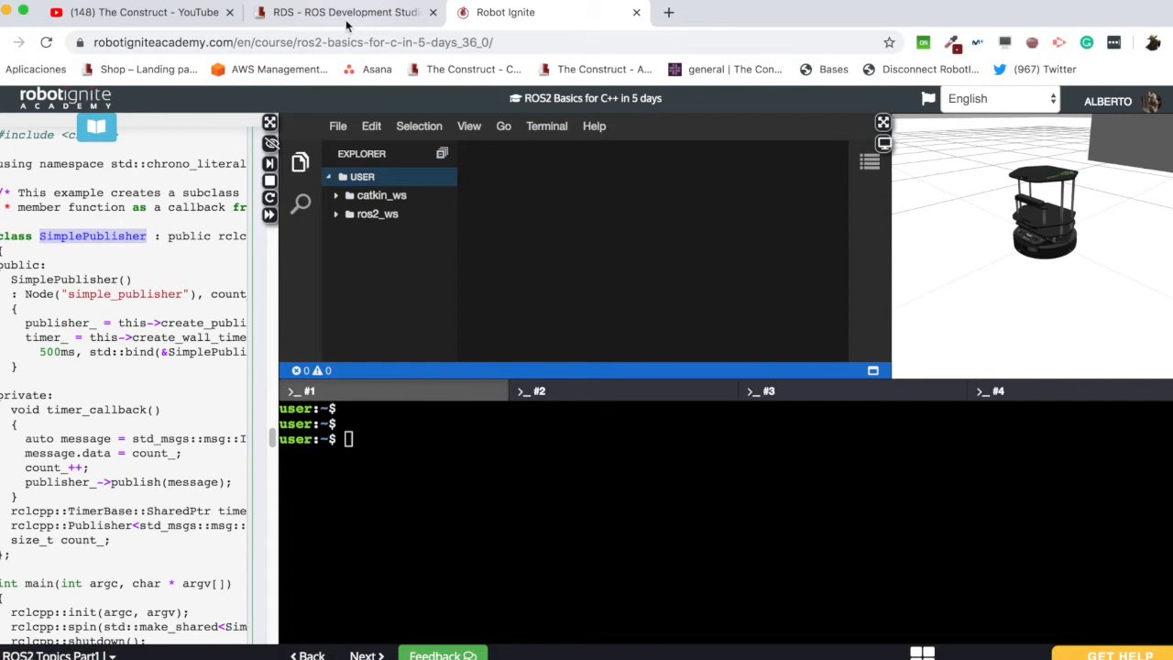
left_click(344, 11)
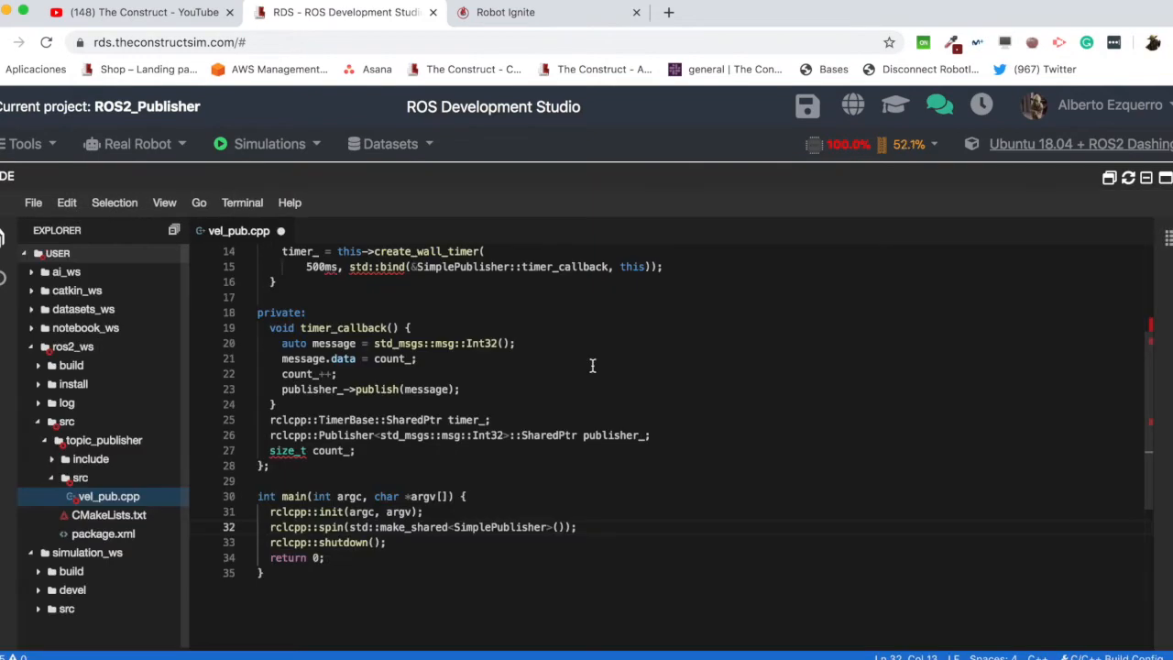
Start the ros1_bridge dynamic_bridge and list ROS2 topics (/parameter_events, /rosout).
scroll("up", 3)
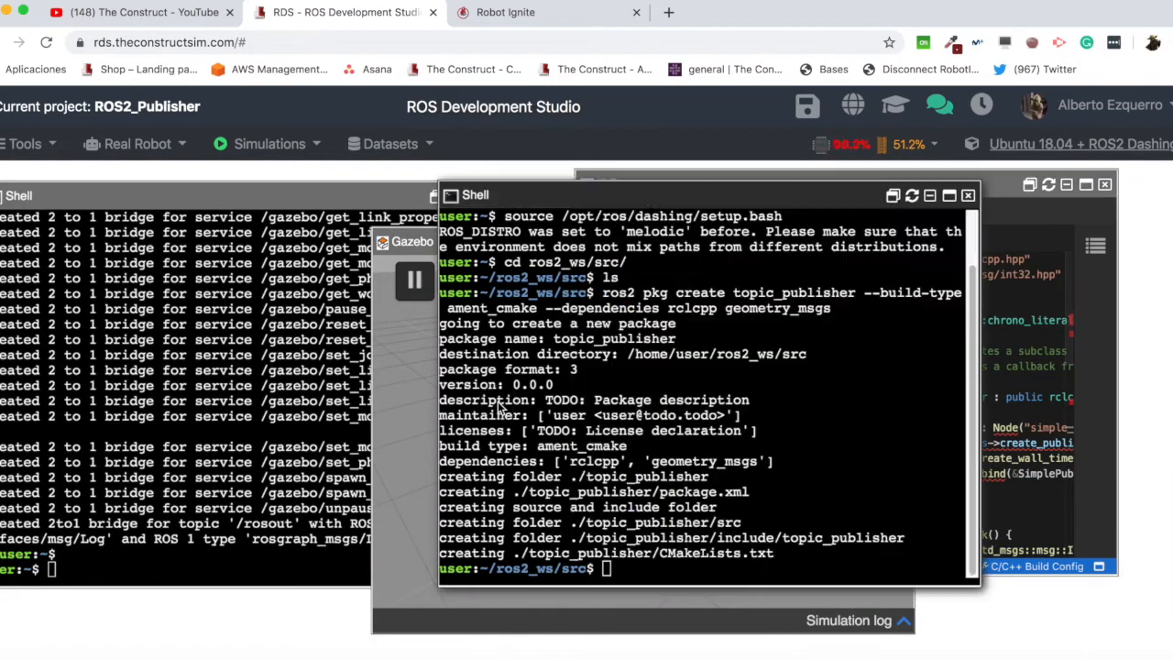
type("ros2 to")
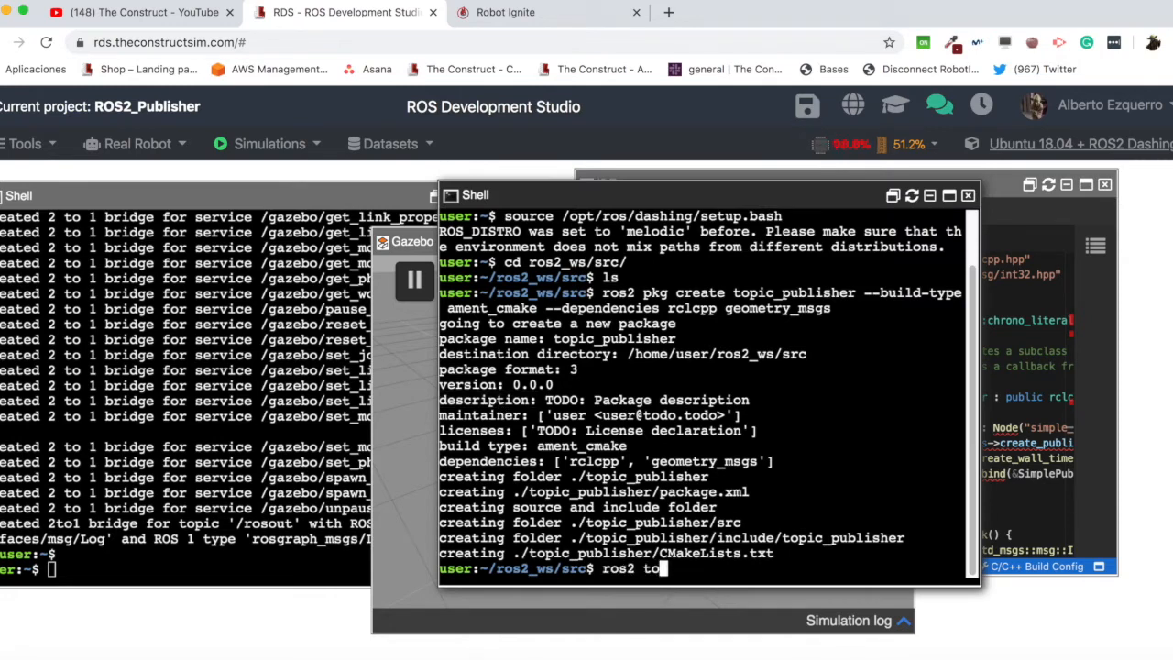
type("pic li")
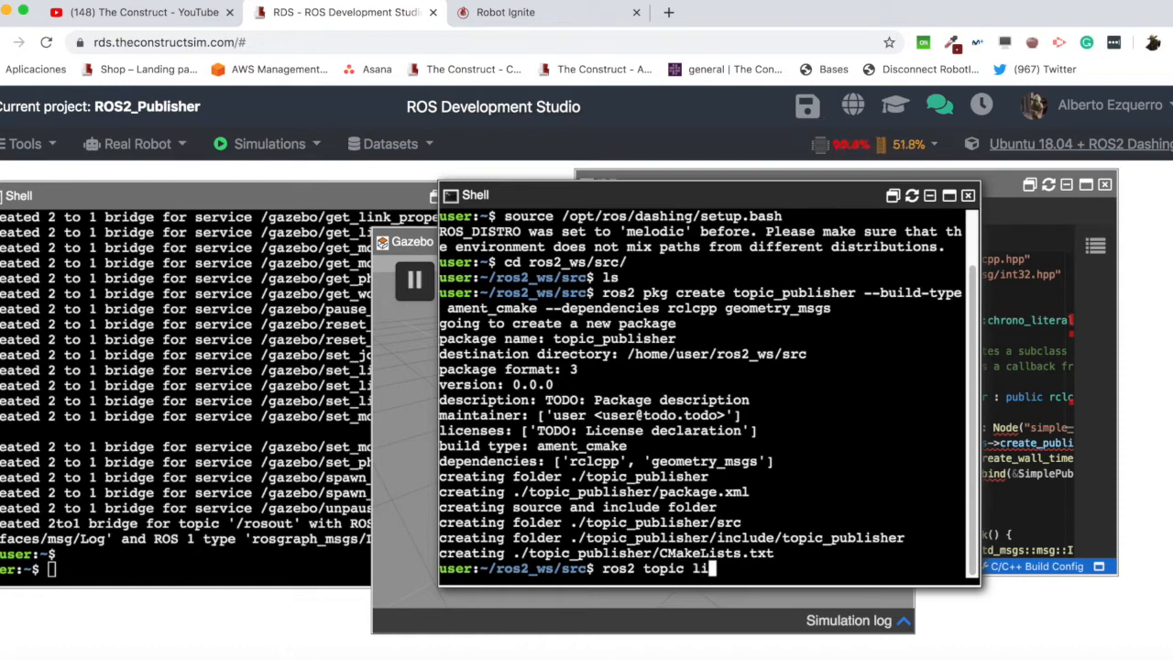
type("st")
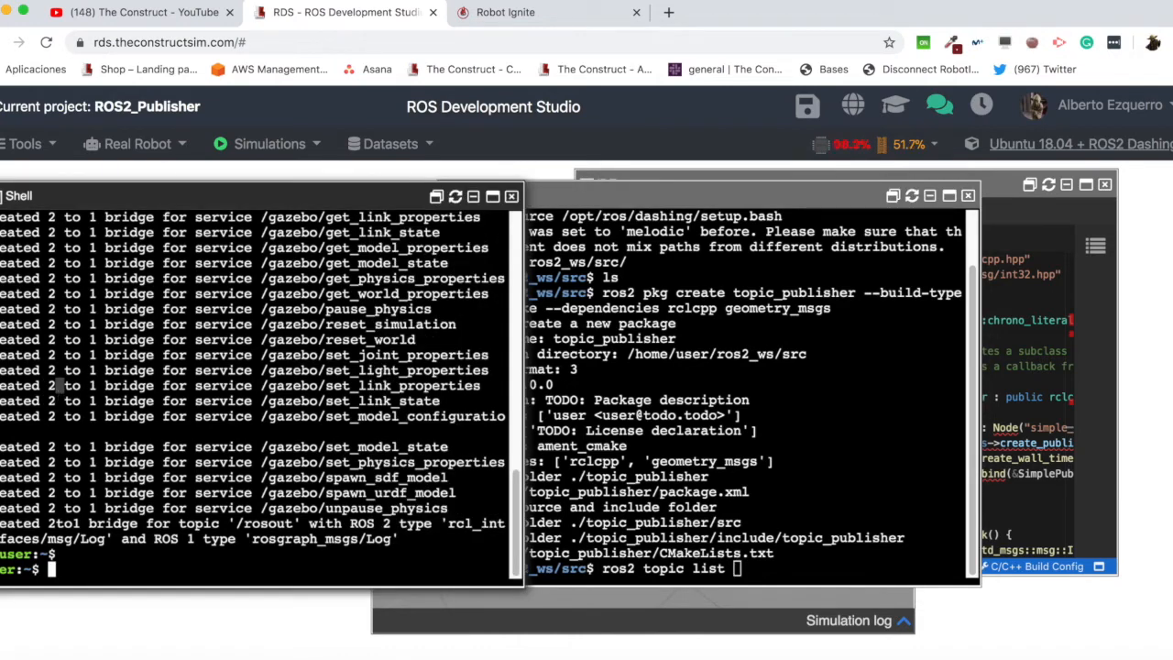
type("ros2 run ros1_bridge dynamic_bridge")
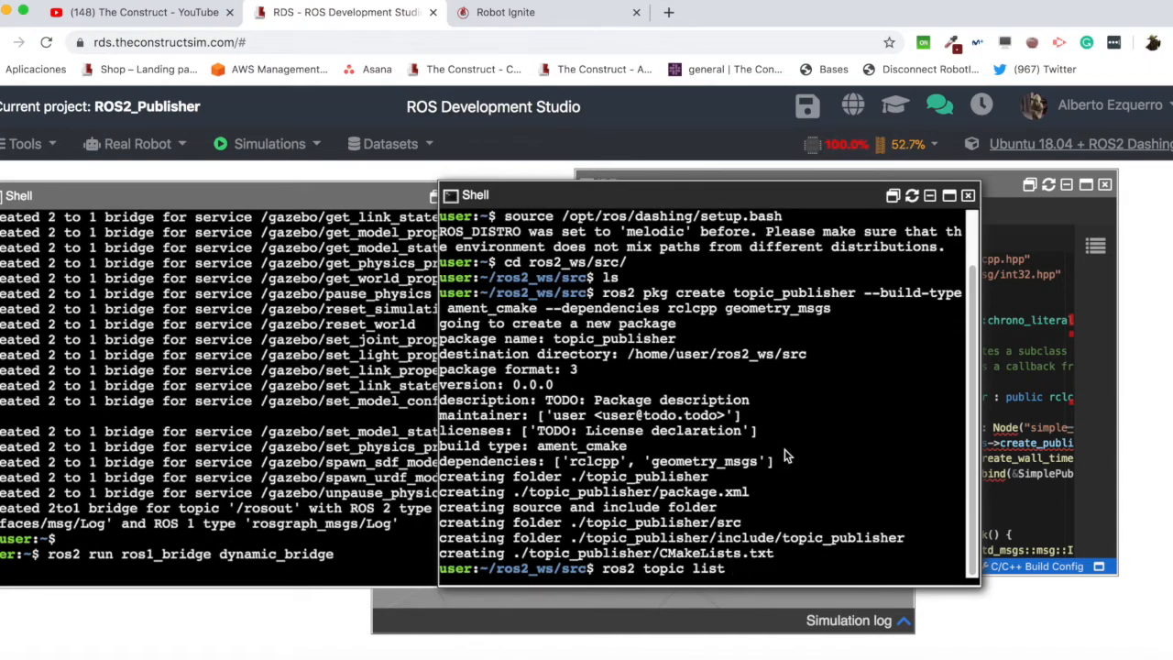
scroll("down", 3)
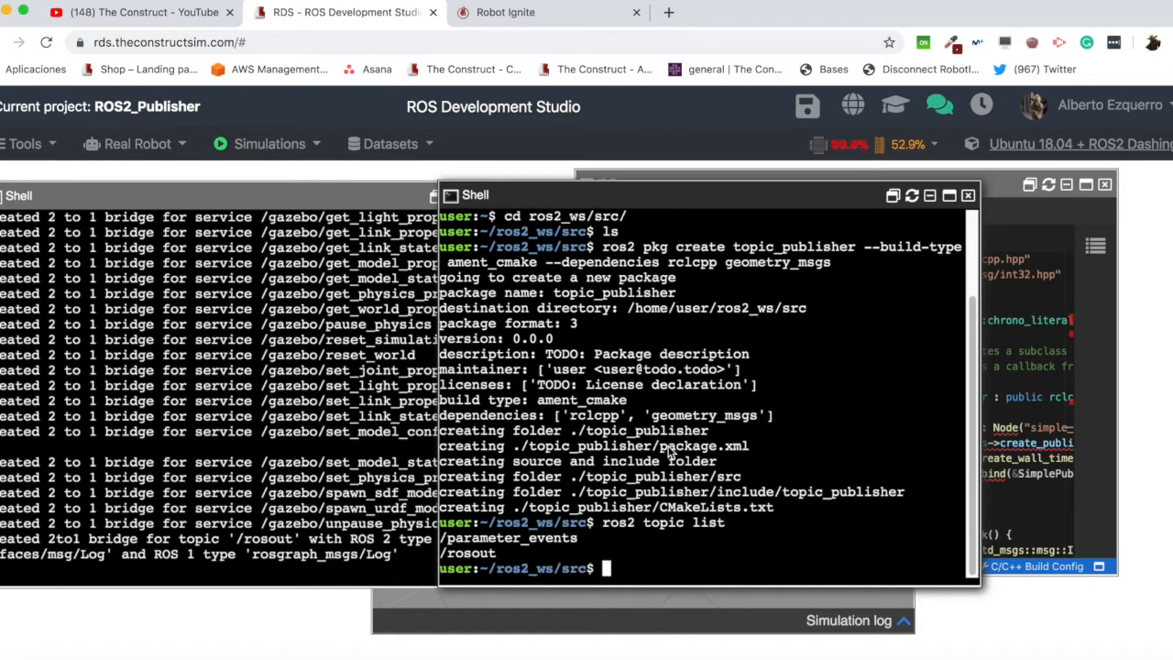
type("ros2 topic list")
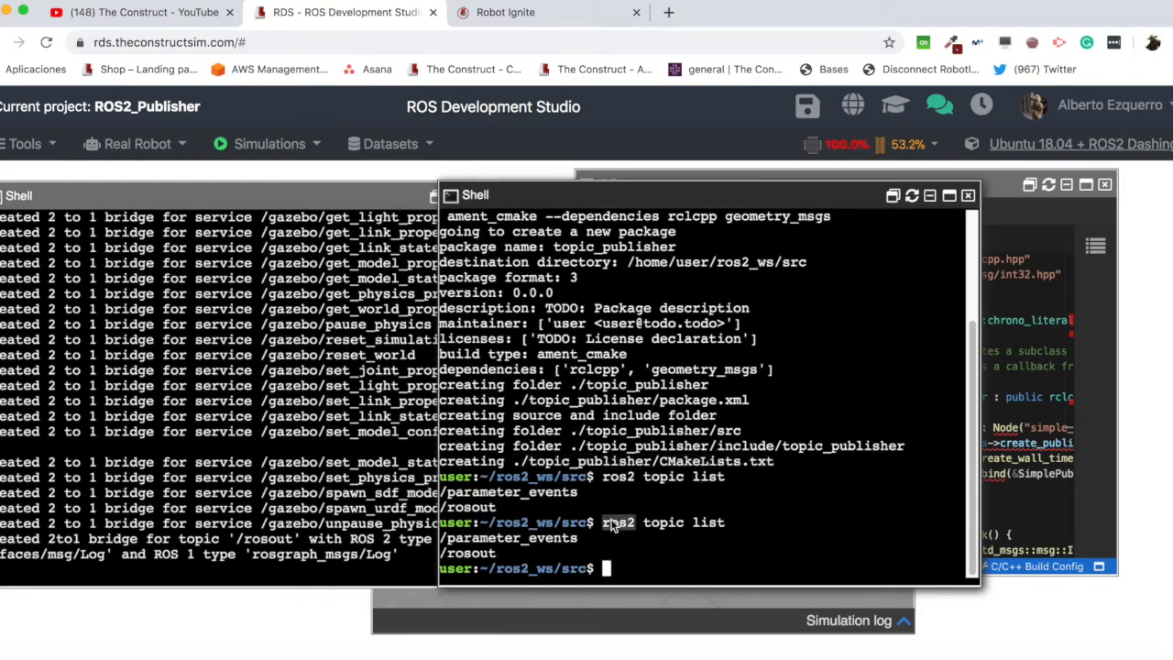
In a second shell list ROS1 topics showing /cmd_vel and /odom, then return to the editor.
left_click(26, 143)
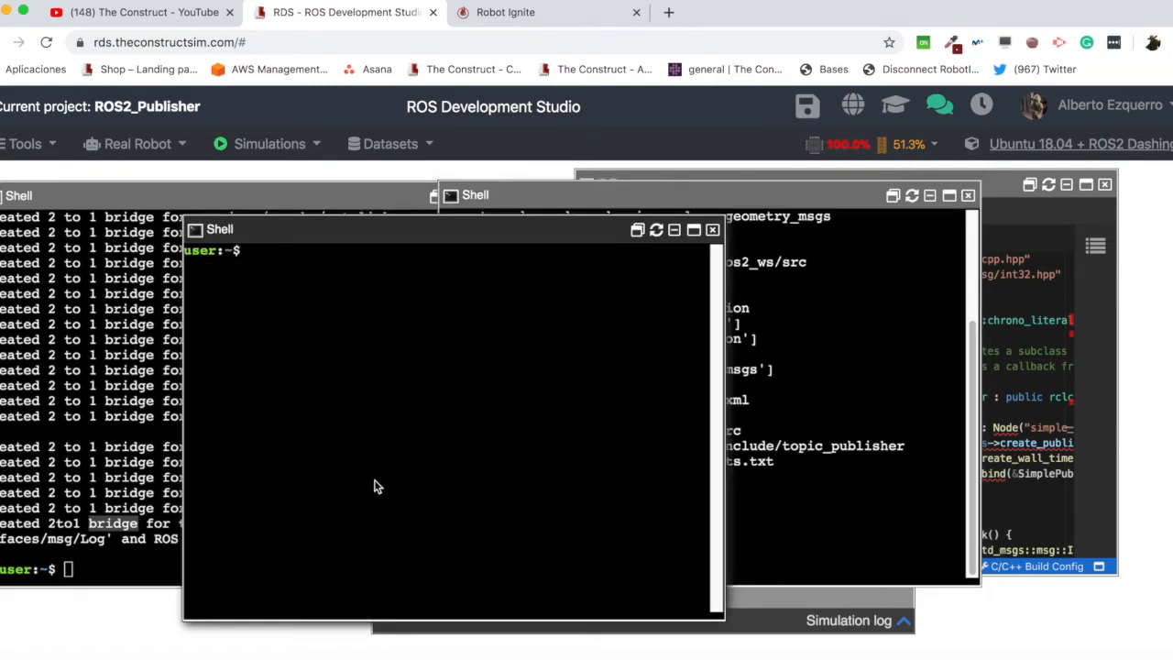
type("rostopic list")
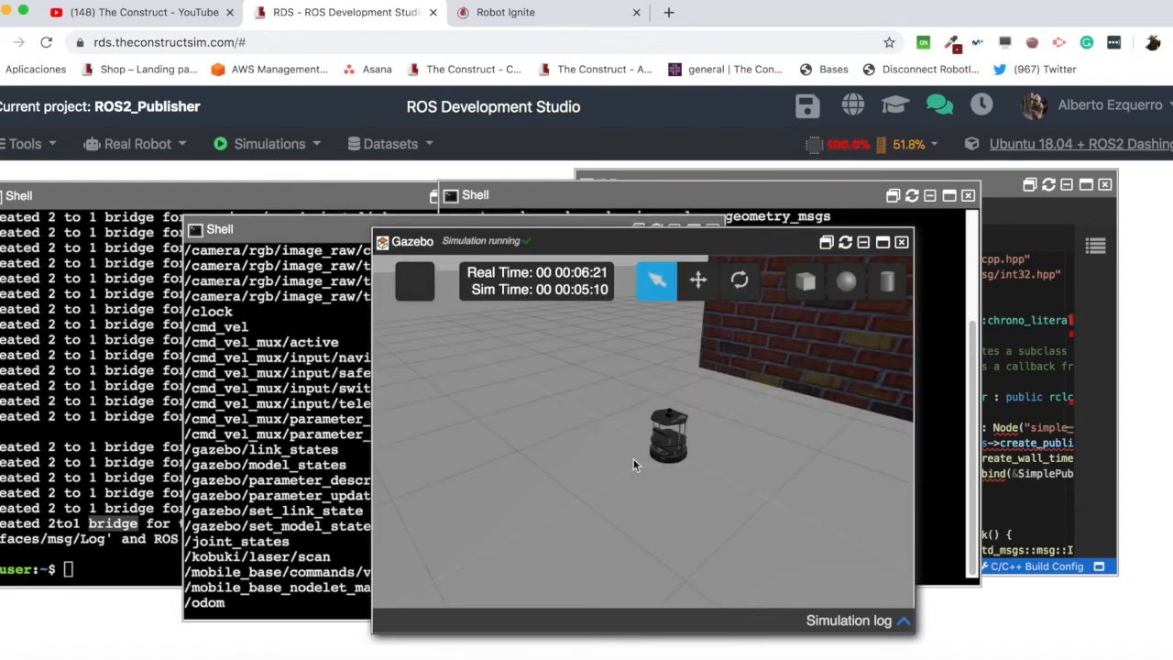
left_click(669, 436)
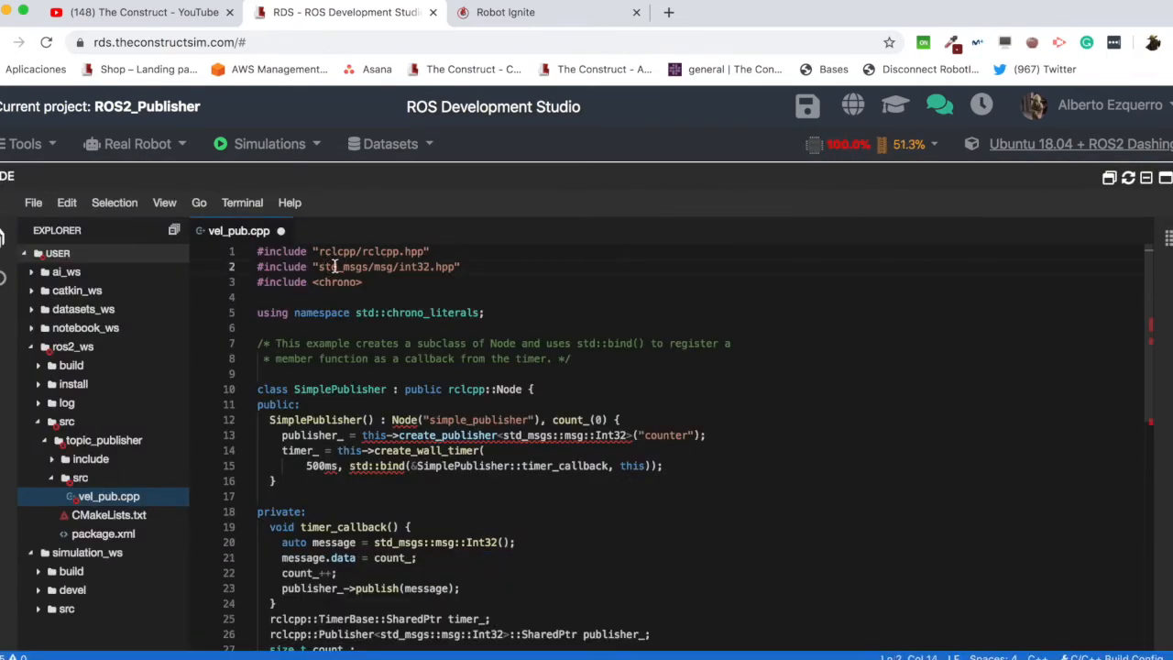
Change the include line to geometry_msgs/msg/twist.hpp.
double_click(326, 267)
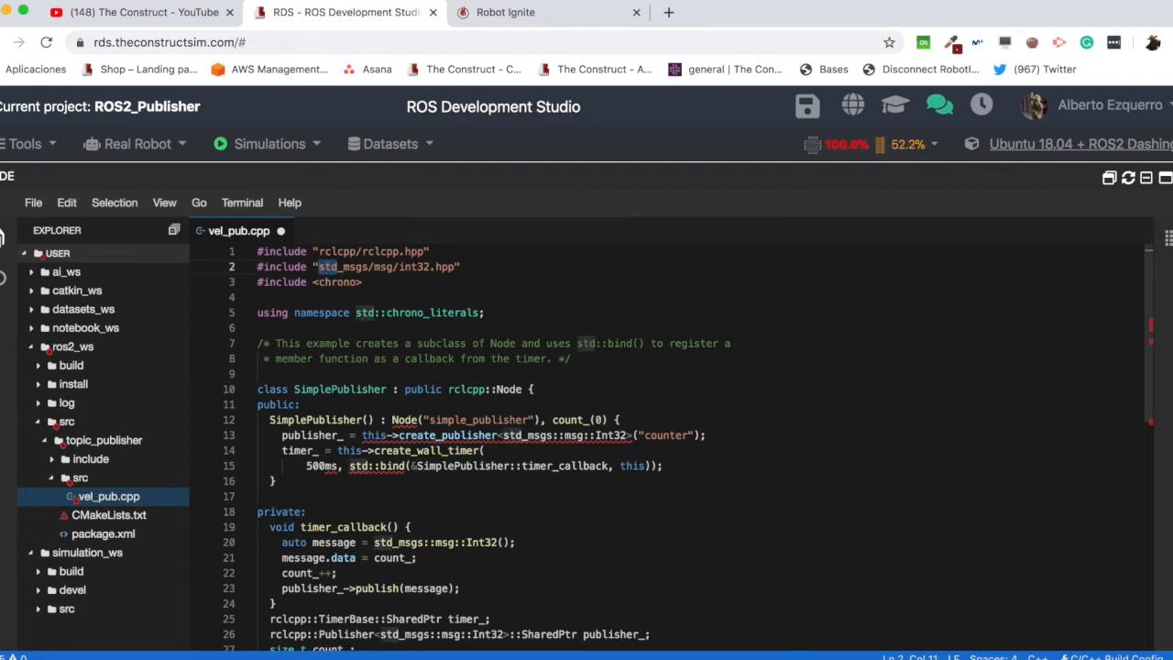
type("geometry")
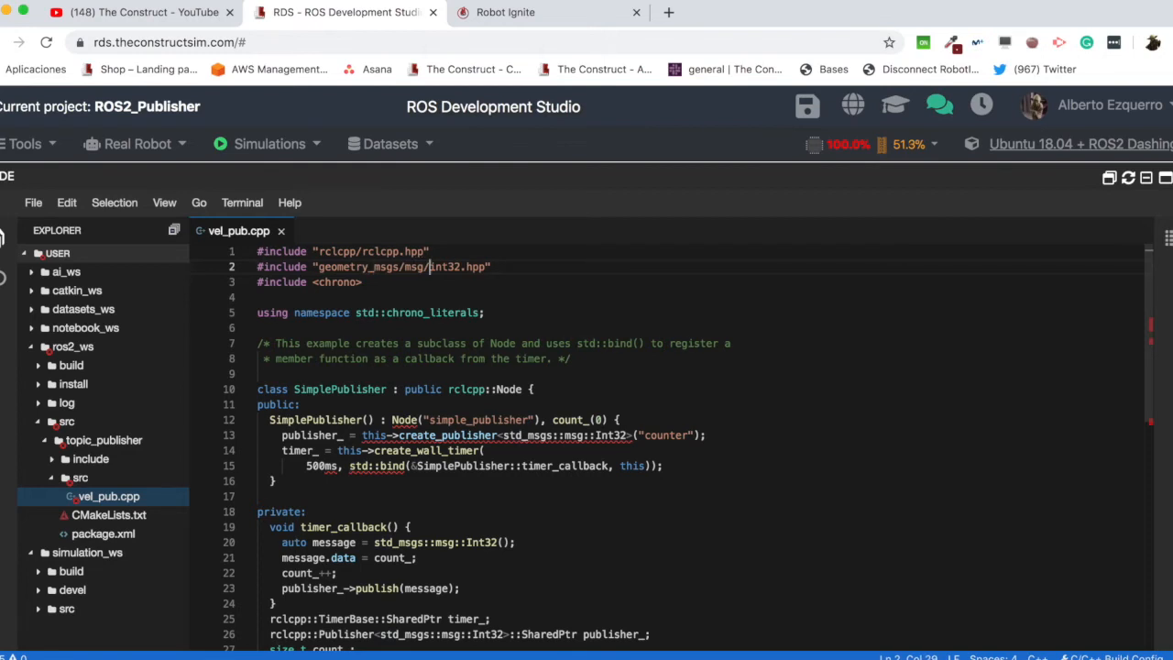
type("twist")
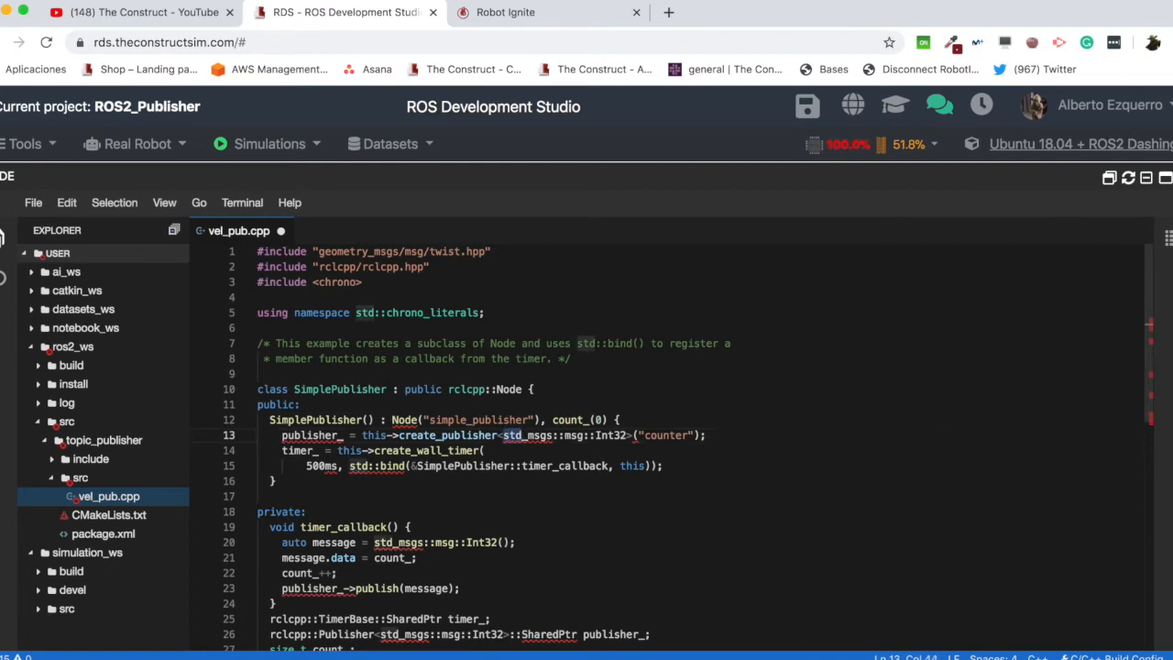
Replace every std_msgs with geometry_msgs and begin replacing Int32 with Twist.
key("Ctrl+f")
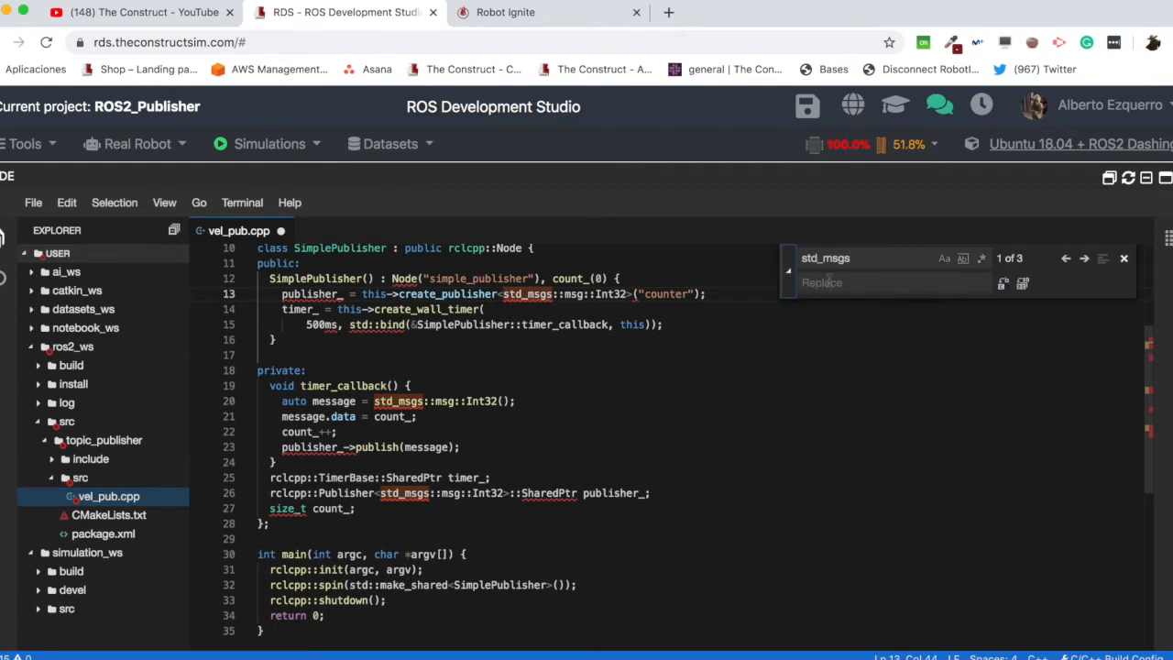
type("geometry_msgs")
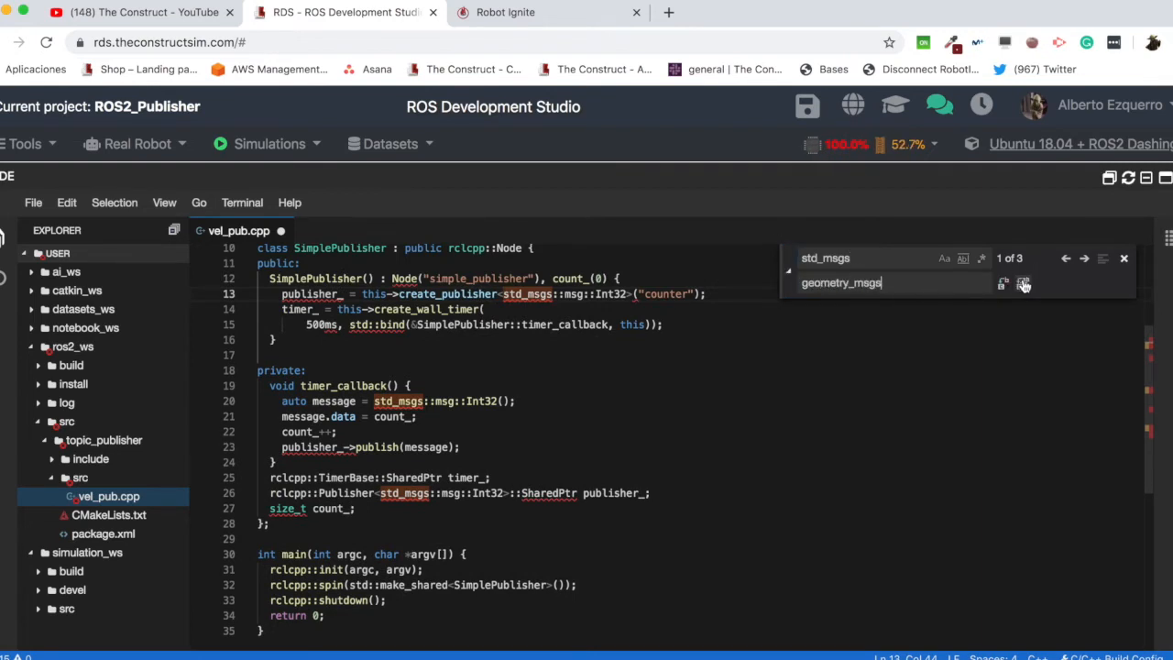
left_click(1022, 283)
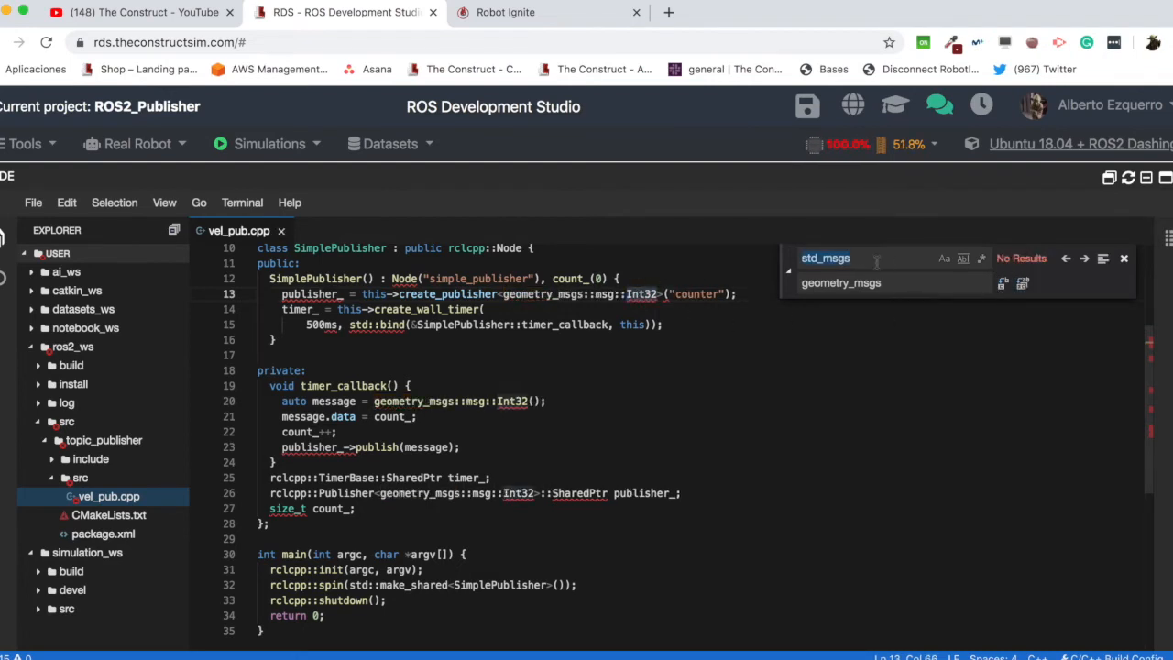
type("Int32")
left_click(896, 283)
type("Twist")
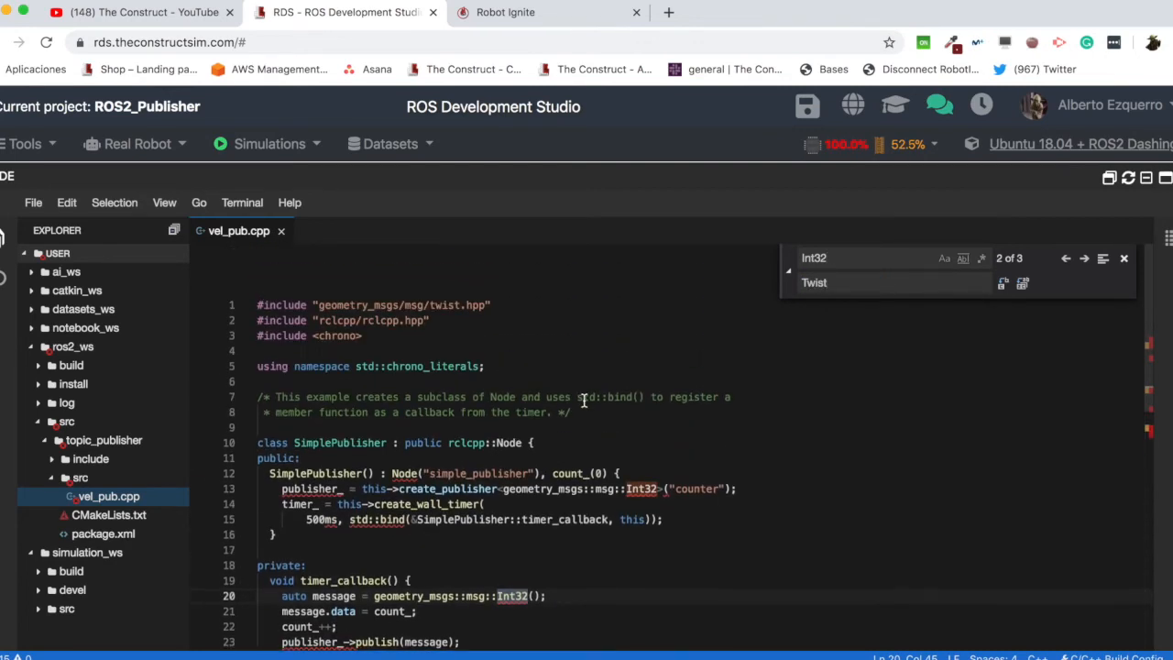
Make the publisher use the "/cmd_vel" topic.
scroll("down", 3)
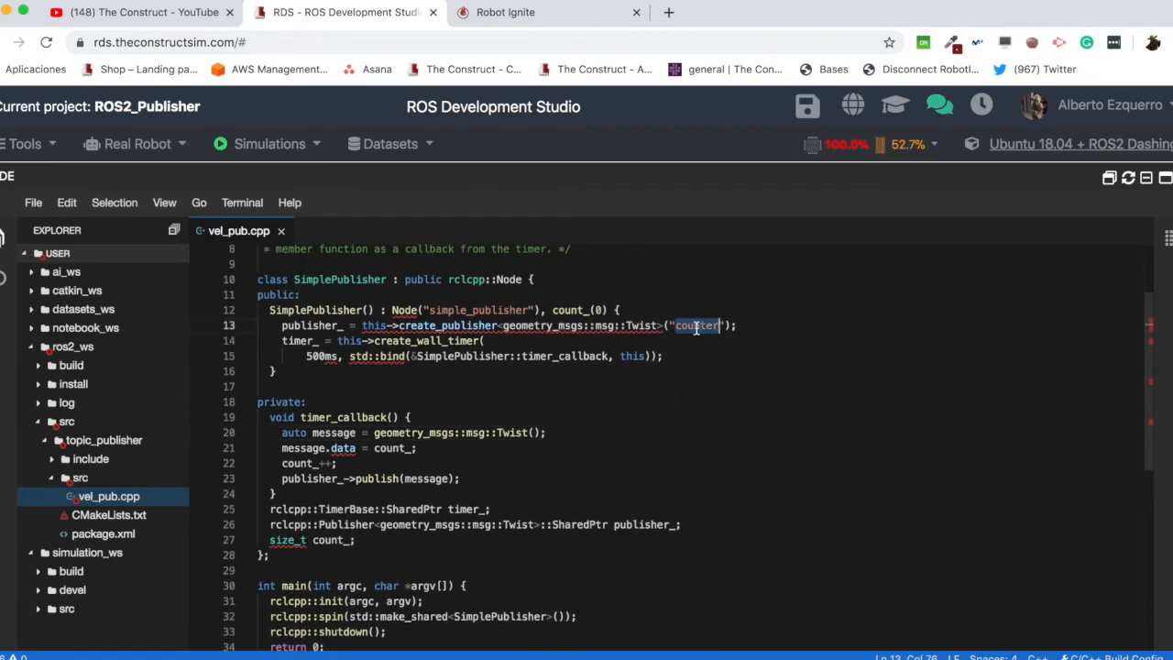
type("/cmd_vel")
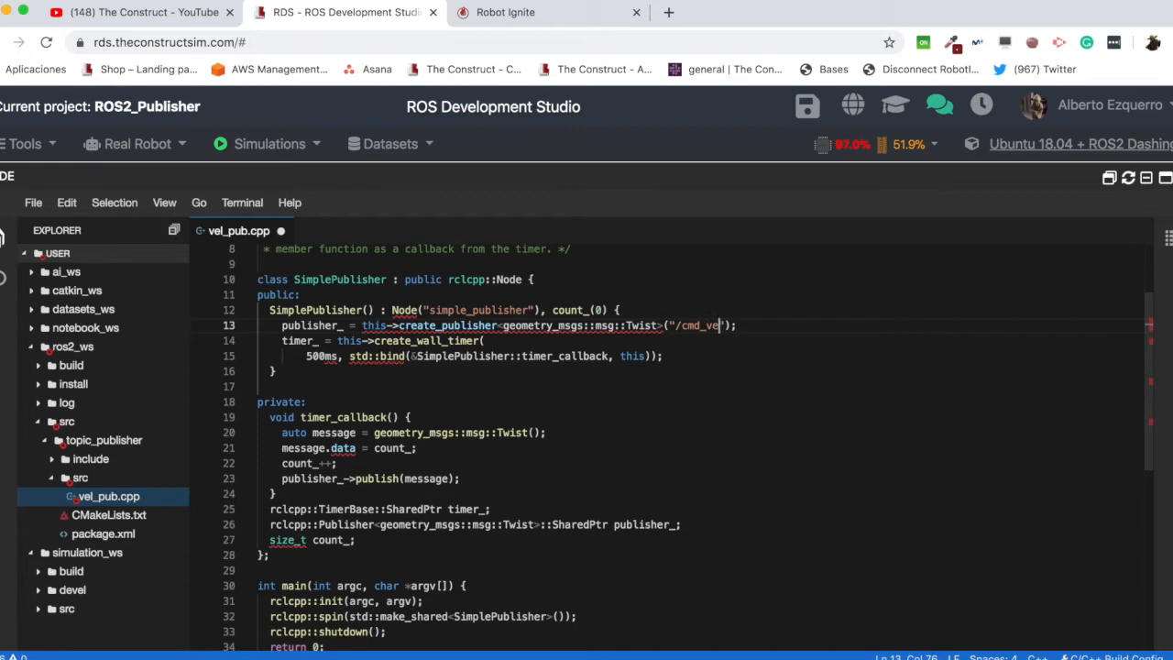
type("l\");")
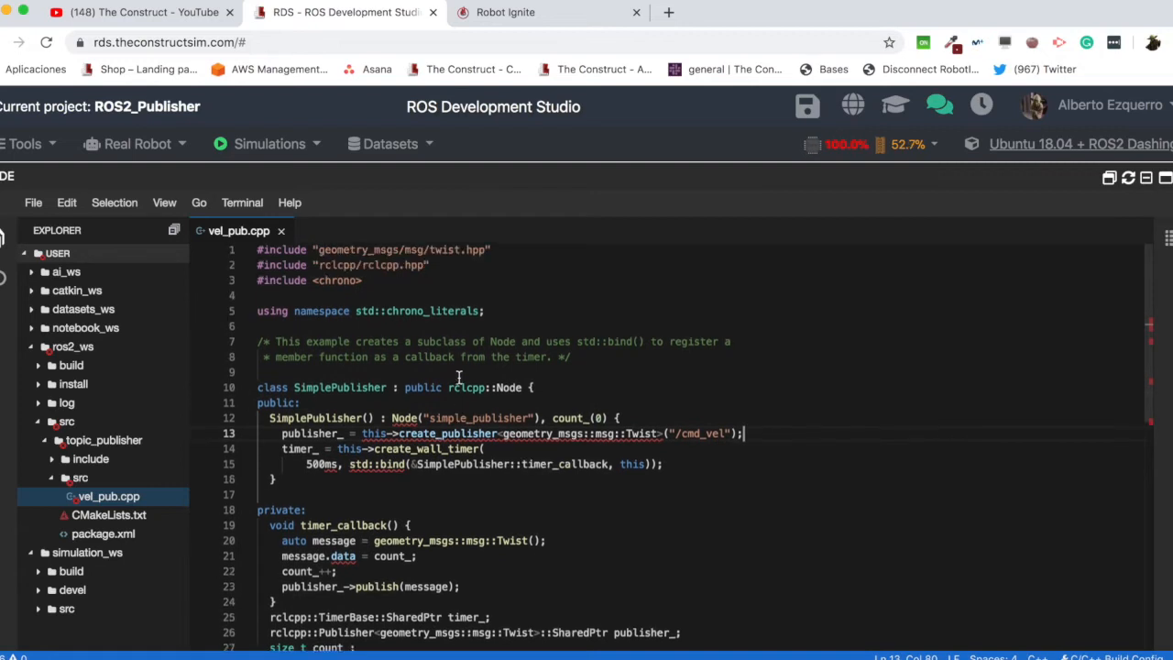
Have the timer callback assign count_ to message.linear.x.
scroll("down", 3)
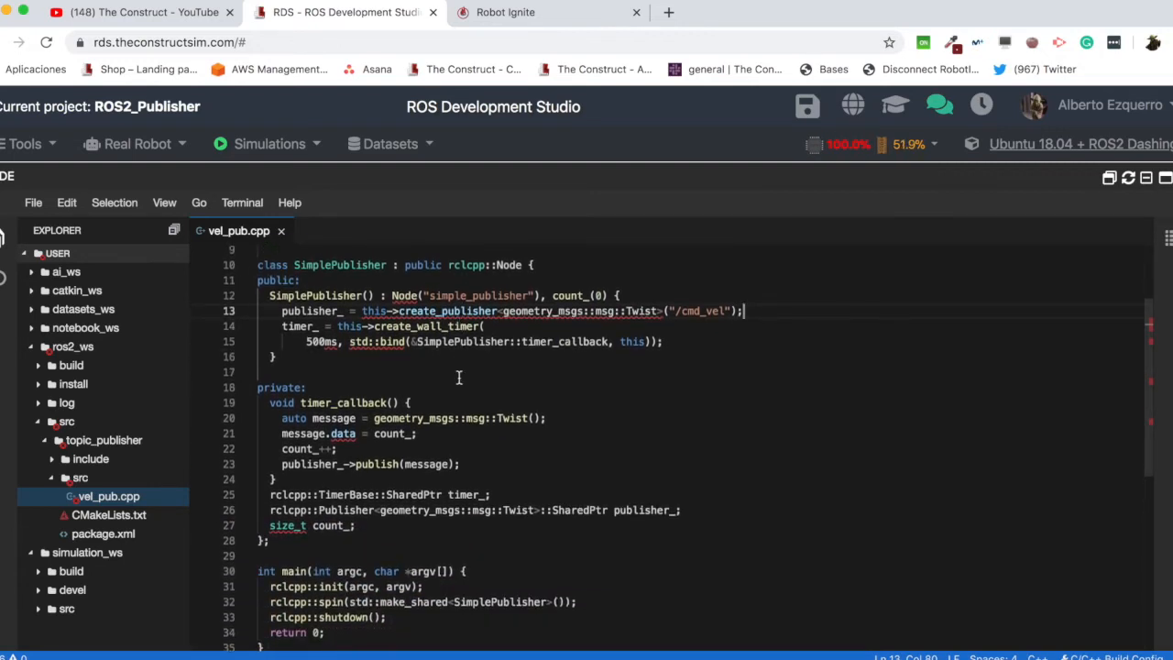
scroll("down", 3)
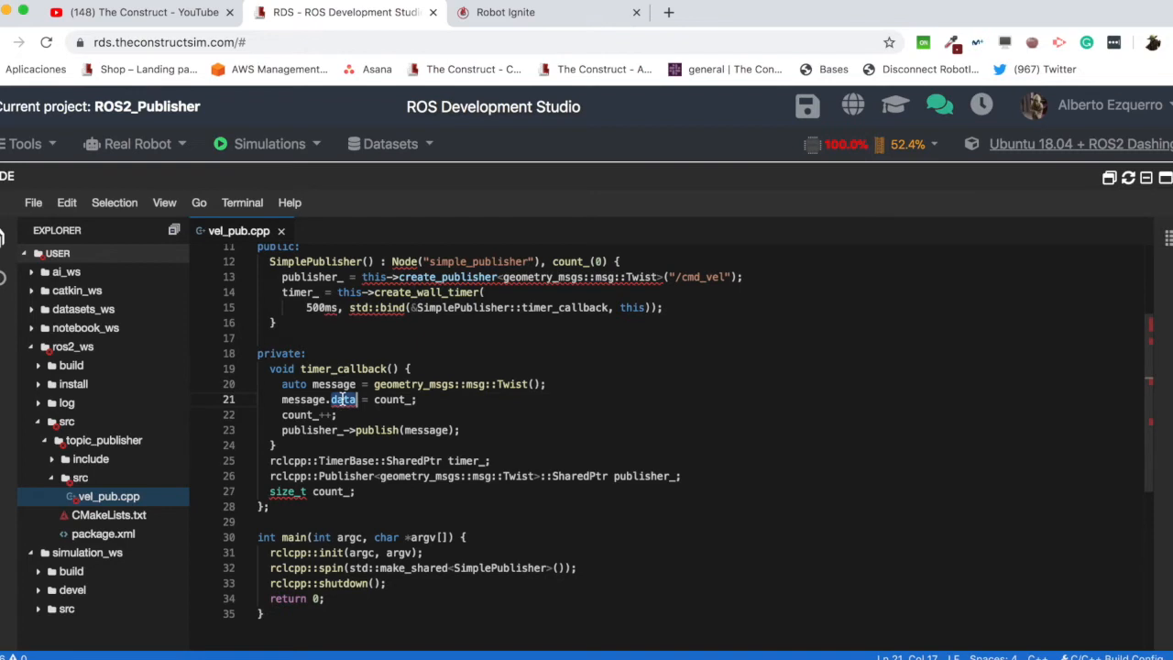
type("linear")
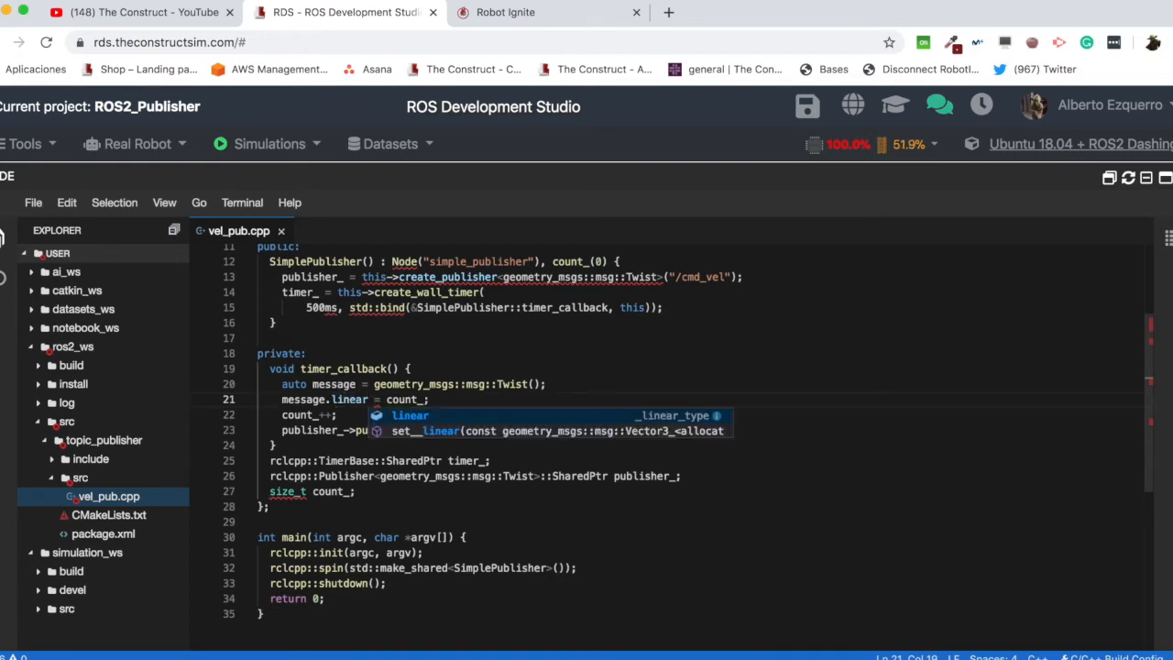
type(".x")
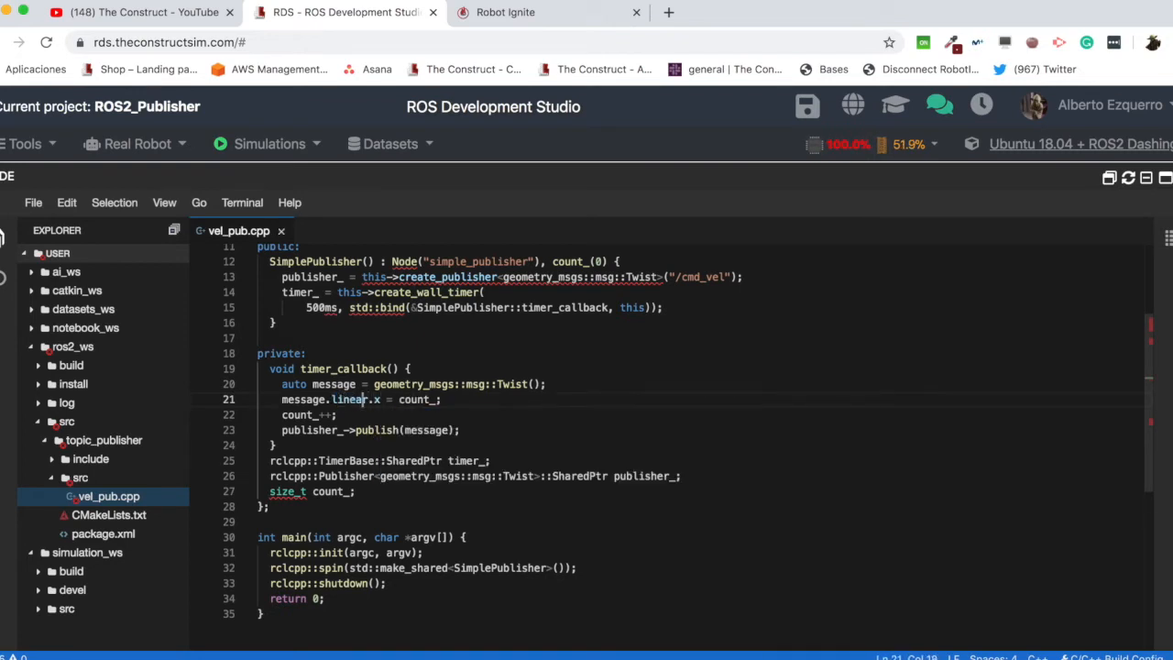
double_click(348, 400)
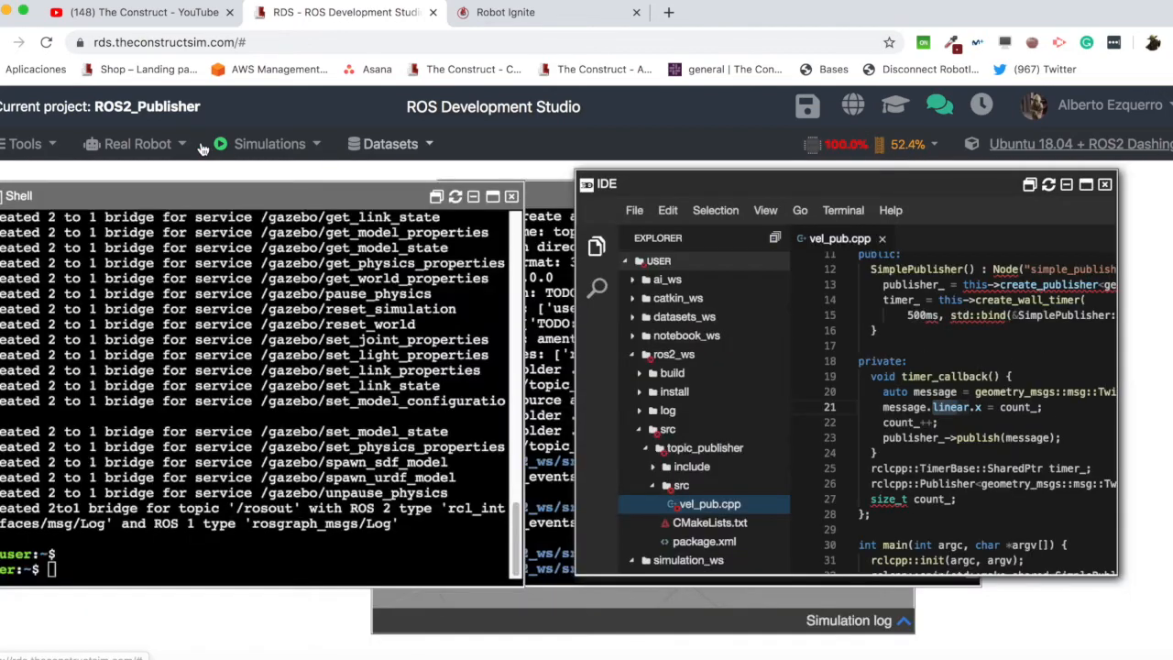
Run rosmsg show Twist in a new shell to see linear/angular x, y, z, then restore the editor.
left_click(26, 143)
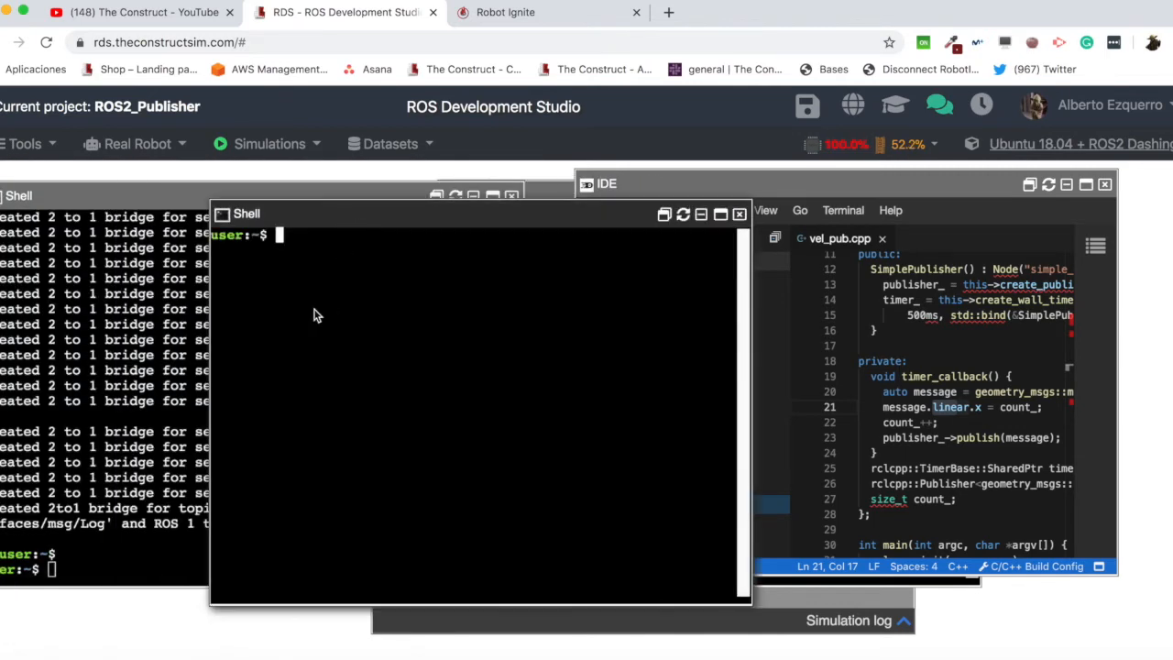
type("rosmsg show")
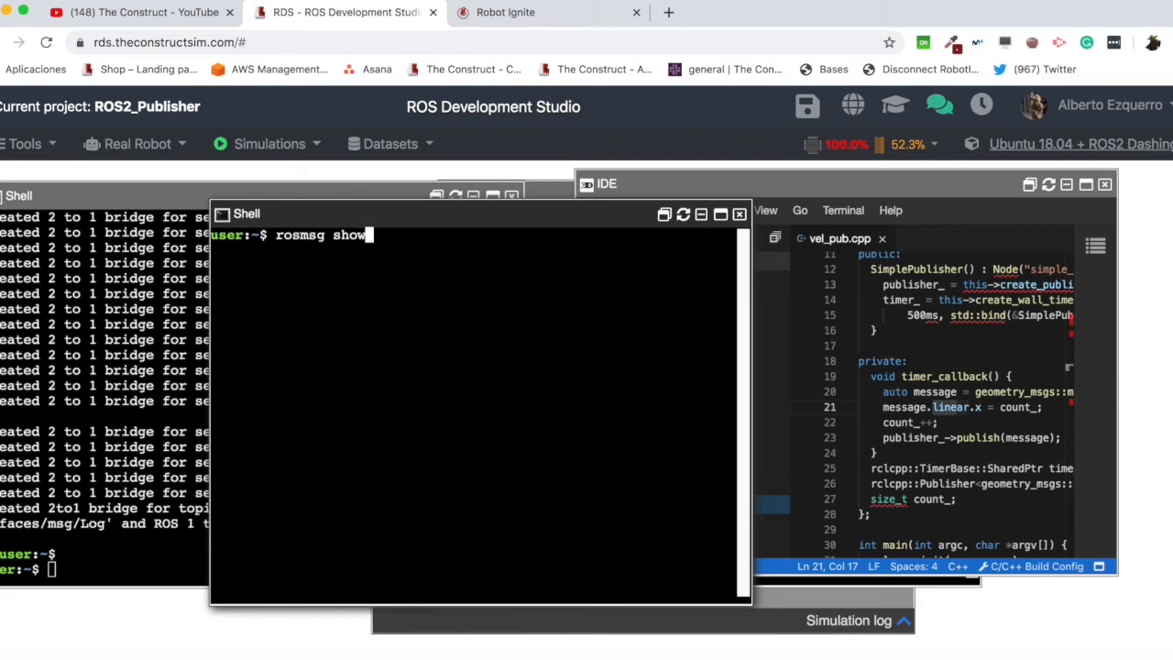
type("Twist")
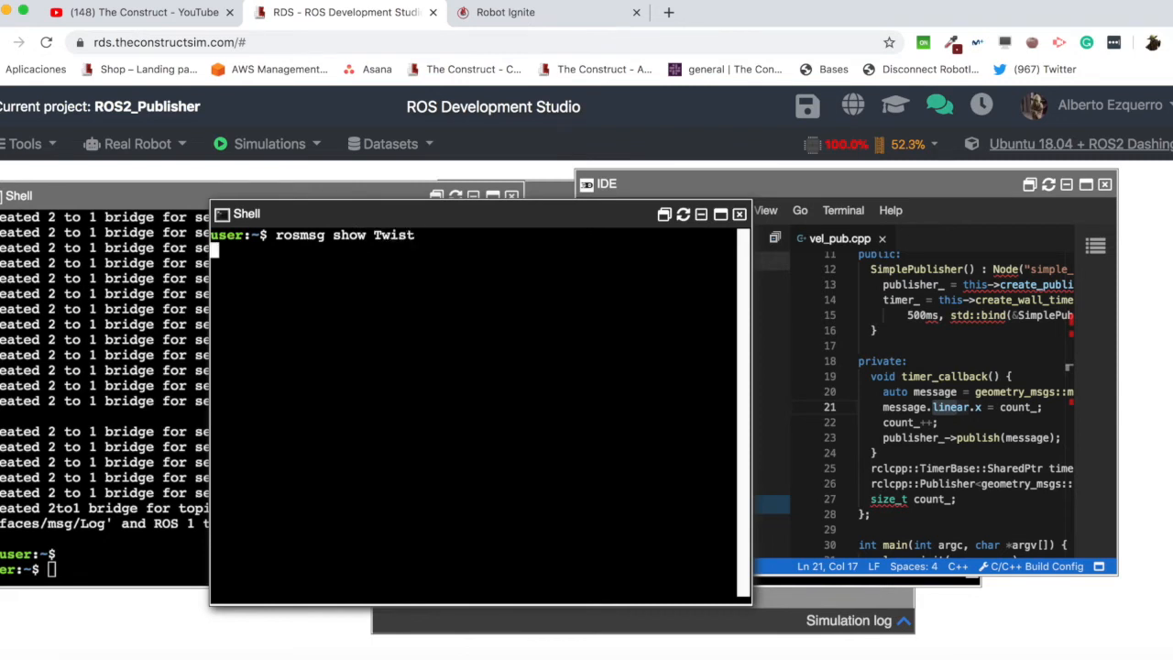
mouse_move(242, 400)
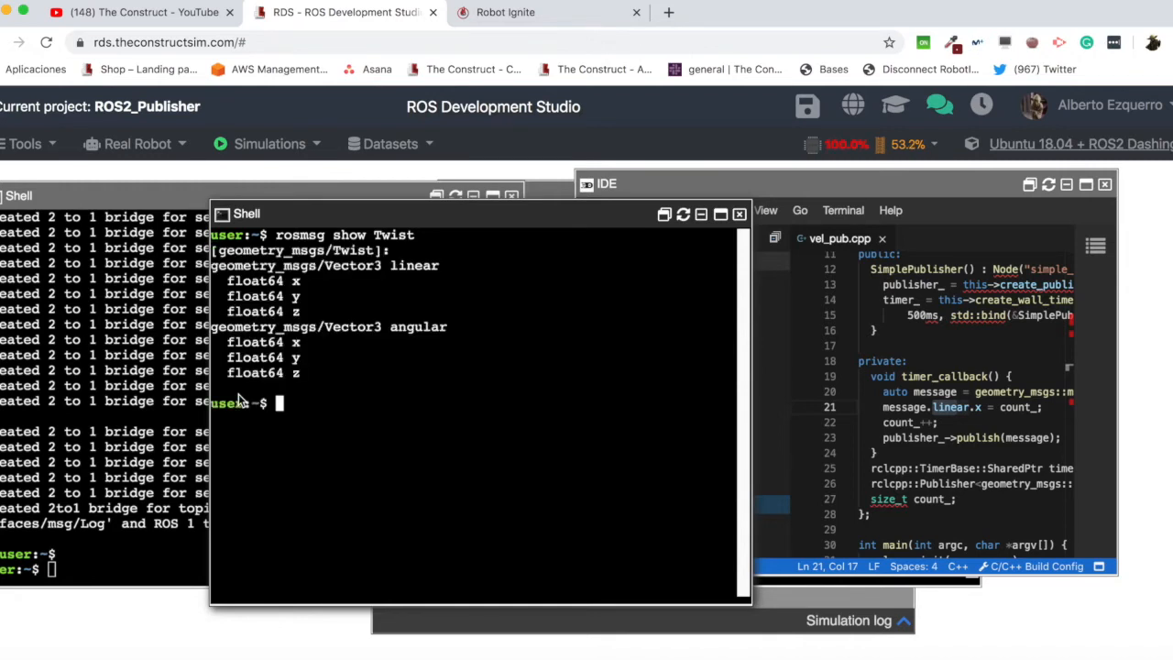
double_click(414, 266)
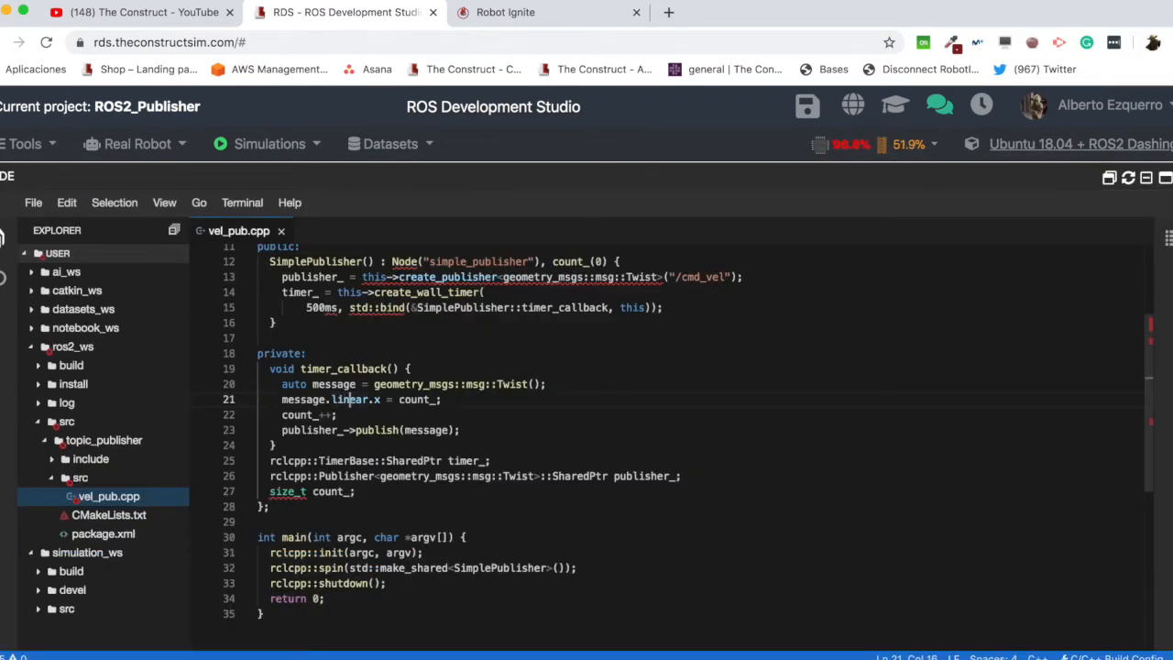
Set message.linear.x and message.angular.z to 0.5 and remove the count_ counter.
double_click(416, 399)
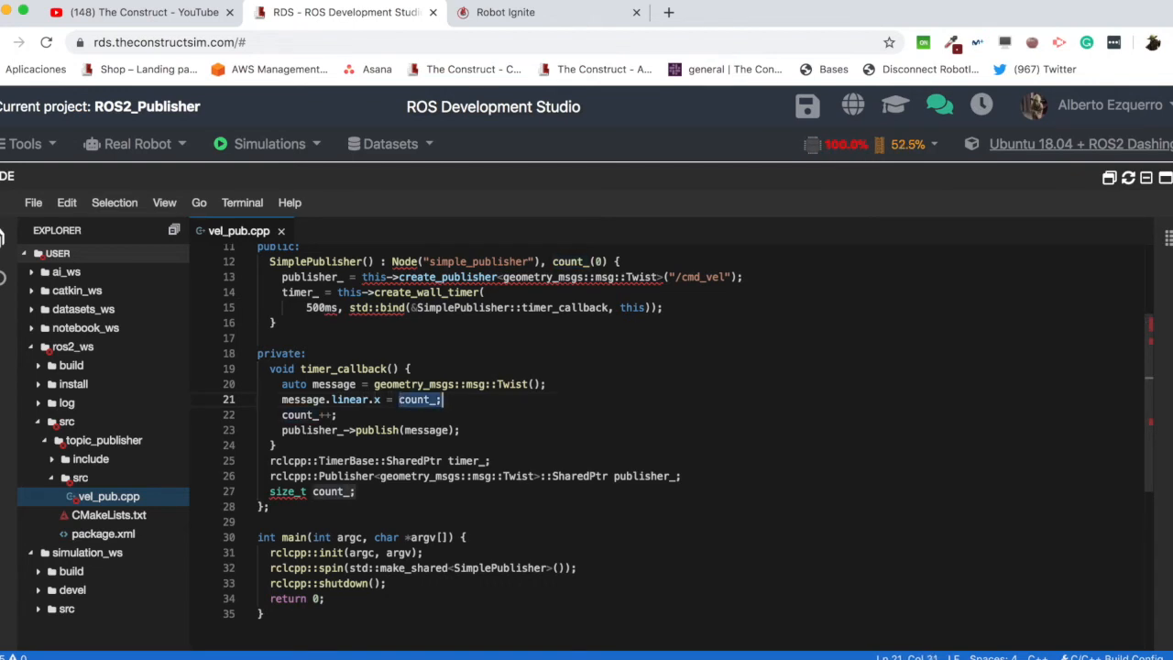
type("0.5")
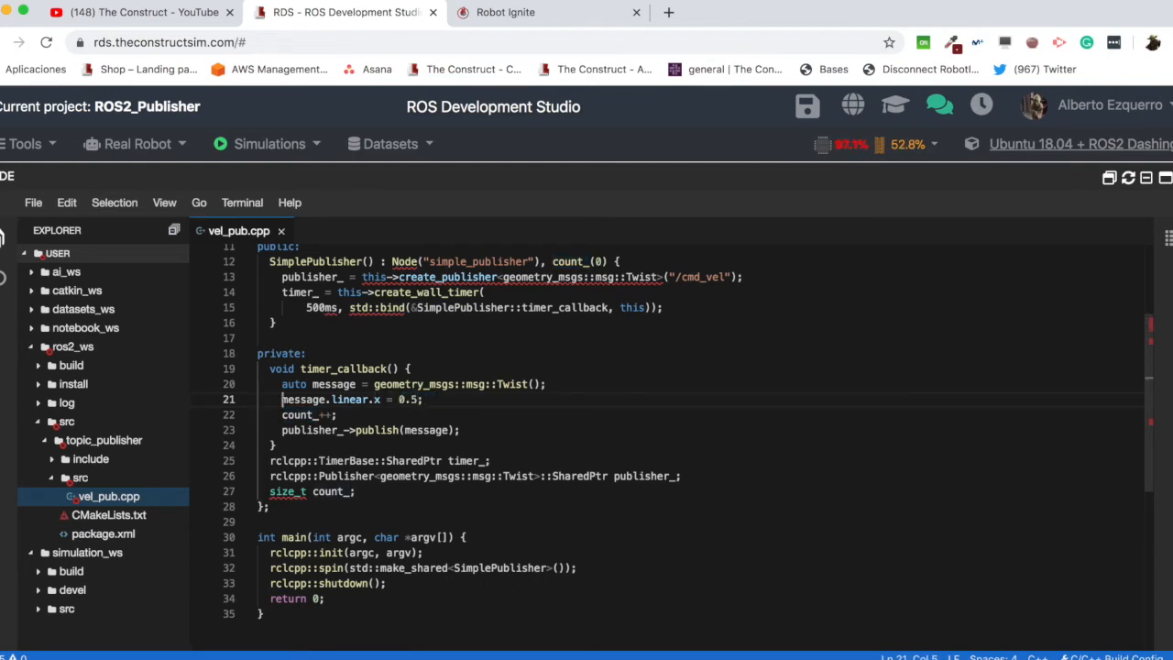
key("enter")
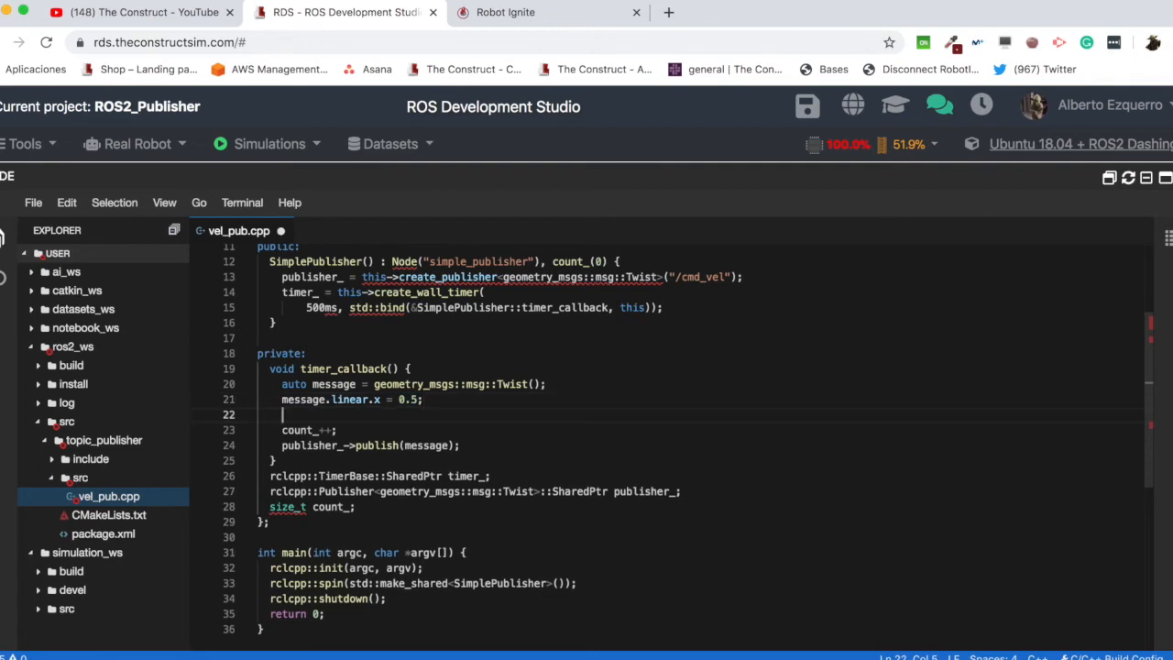
type("message.linear.x = 0.5;")
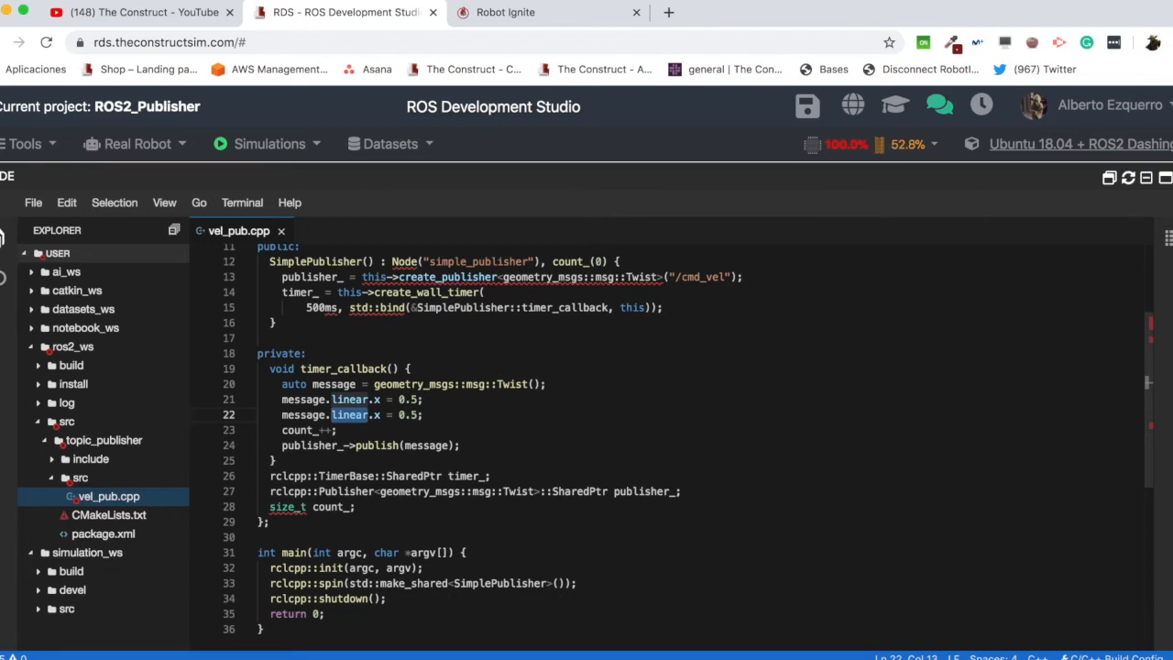
mouse_move(289, 377)
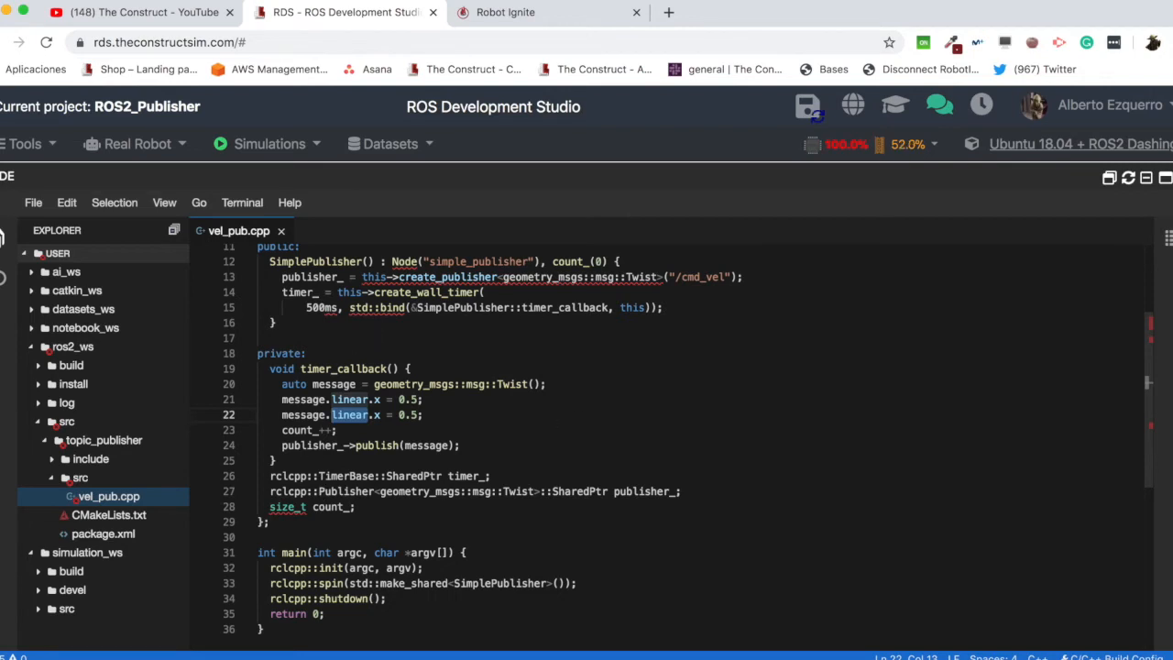
type("angular.z")
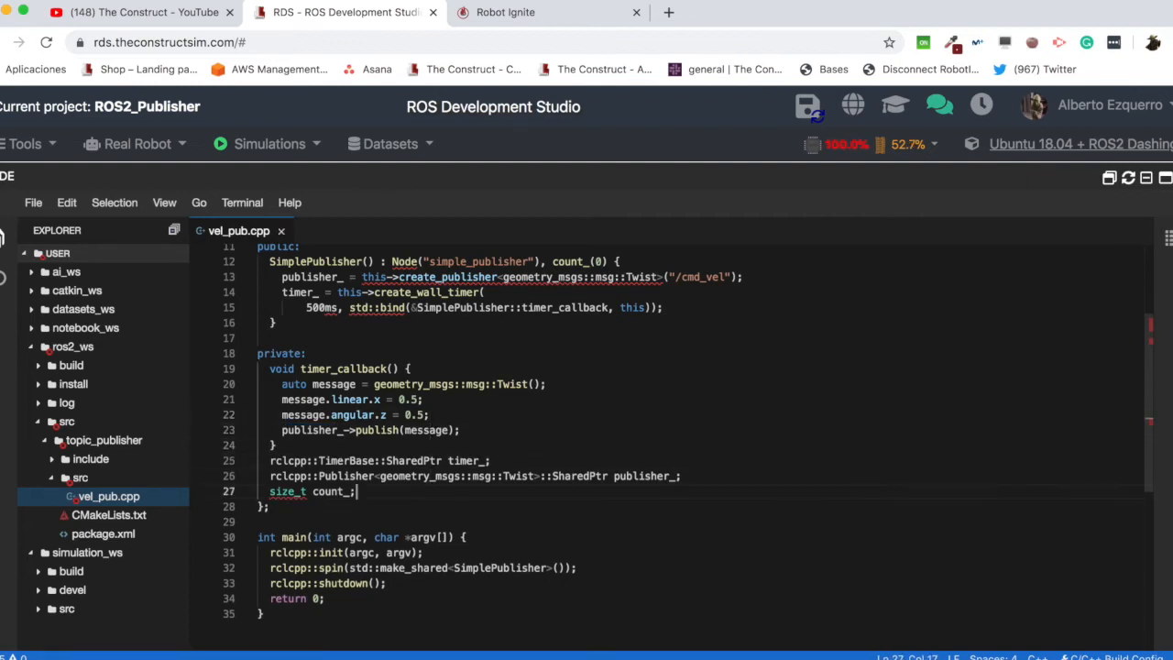
key("Backspace")
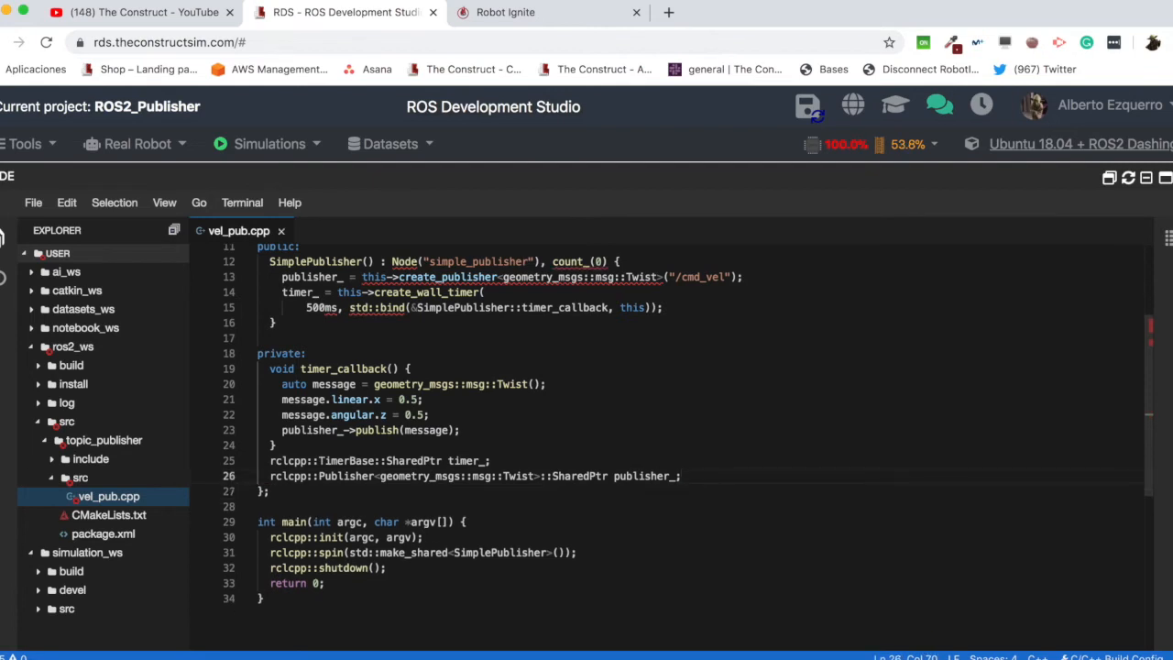
mouse_move(557, 307)
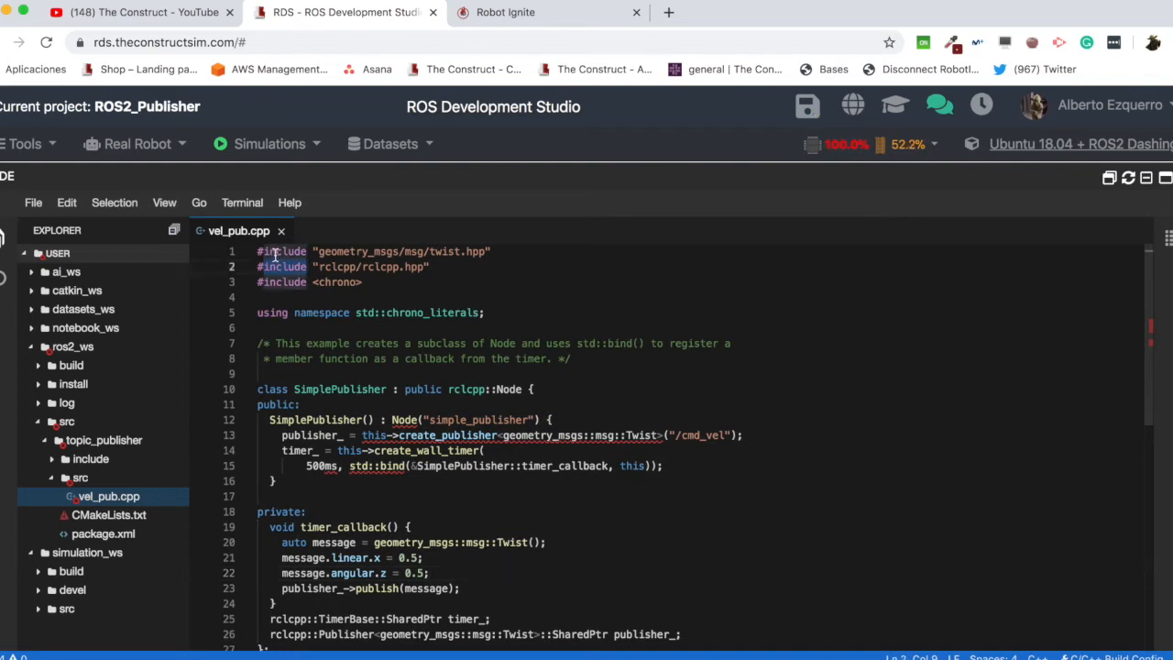
double_click(381, 267)
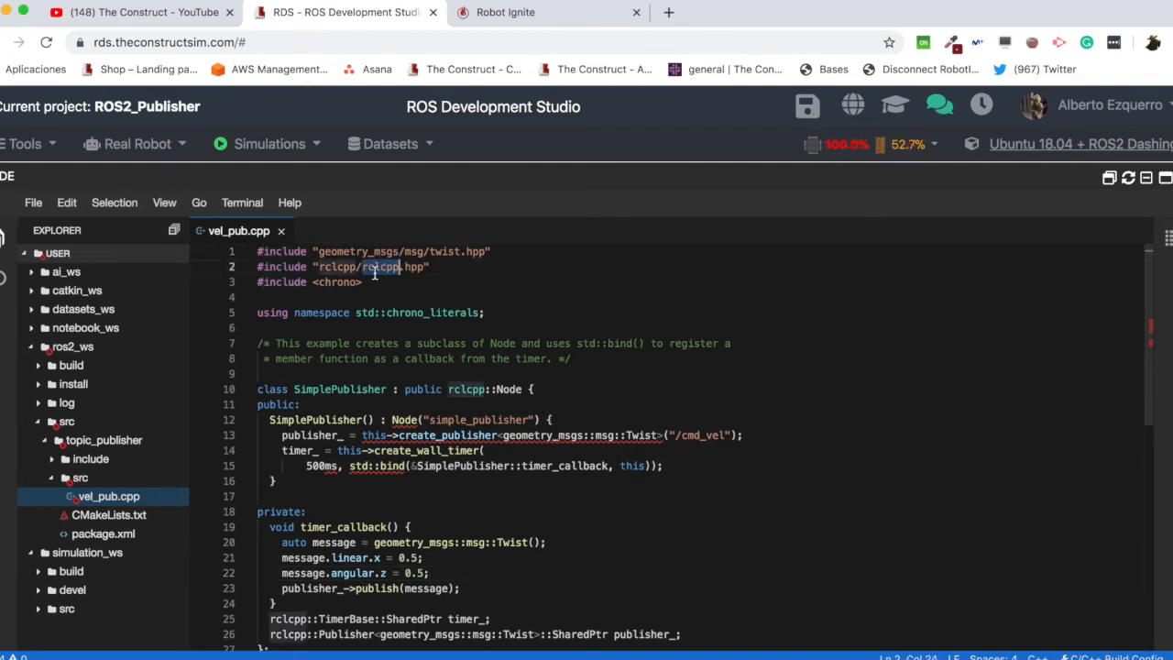
scroll("down", 3)
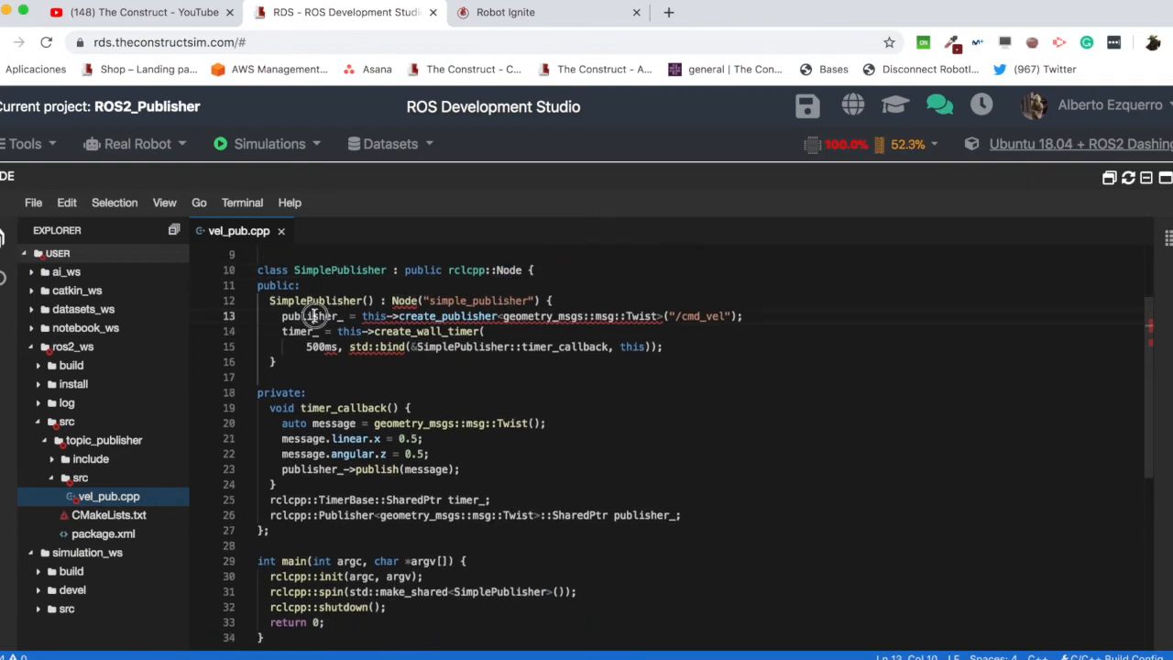
double_click(702, 315)
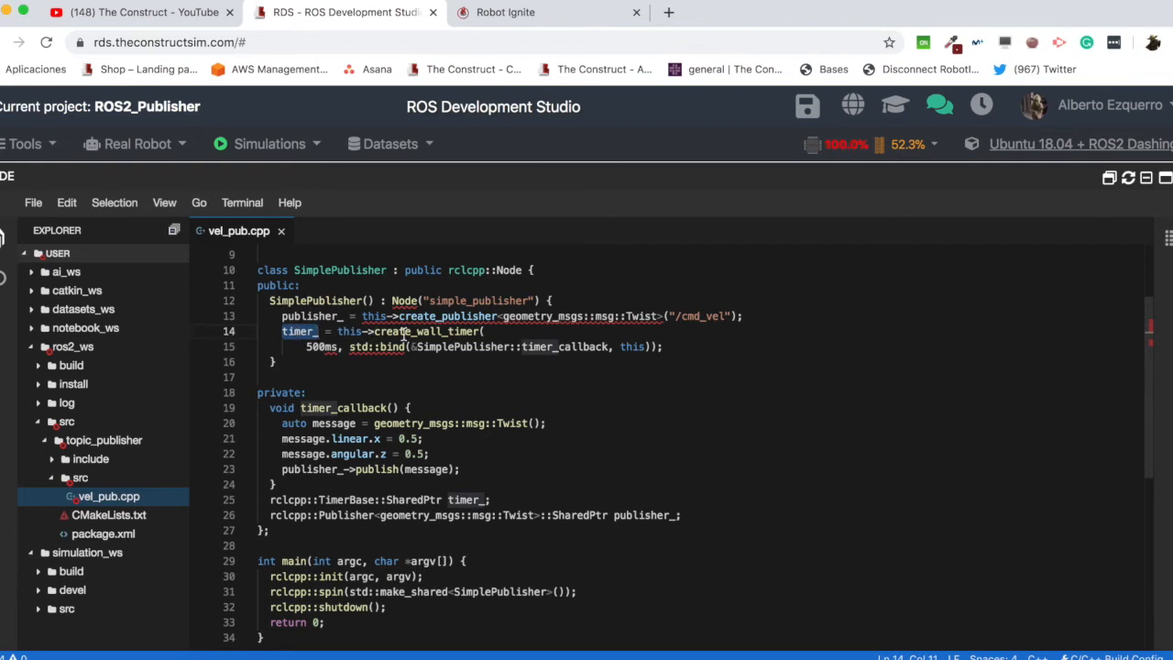
double_click(564, 347)
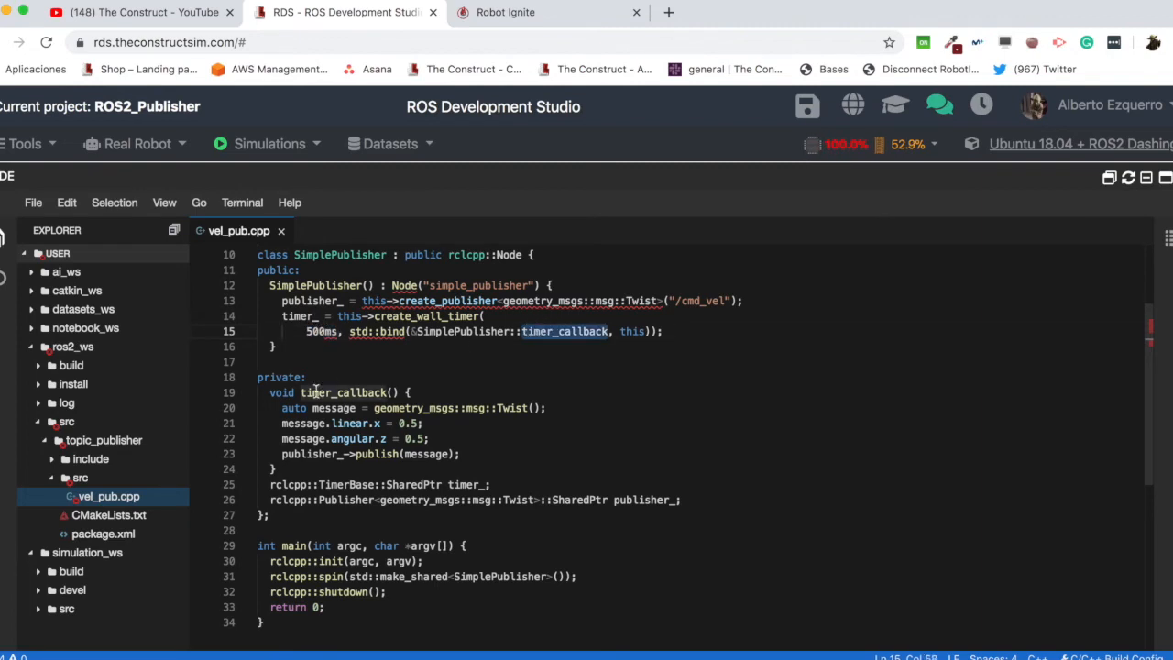
double_click(412, 370)
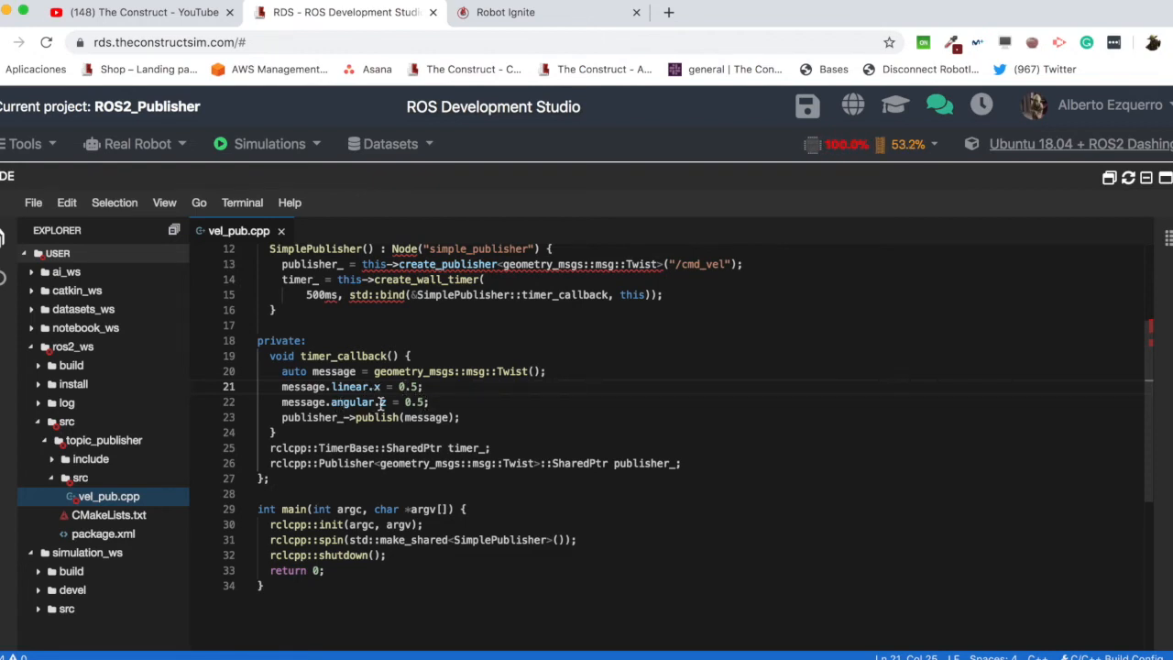
left_click(302, 418)
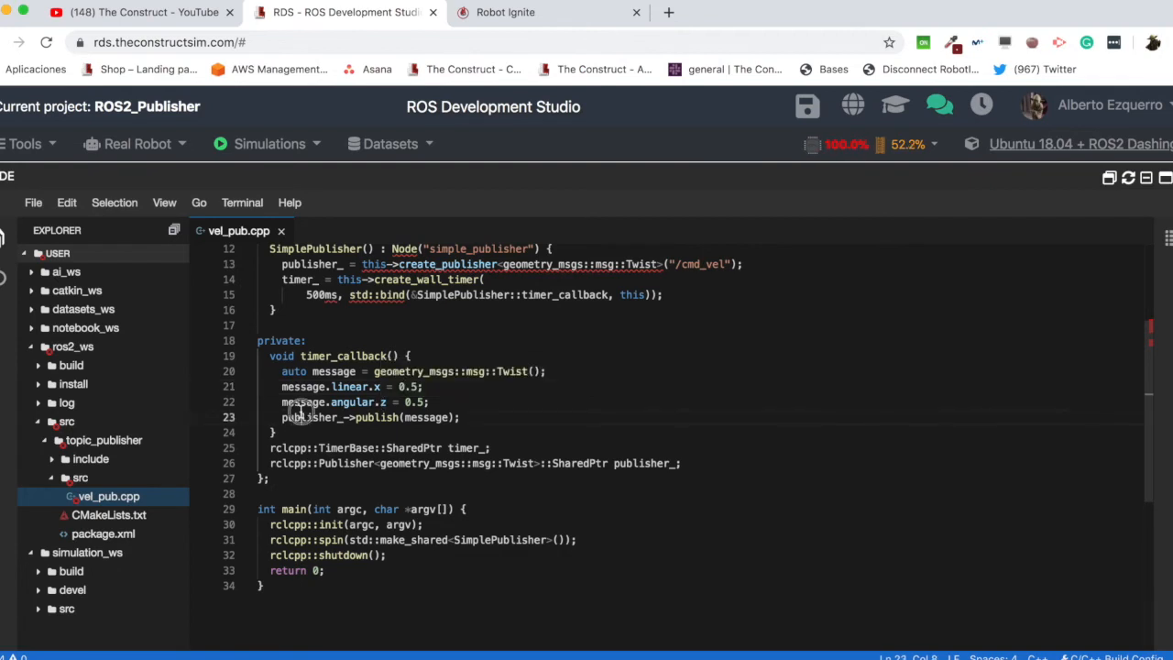
double_click(377, 418)
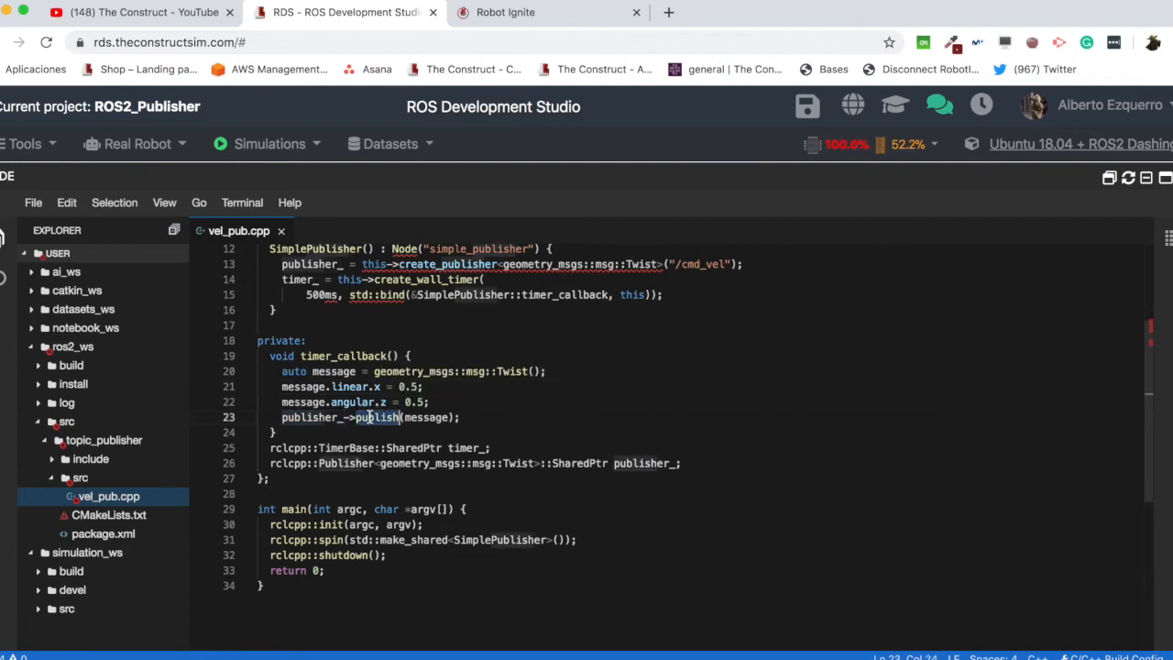
scroll("down", 3)
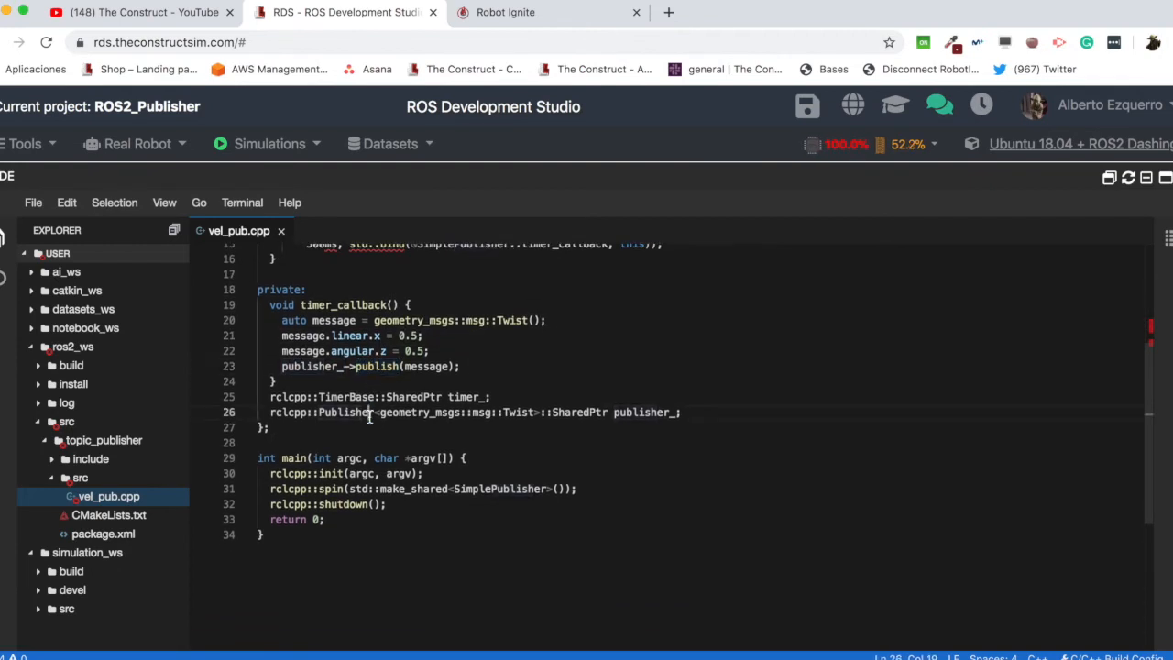
double_click(347, 411)
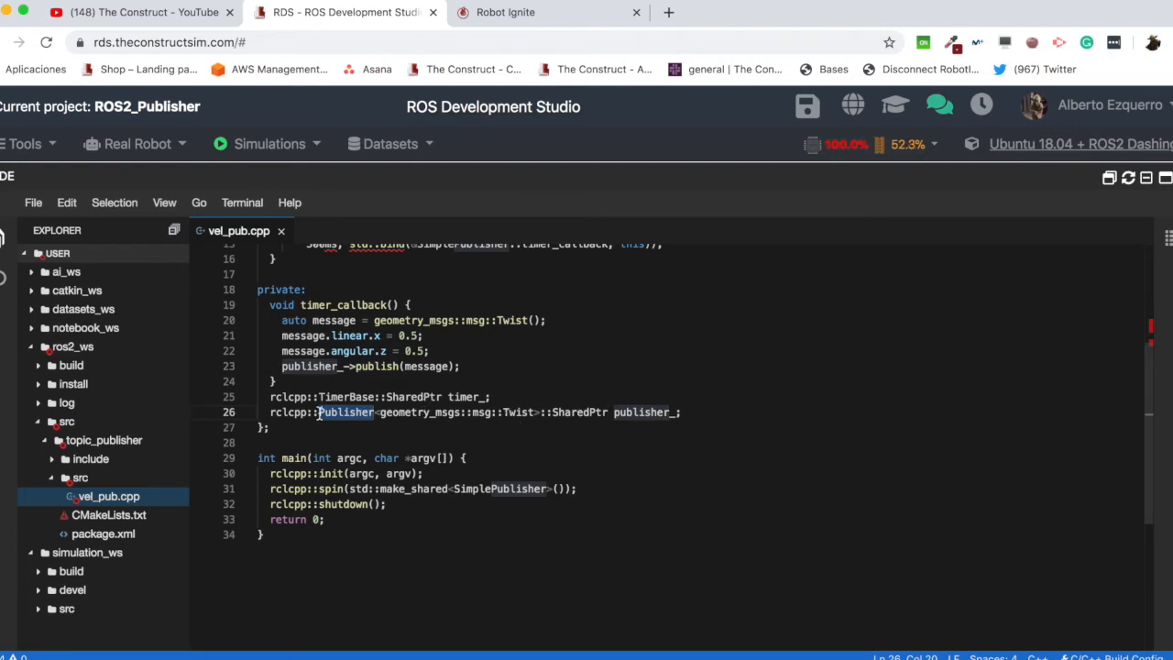
mouse_move(344, 396)
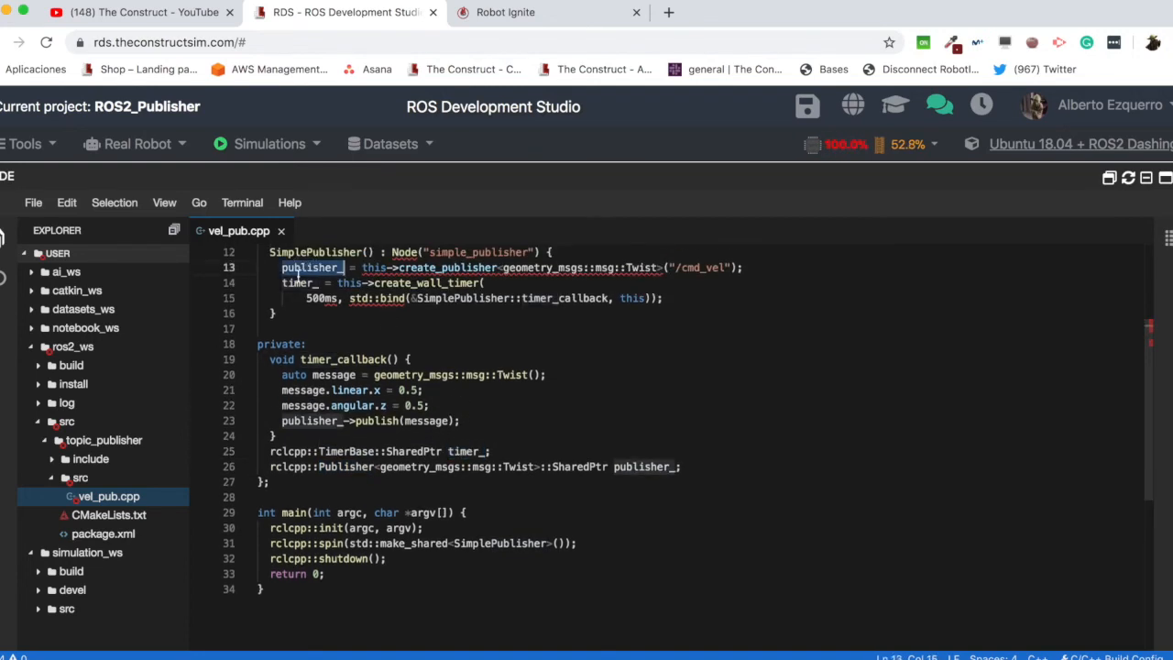
scroll("down", 3)
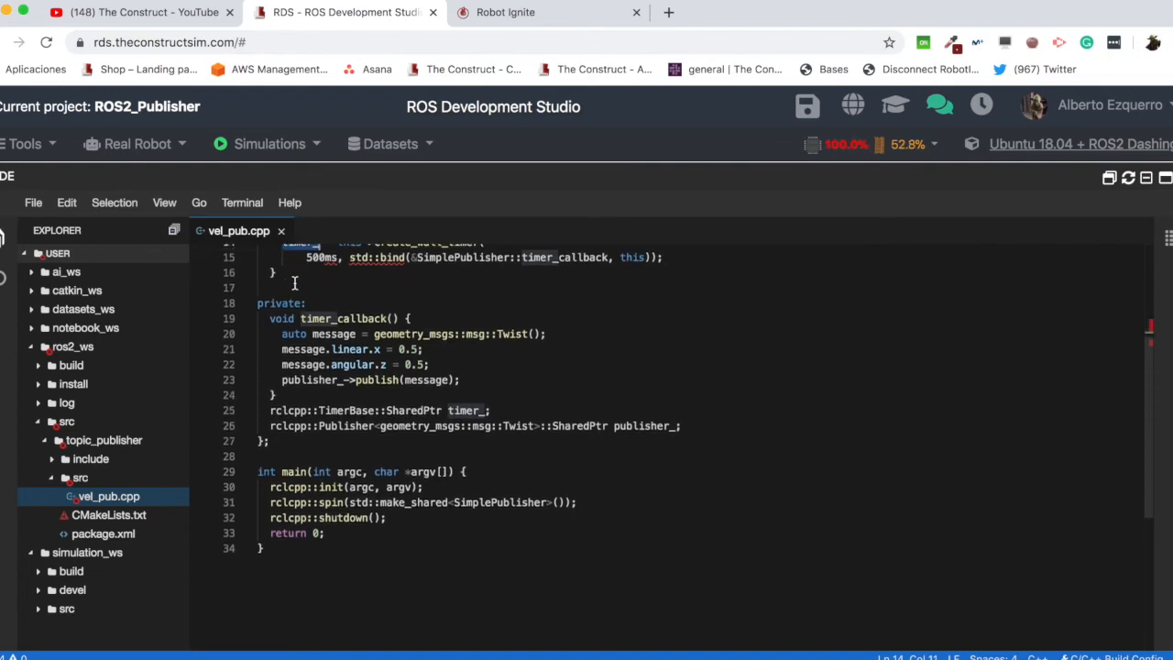
mouse_move(273, 389)
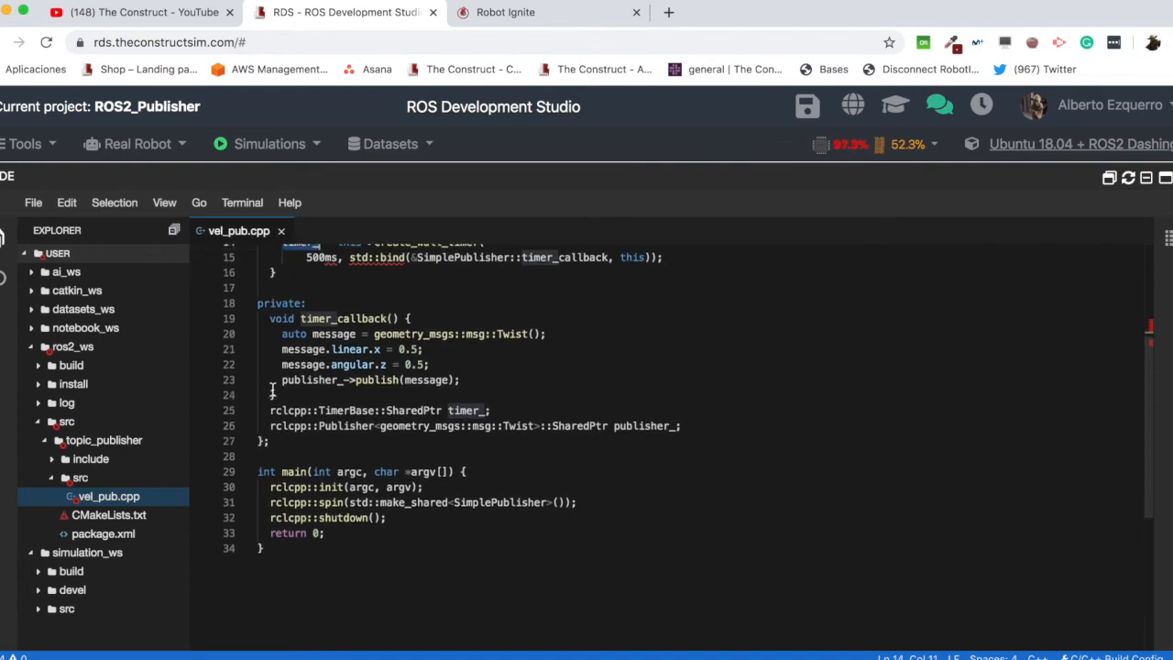
double_click(295, 471)
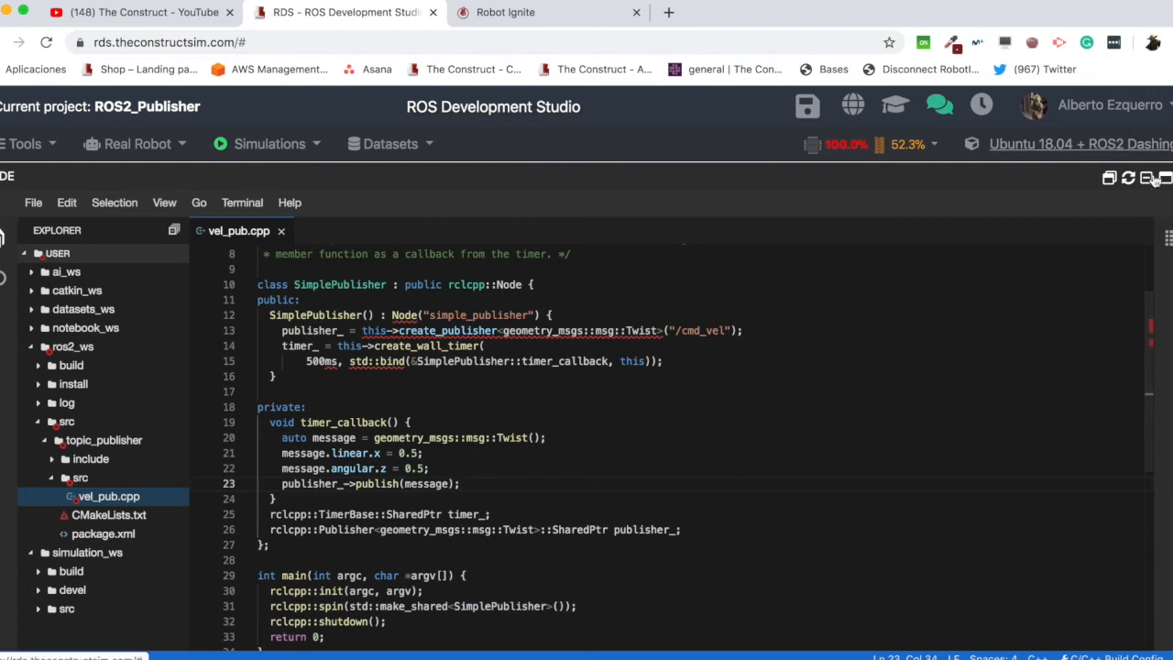
Open topic_publisher's CMakeLists.txt in the editor.
left_click(108, 513)
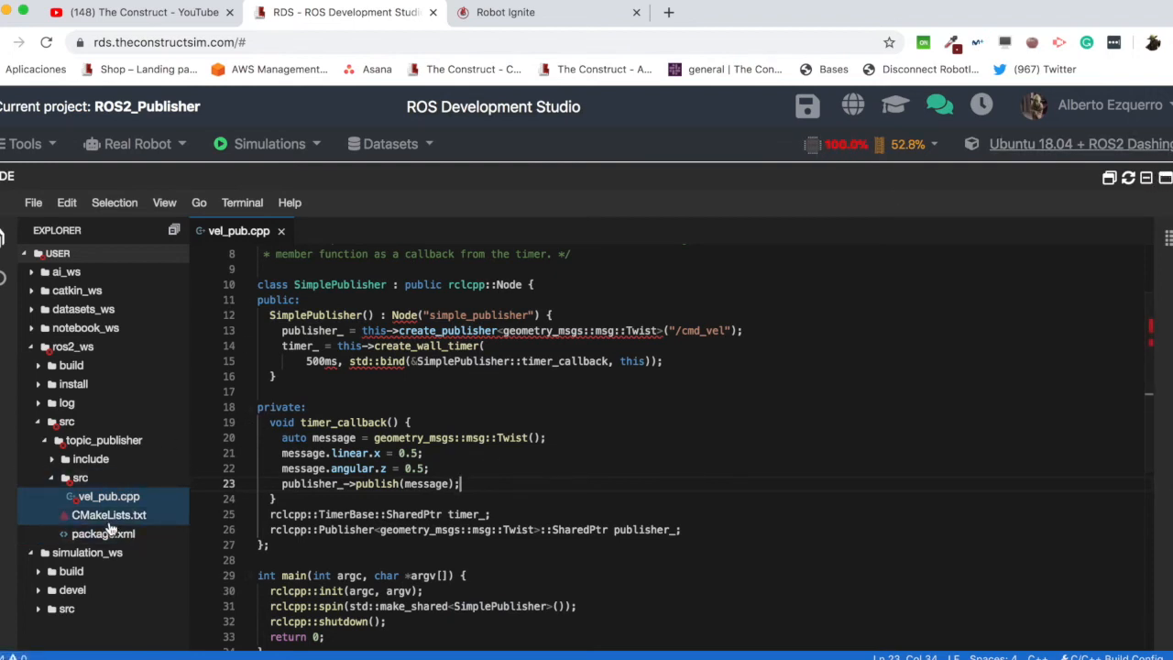
left_click(108, 513)
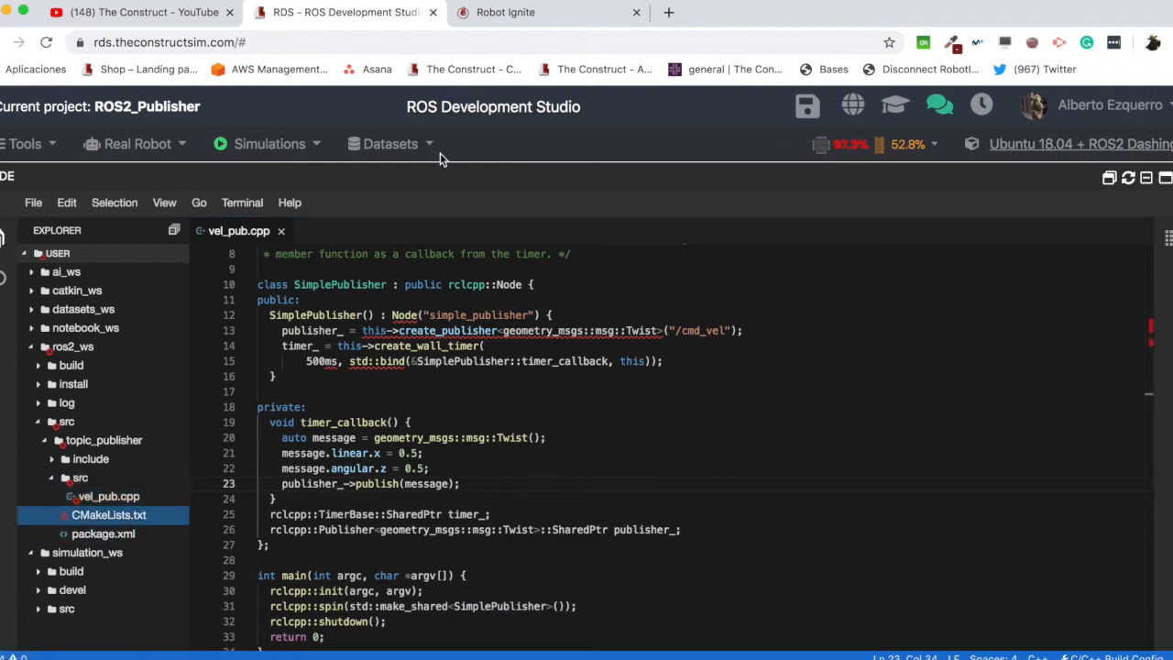
left_click(108, 513)
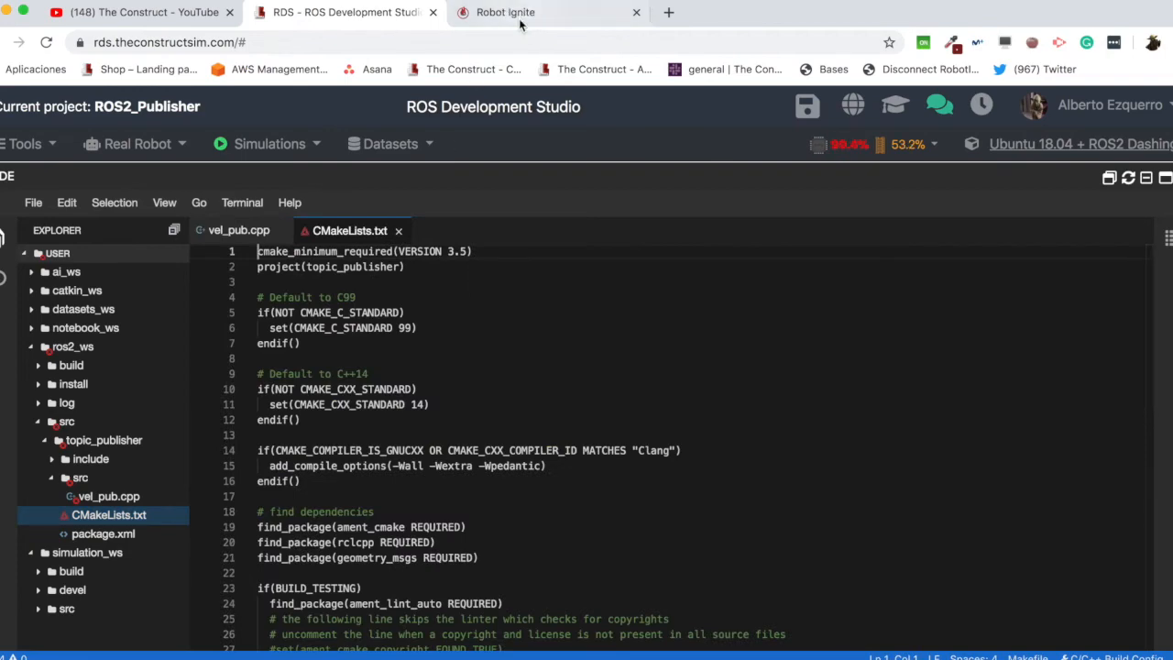
Review the course's CMakeLists.txt additions in Robot Ignite Academy and return to the IDE.
left_click(506, 11)
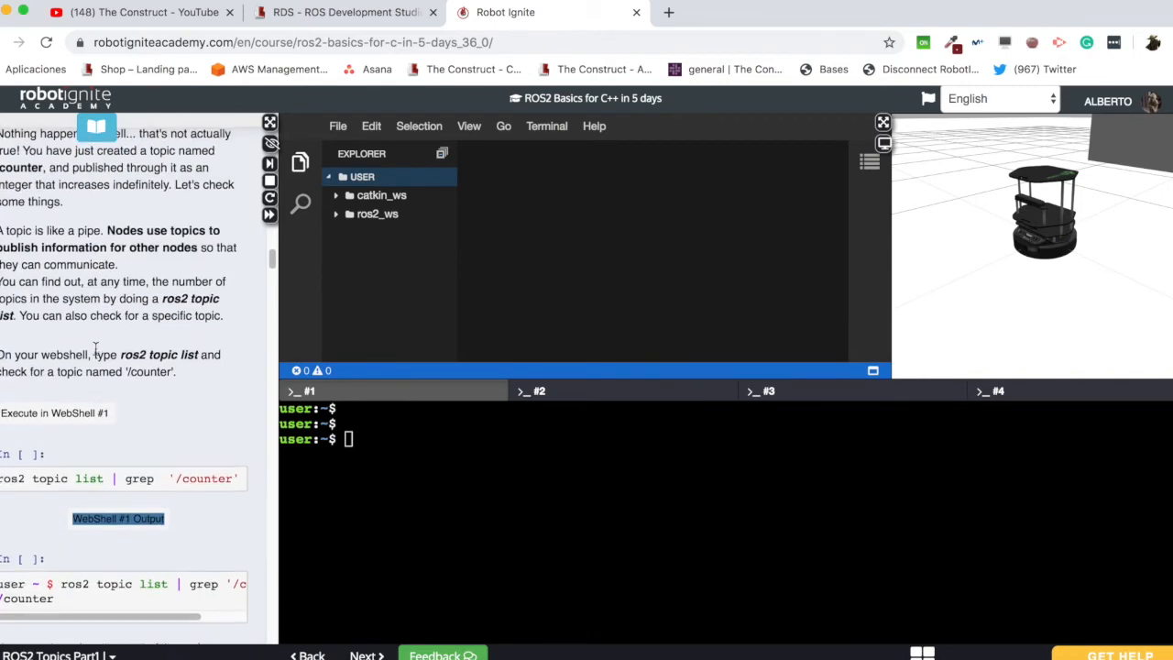
scroll("down", 3)
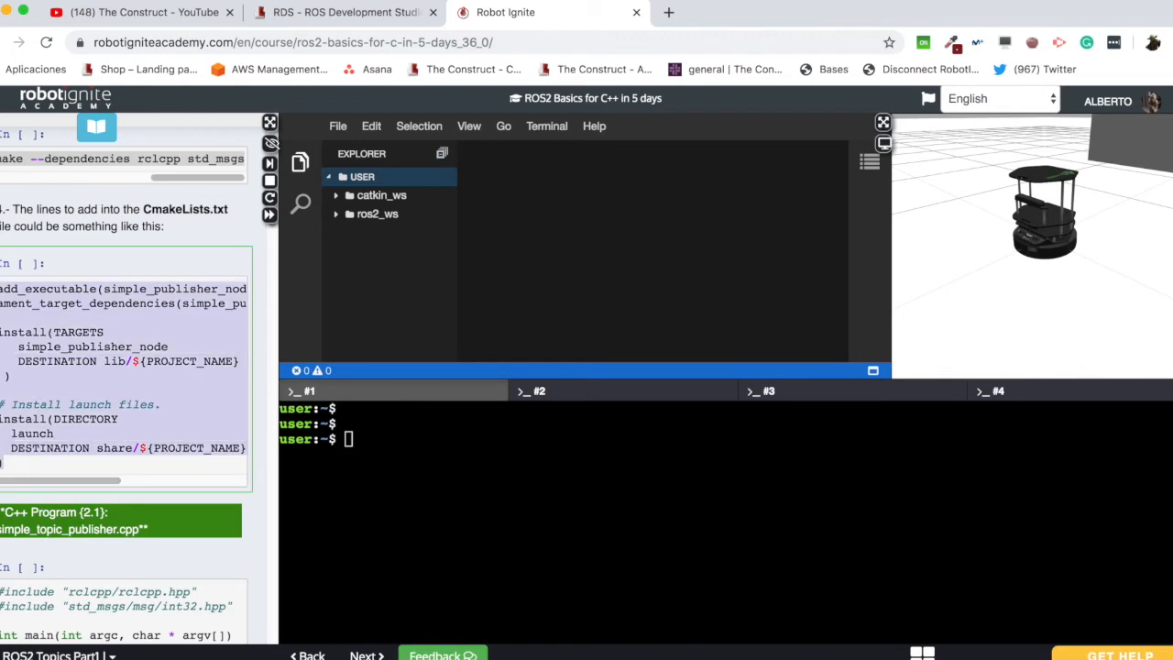
left_click(344, 11)
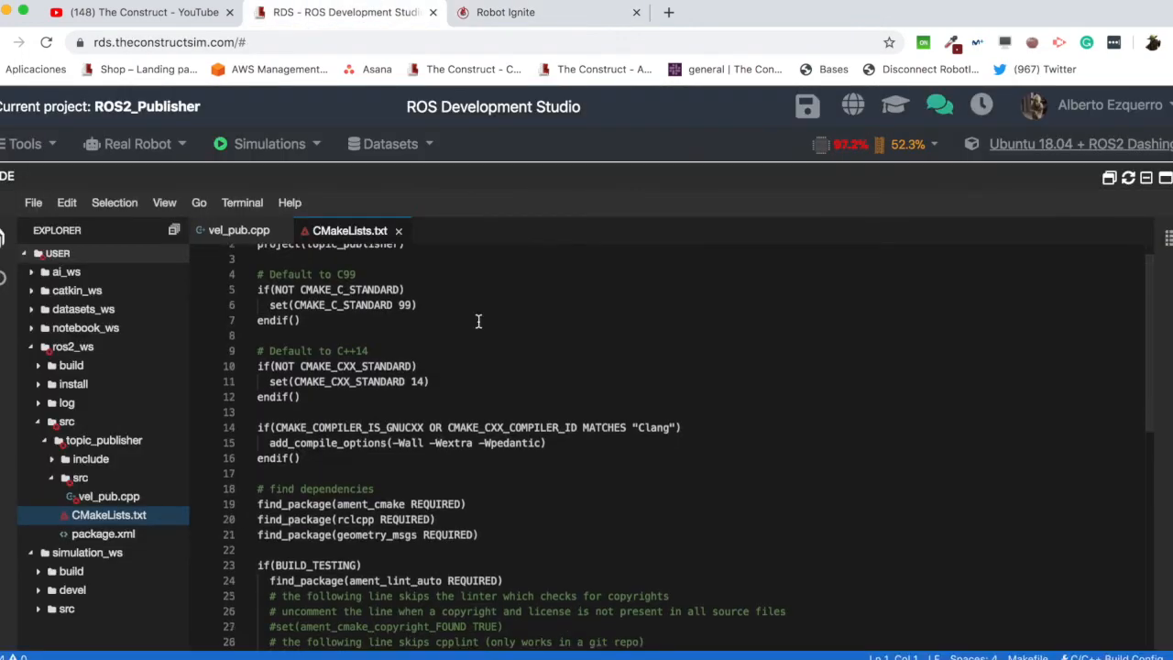
Point add_executable's simple_publisher_node at src/vel_pub.cpp with geometry_msgs dependencies.
scroll("down", 3)
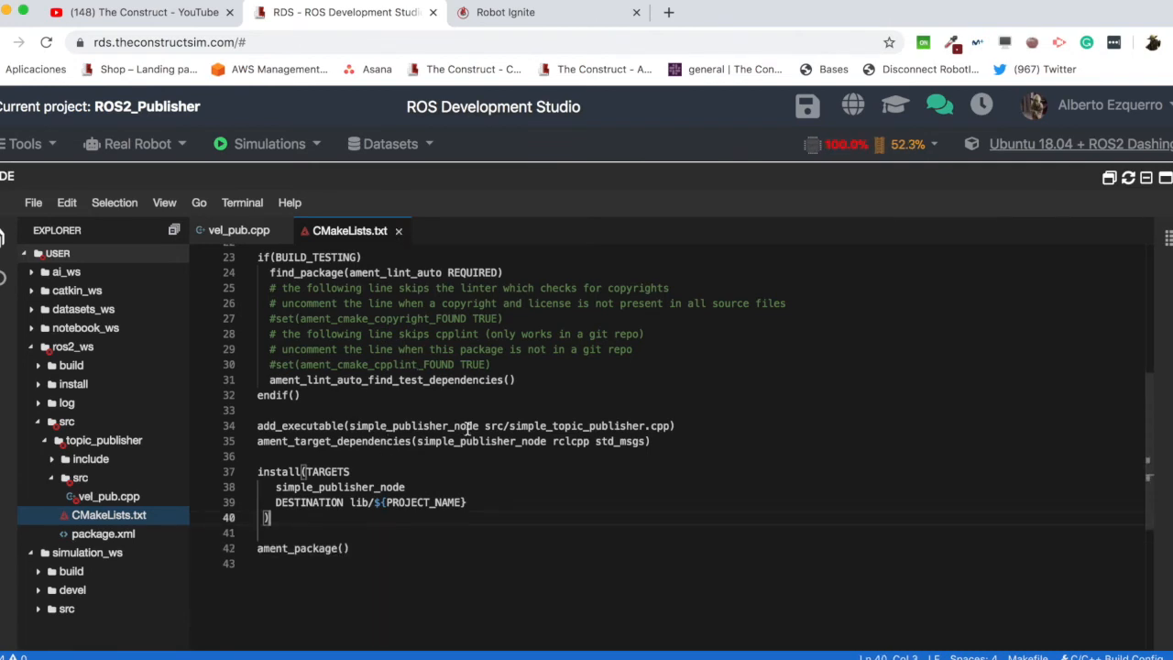
double_click(412, 425)
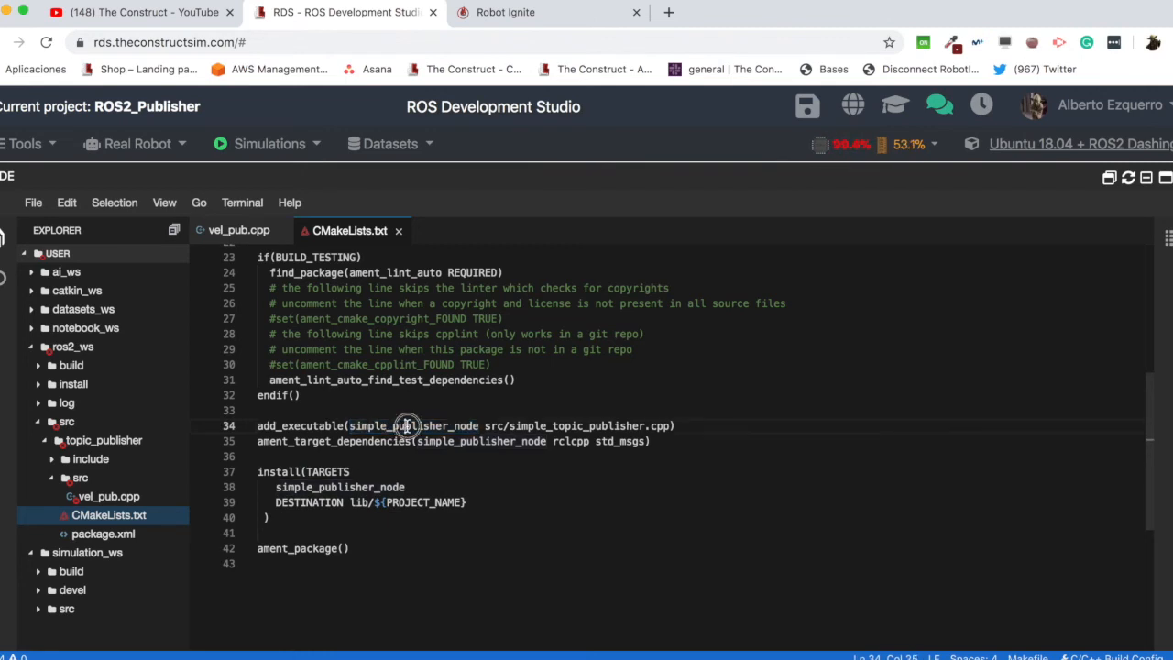
left_click(511, 425)
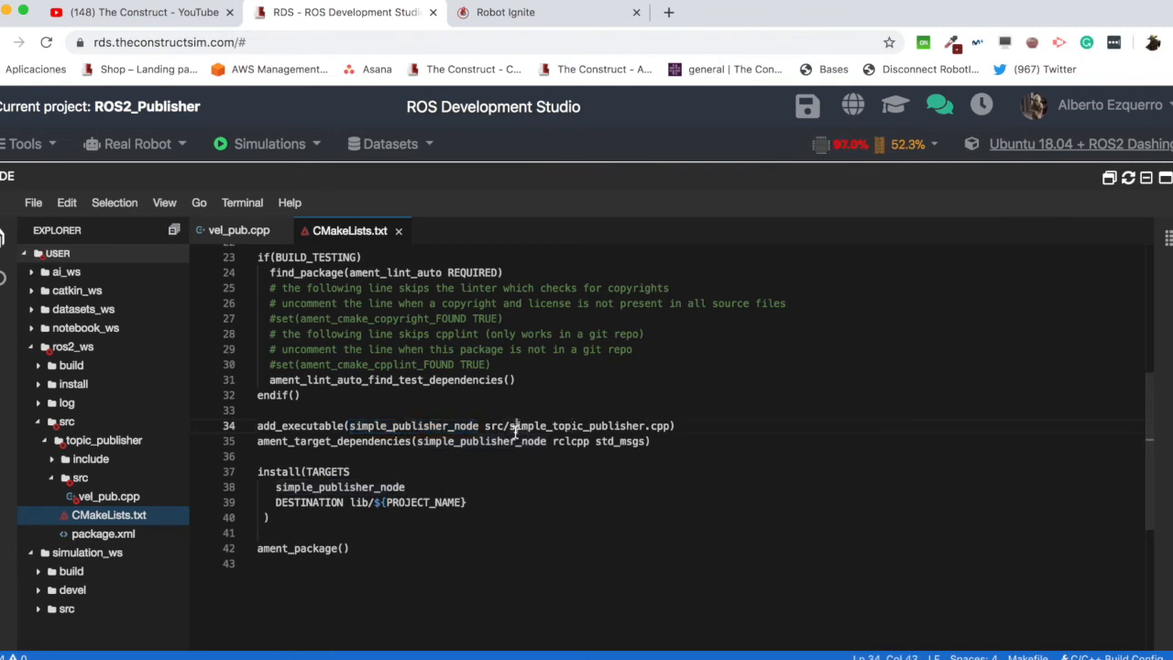
double_click(528, 425)
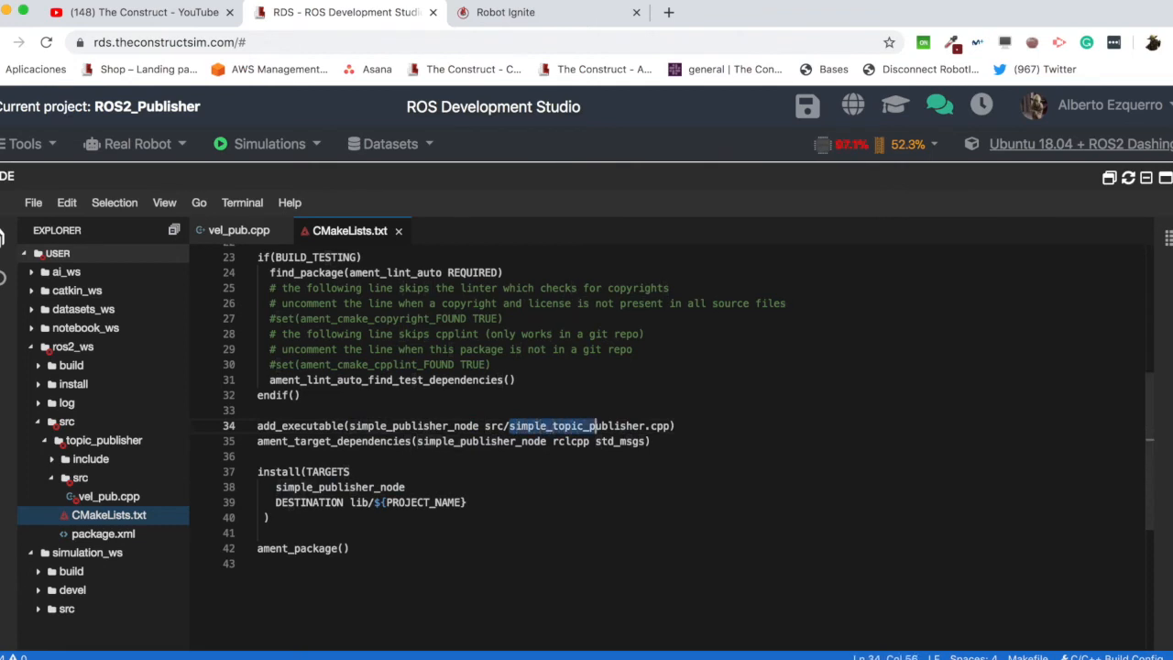
type("vel")
left_click(452, 440)
type("geometry")
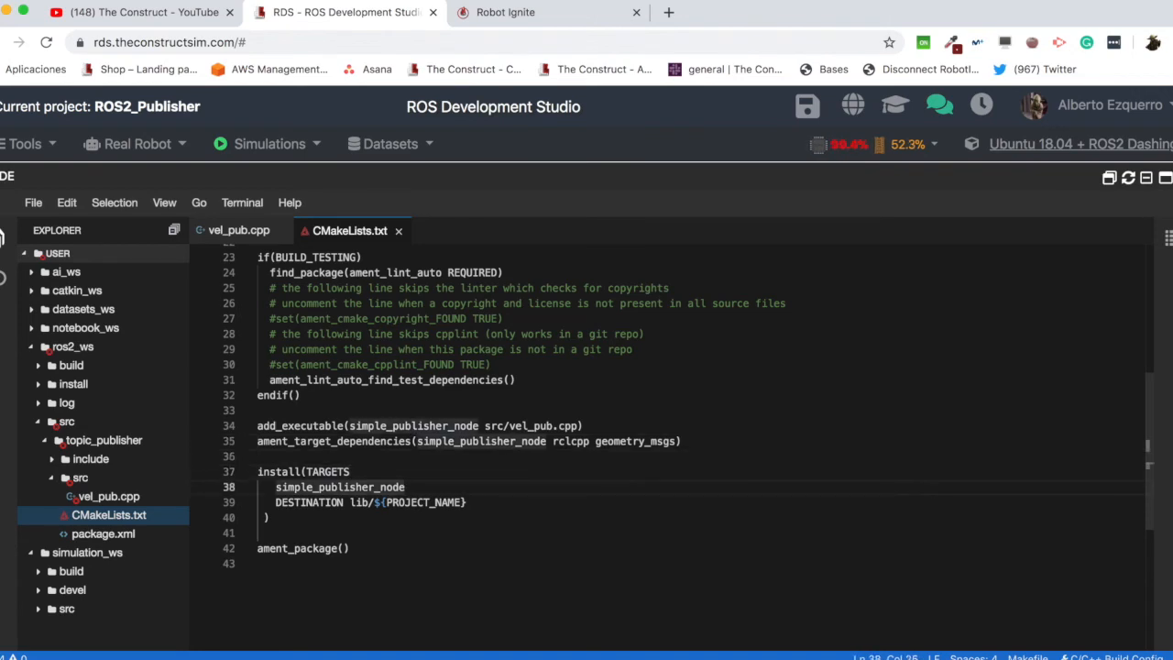
left_click(271, 532)
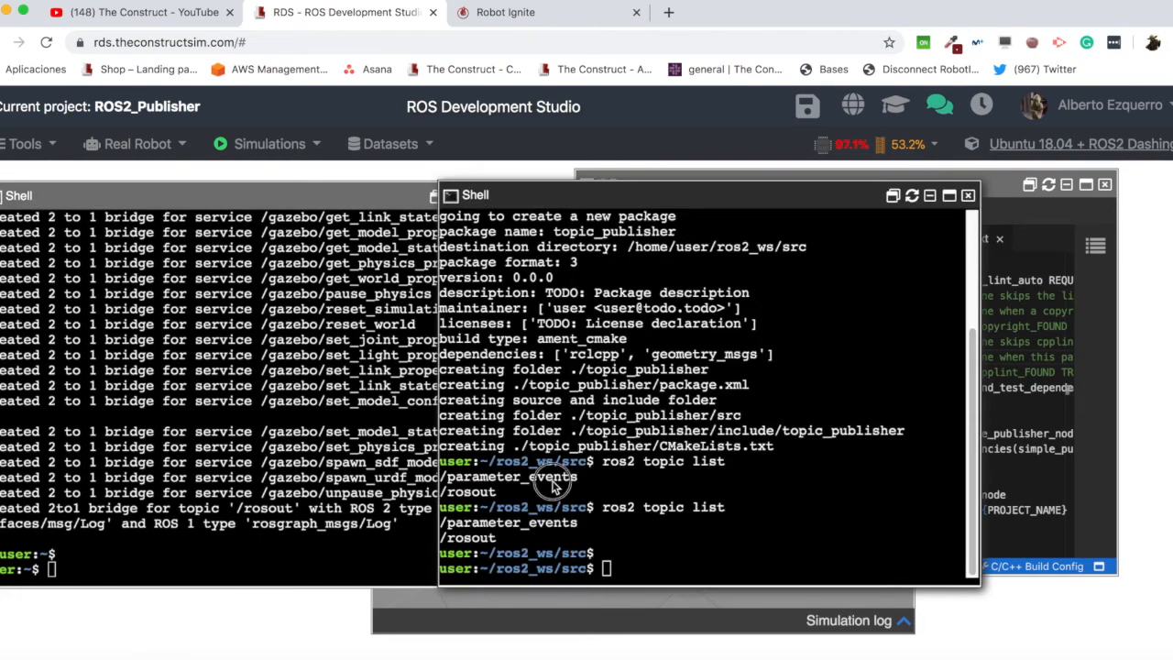
Run colcon build --symlink-install in ros2_ws and source install/setup.bash.
type("colcon")
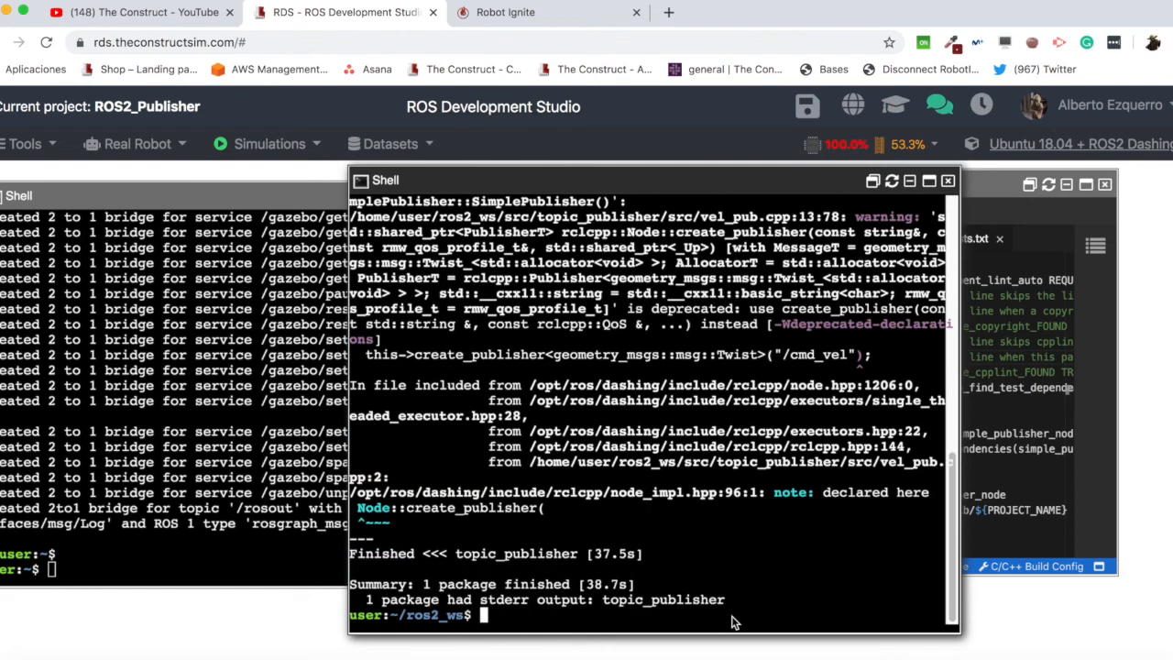
type("colcon build --symlink-install")
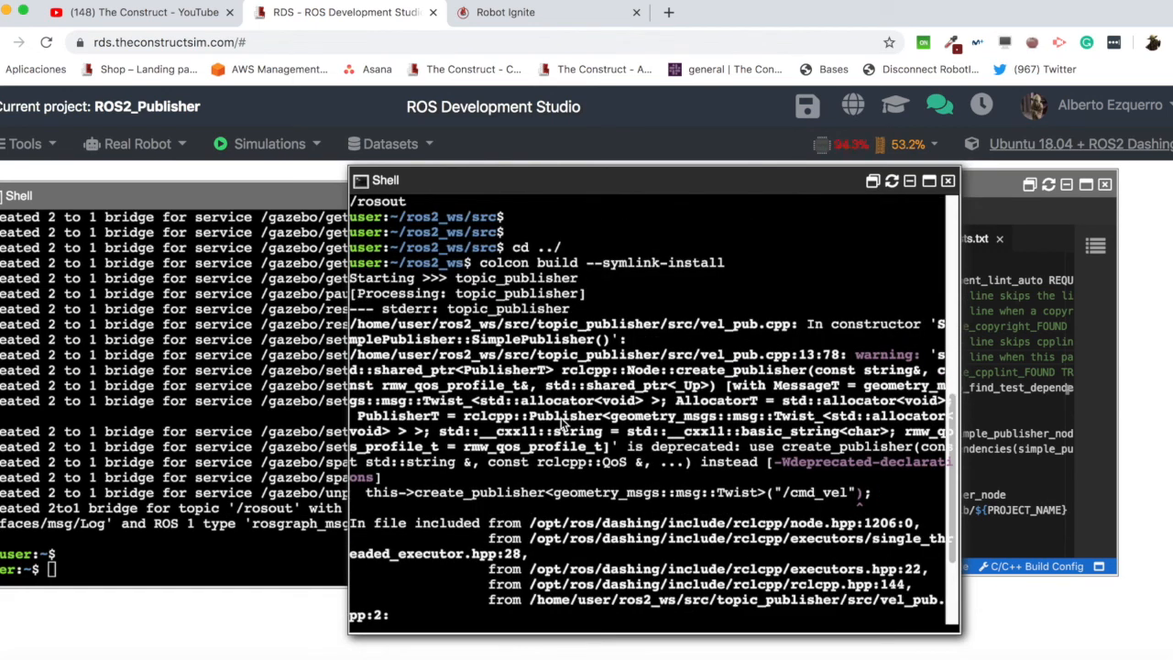
mouse_move(634, 449)
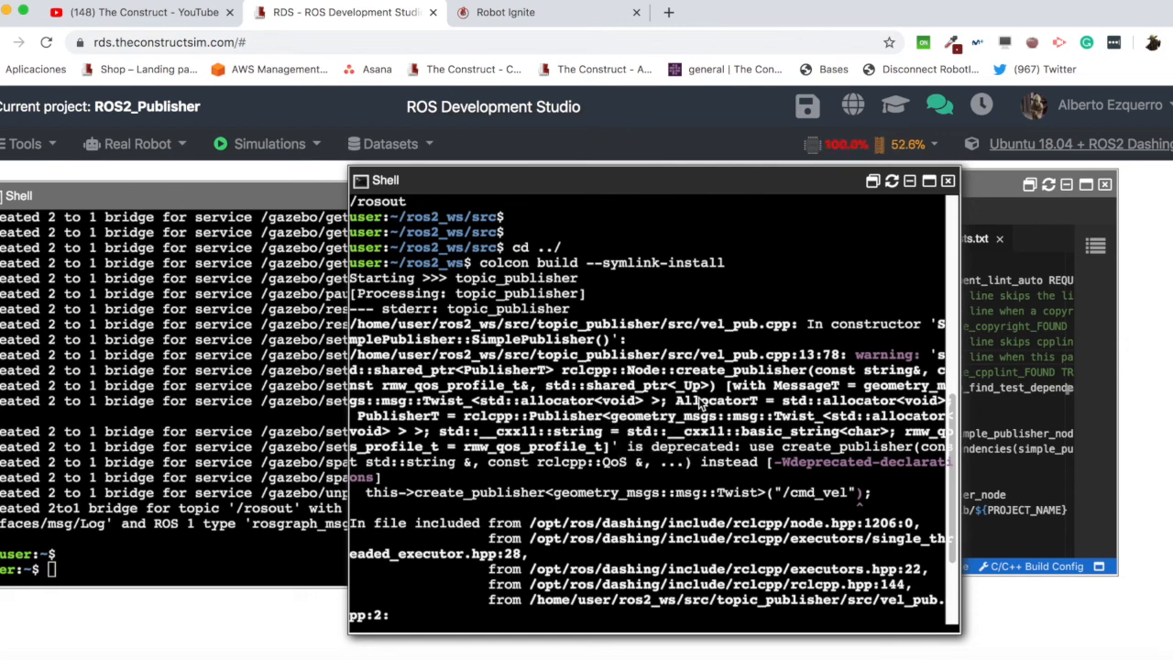
scroll("down", 3)
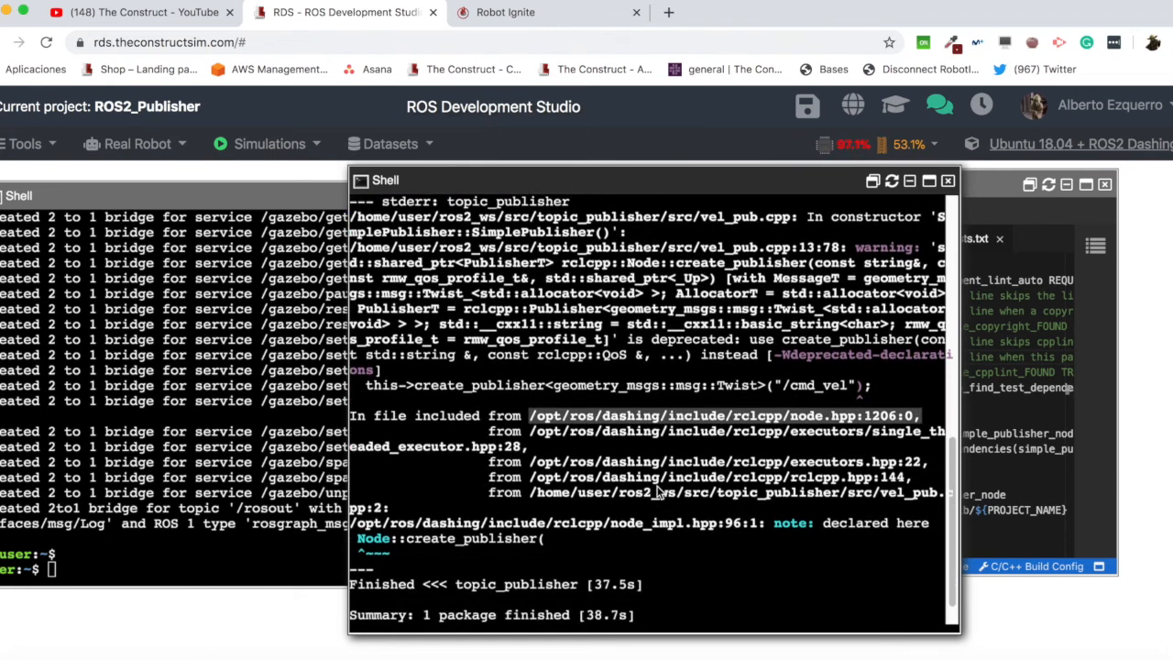
scroll("down", 3)
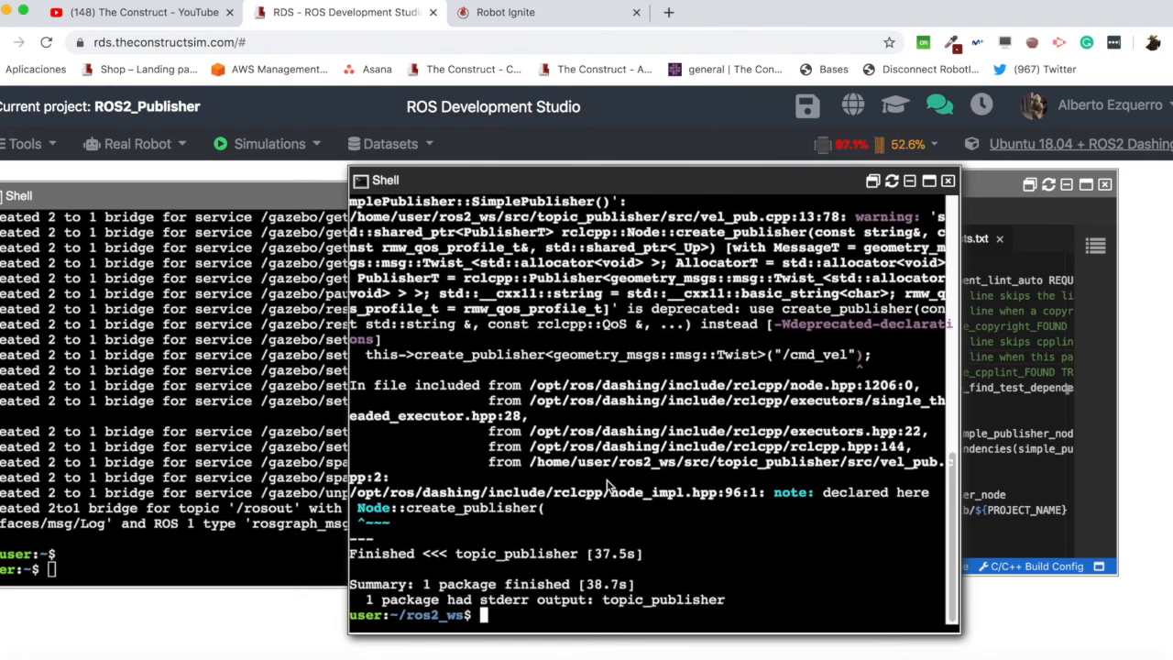
type("source install/")
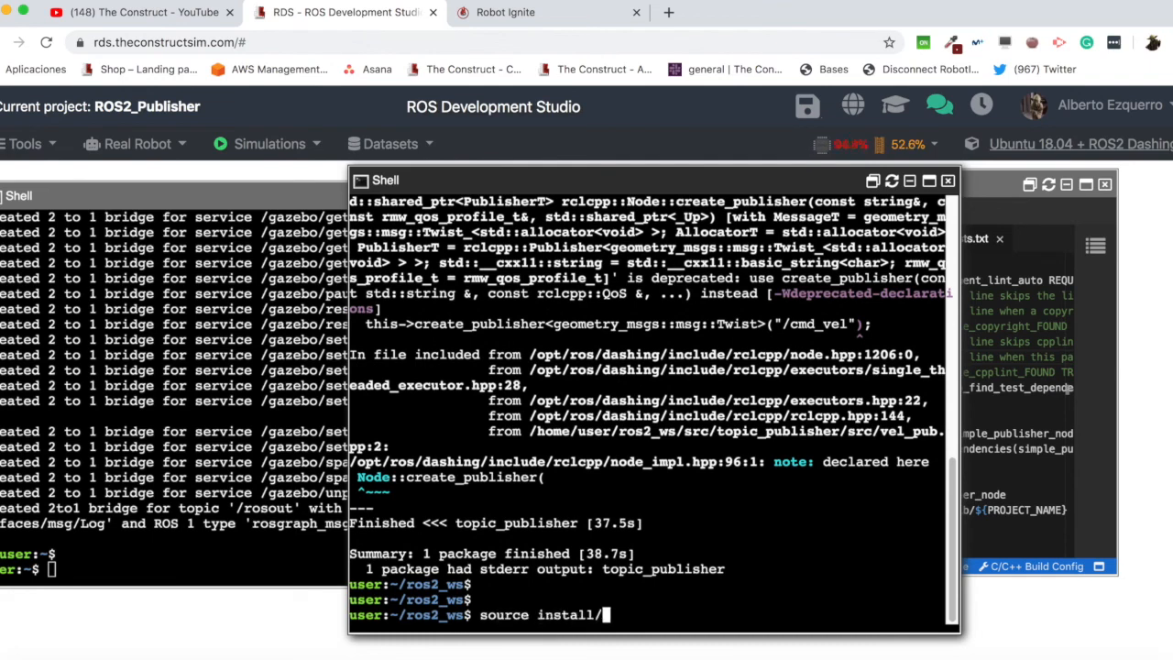
type("setup.bash")
left_click(174, 568)
type("ros2 run ros1_bridge dynamic_bridge")
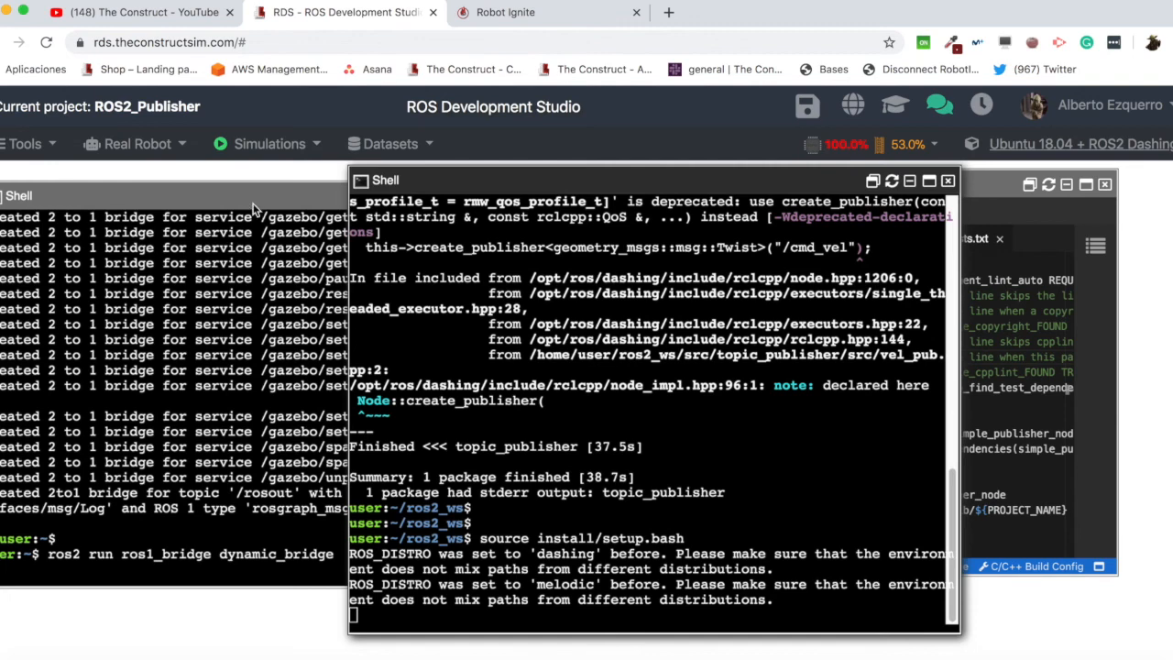
mouse_move(663, 192)
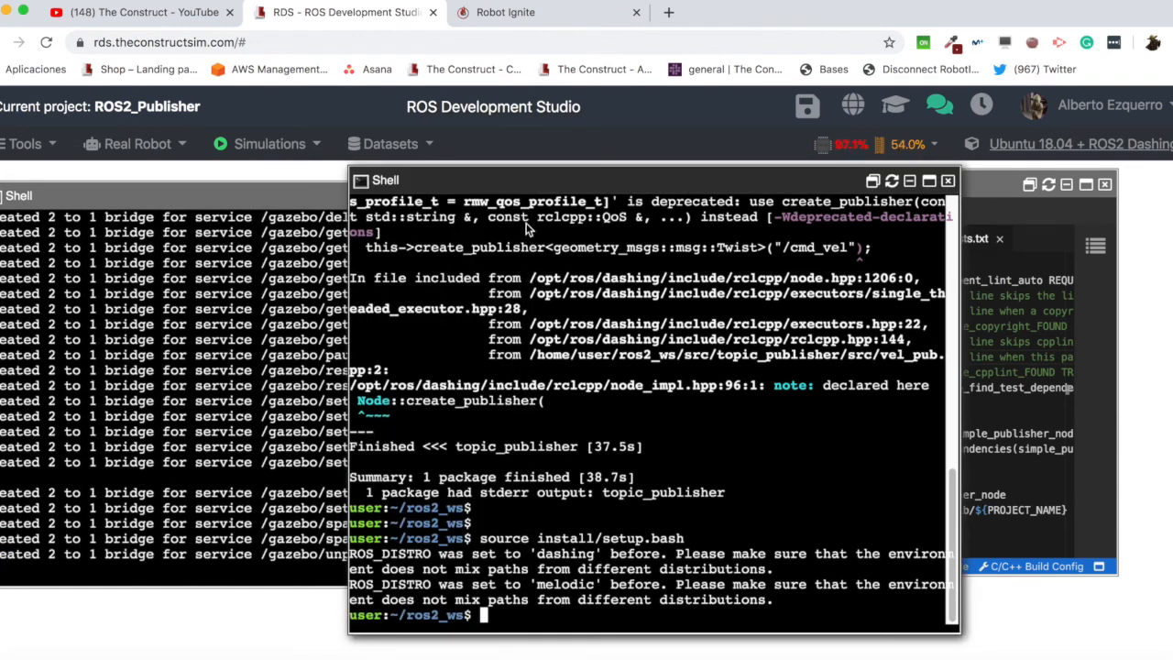
Move the shell window aside to reveal the Gazebo simulation after relaunching the bridge.
left_click_drag(650, 180, 491, 211)
type("ros2 ru")
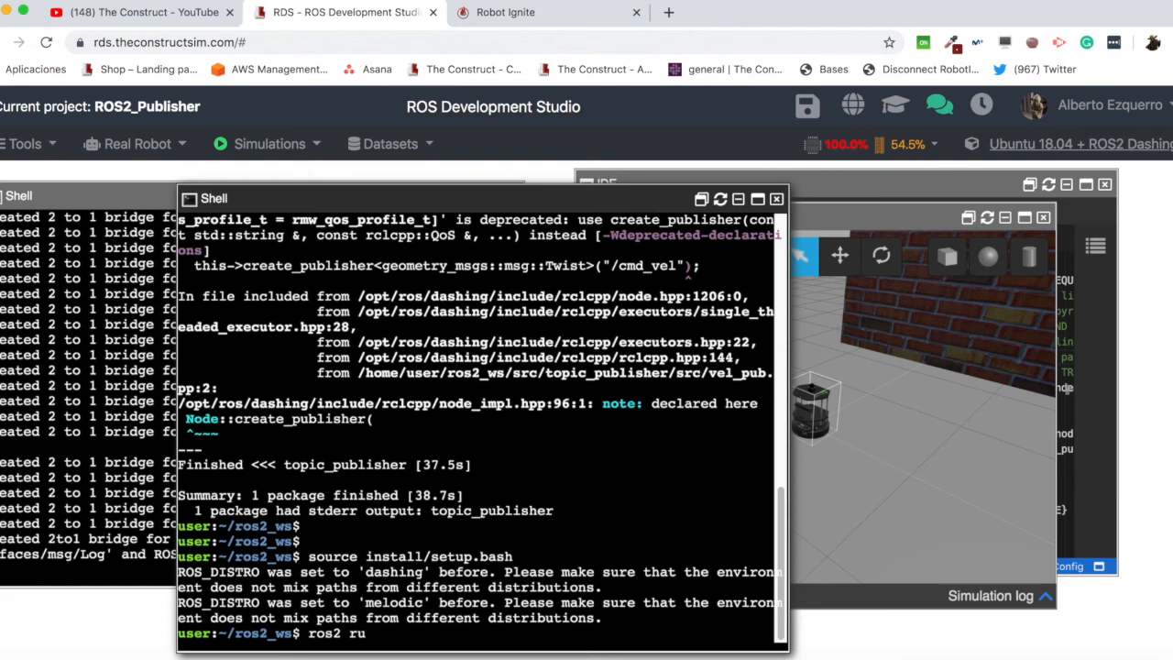
Launch 'ros2 run topic_publisher simple_publisher_node' so Twist messages bridge onto /cmd_vel and move the TurtleBot.
type("n")
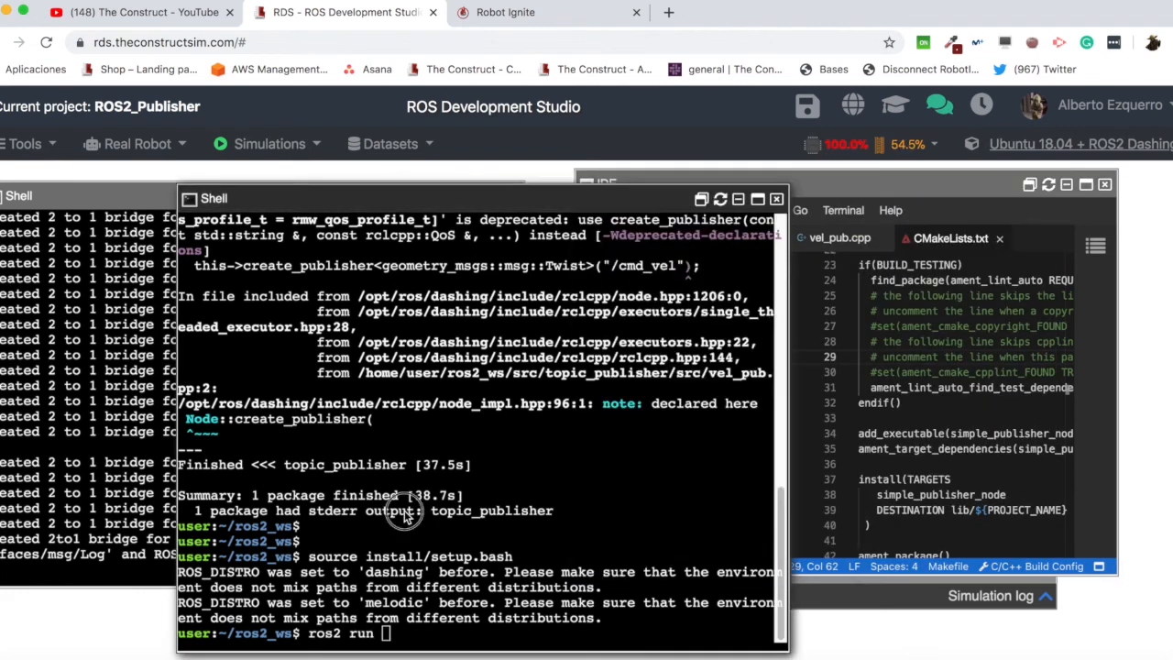
type("topic_")
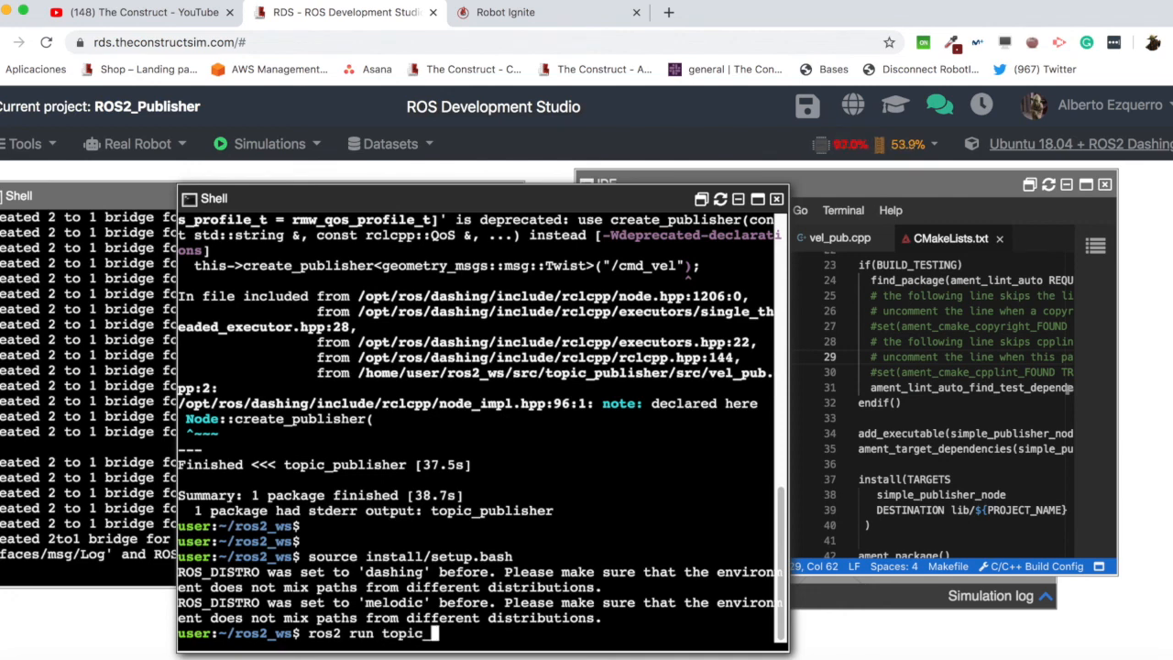
type("publisher")
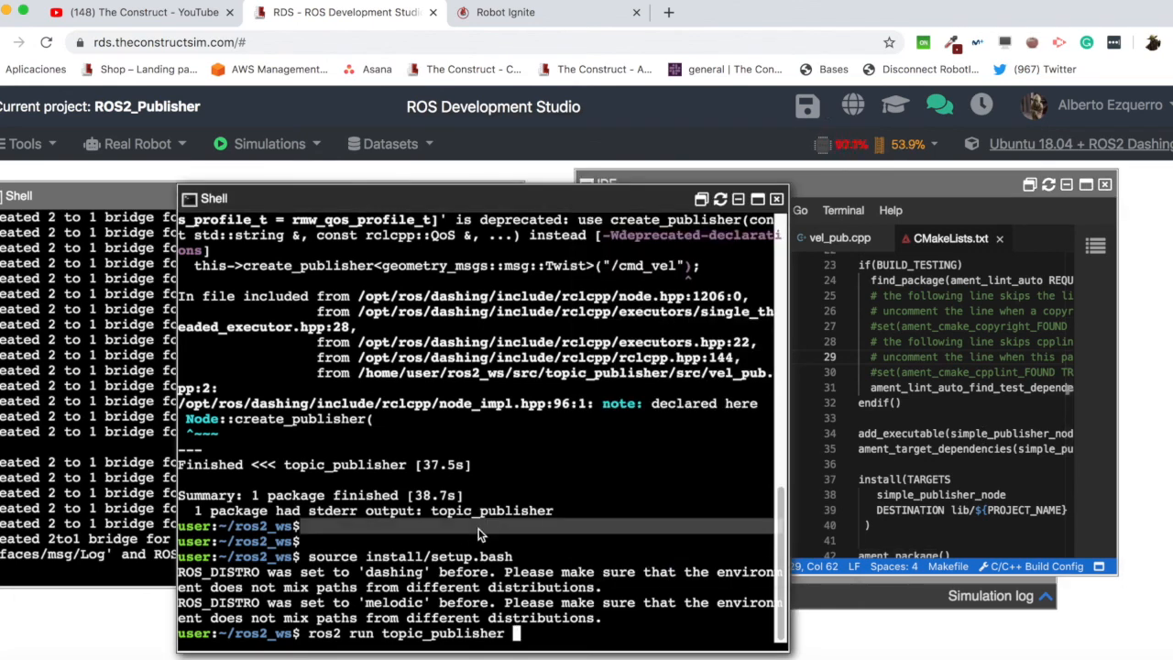
type("sim")
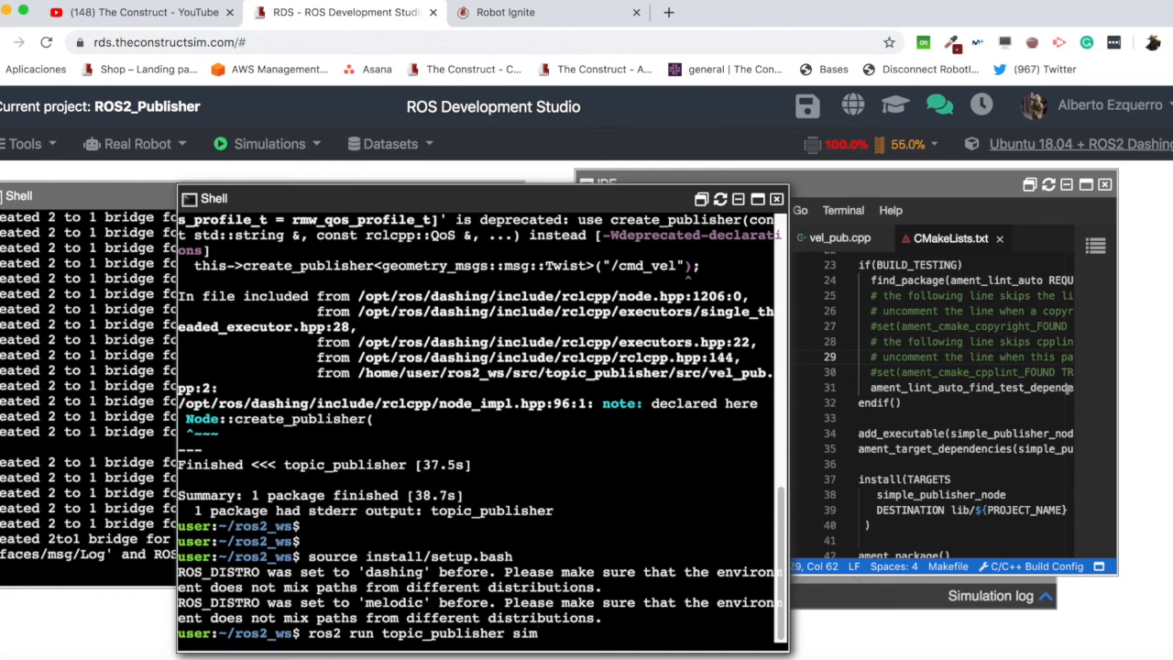
type("simple_publisher_node")
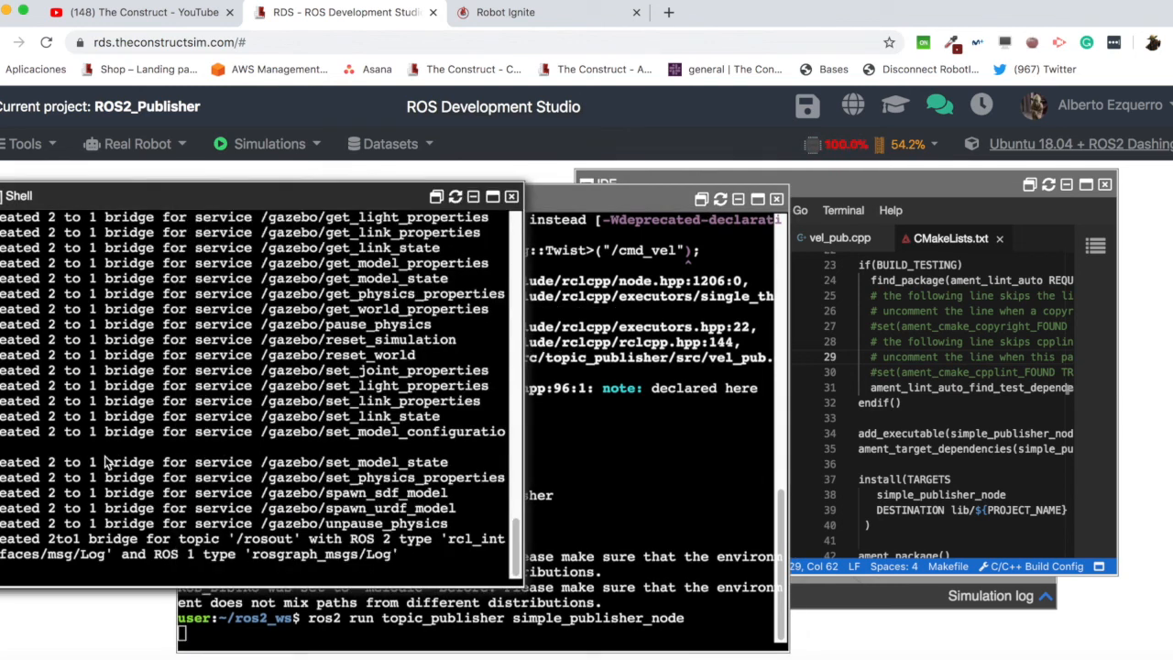
mouse_move(271, 564)
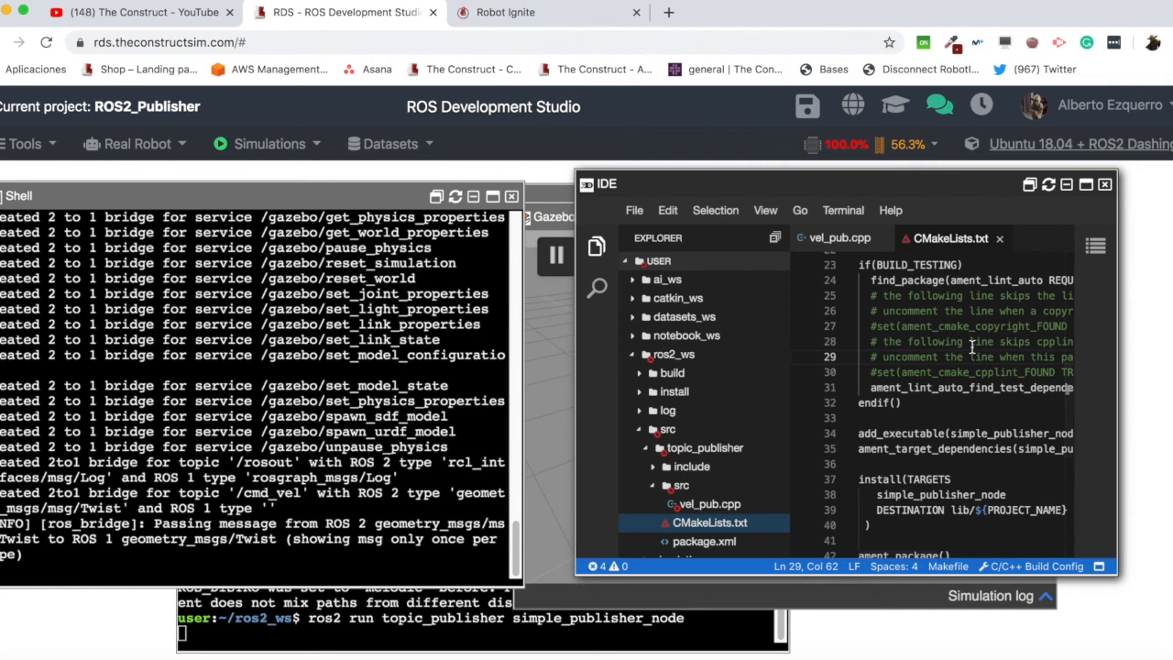
left_click(839, 238)
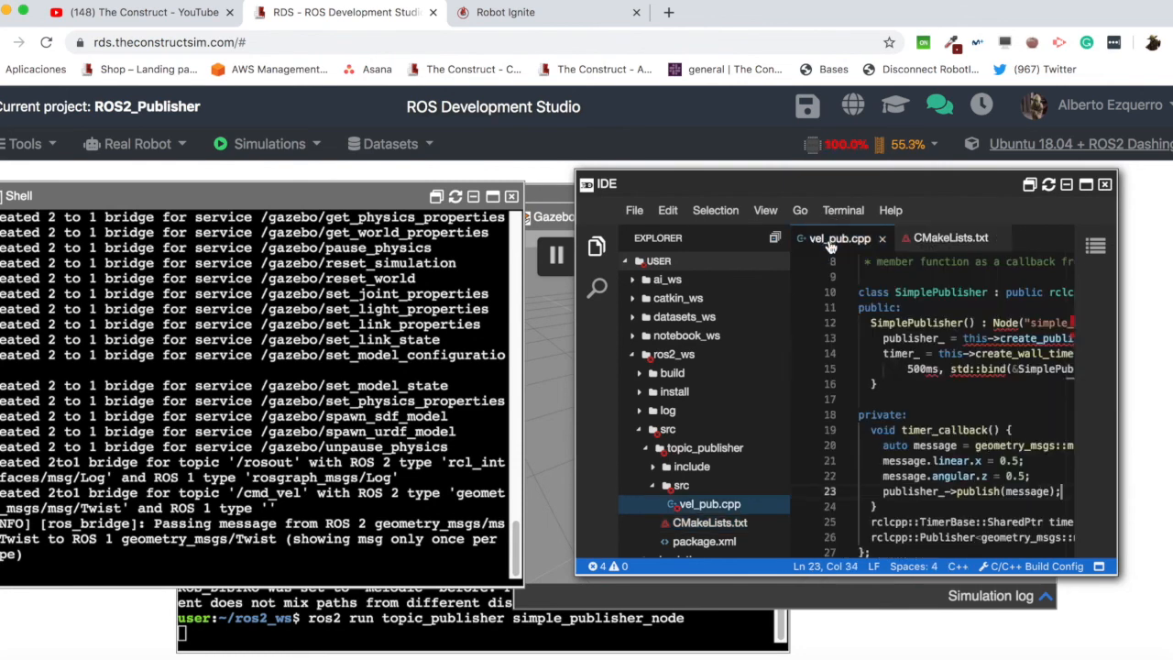